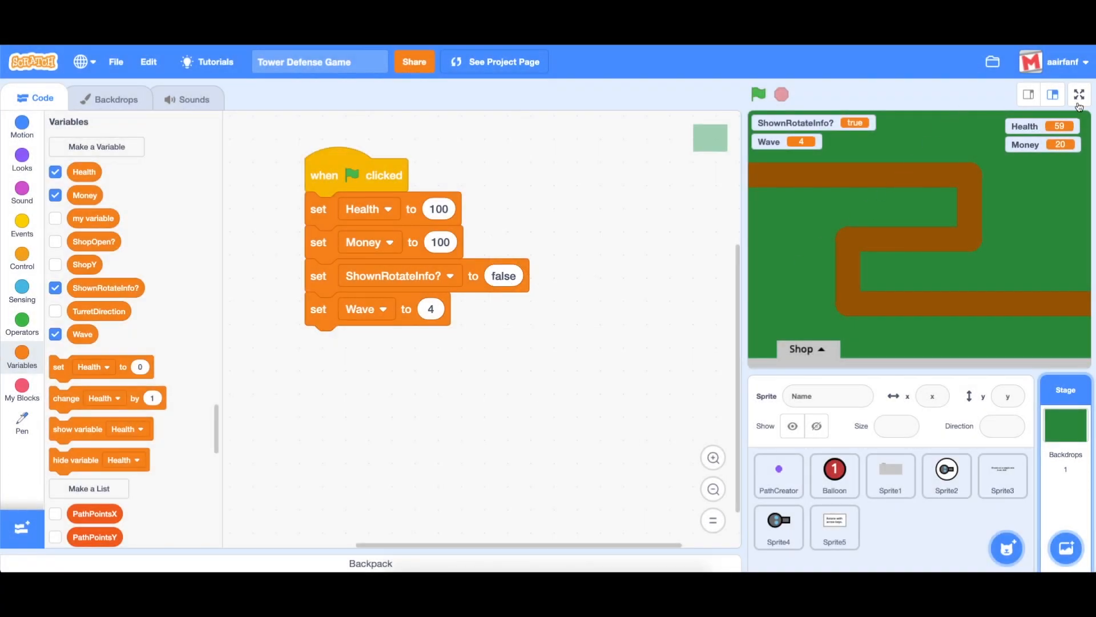
Step: Restart the project with the green flag so Health resets to 100
left_click(1079, 94)
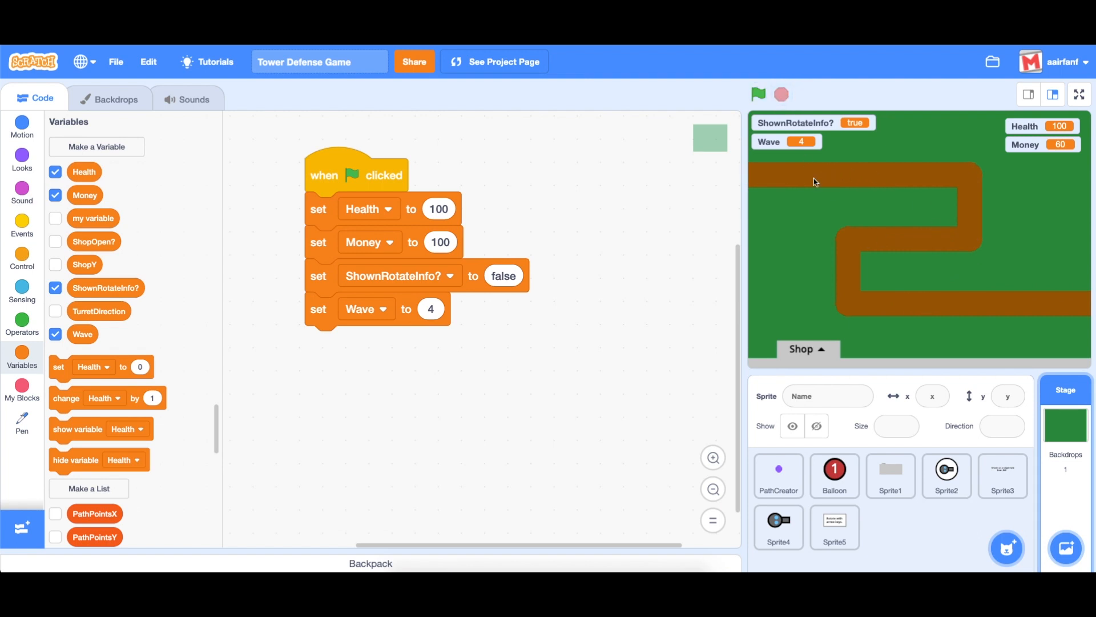
mouse_move(834, 256)
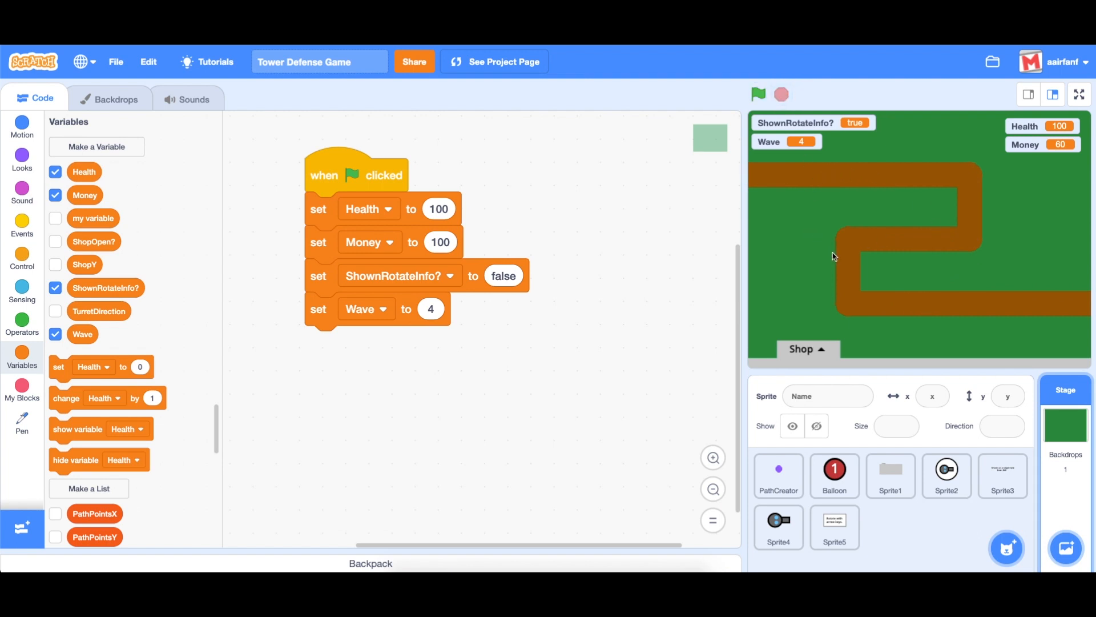
mouse_move(826, 250)
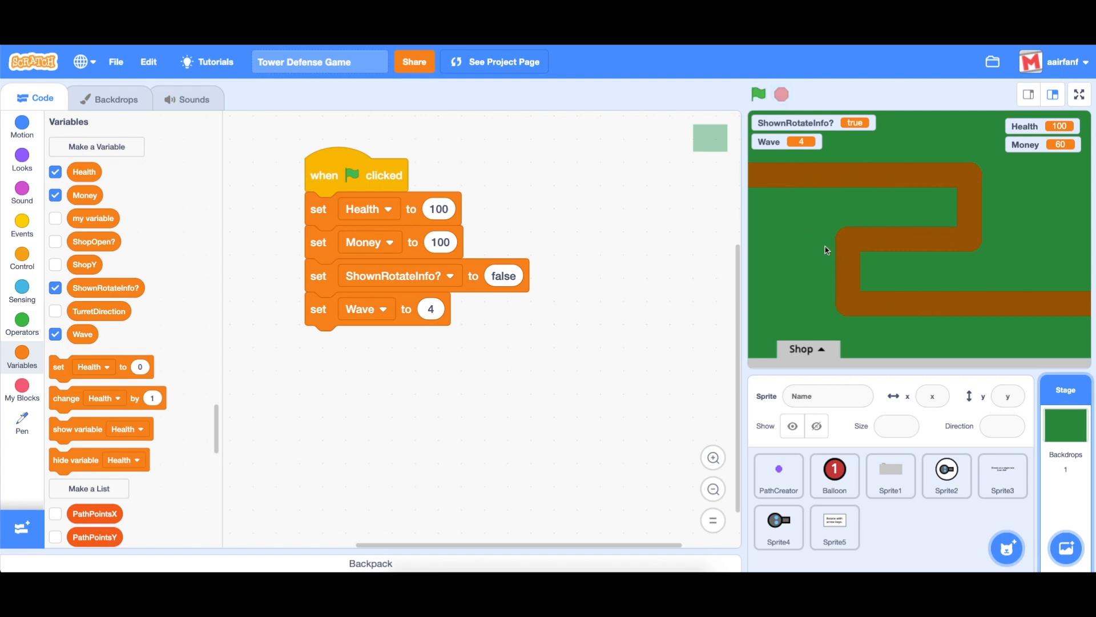
mouse_move(813, 357)
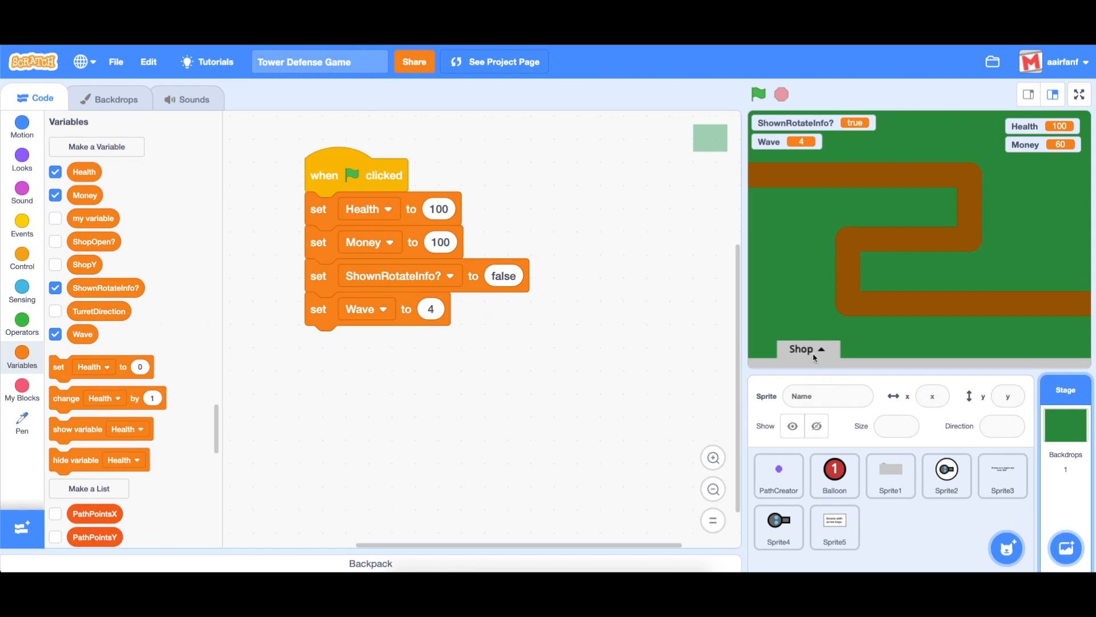
mouse_move(960, 263)
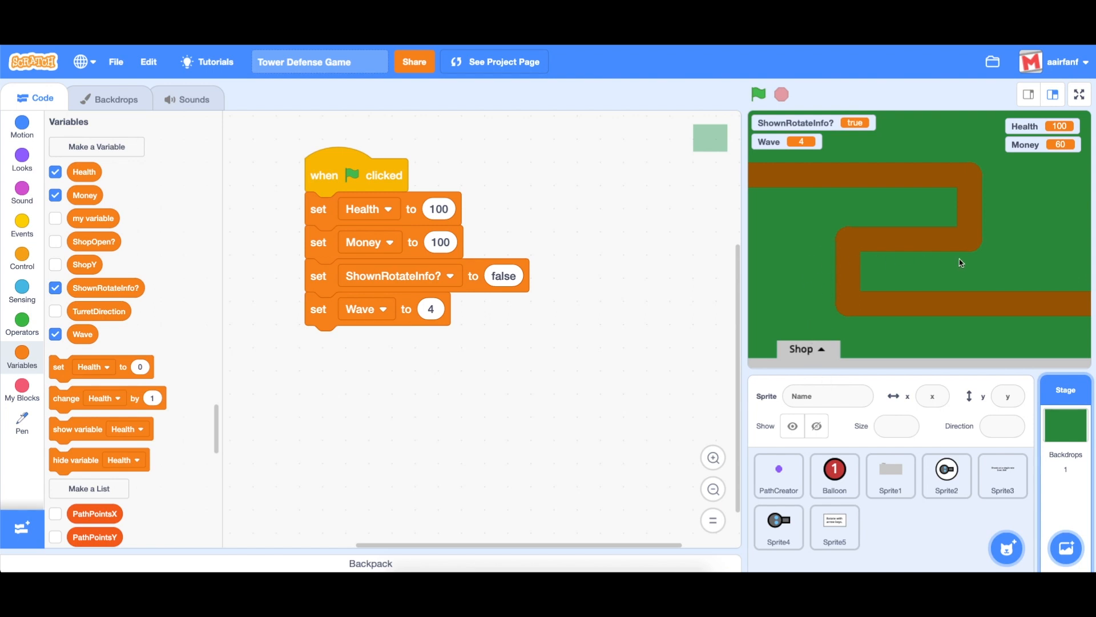
mouse_move(1065, 426)
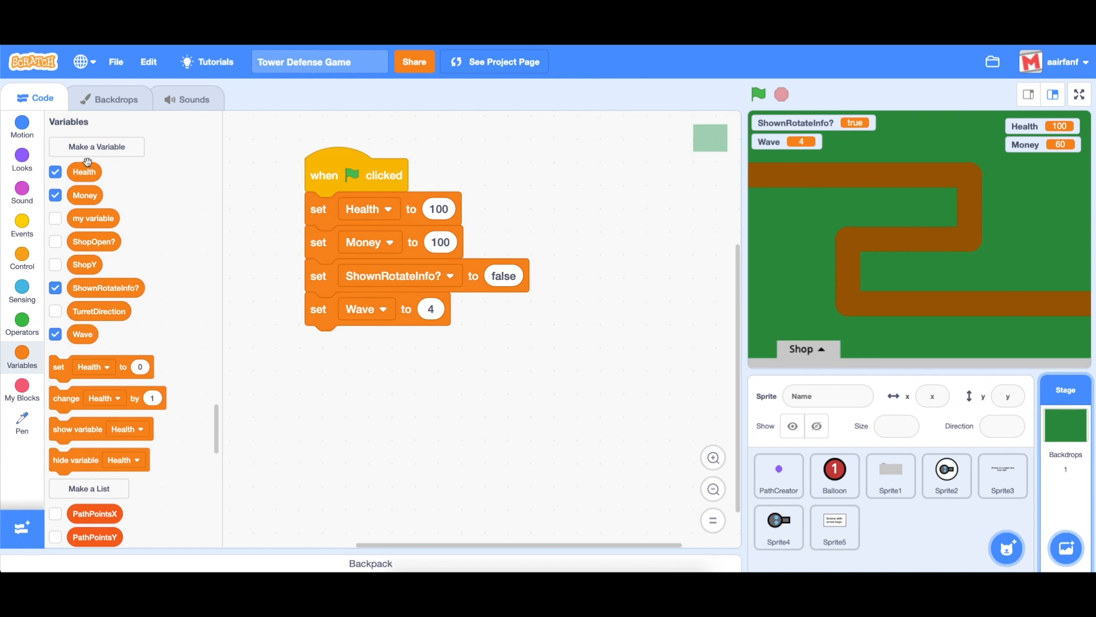
Step: Create a Mode variable and set it to Buy in the green-flag start script
left_click(96, 146)
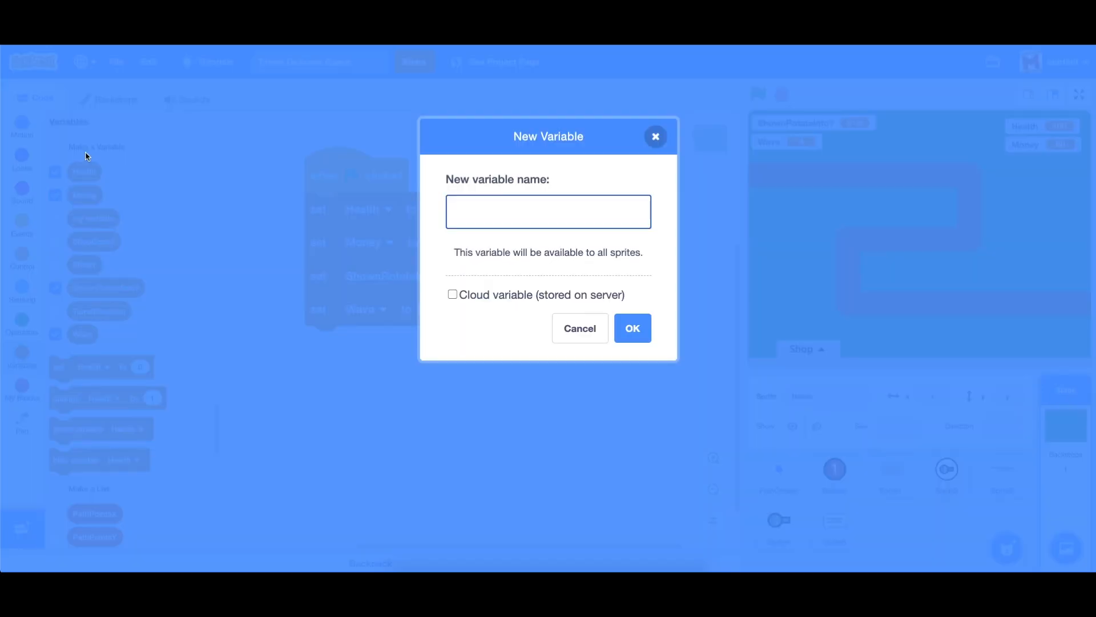
left_click(578, 327)
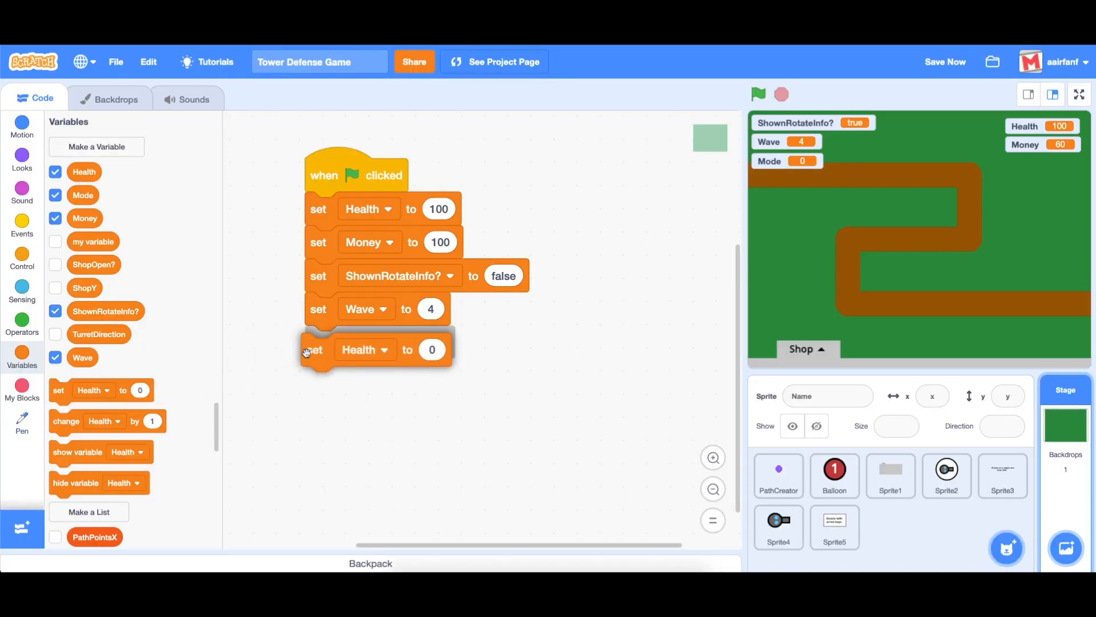
left_click(381, 349)
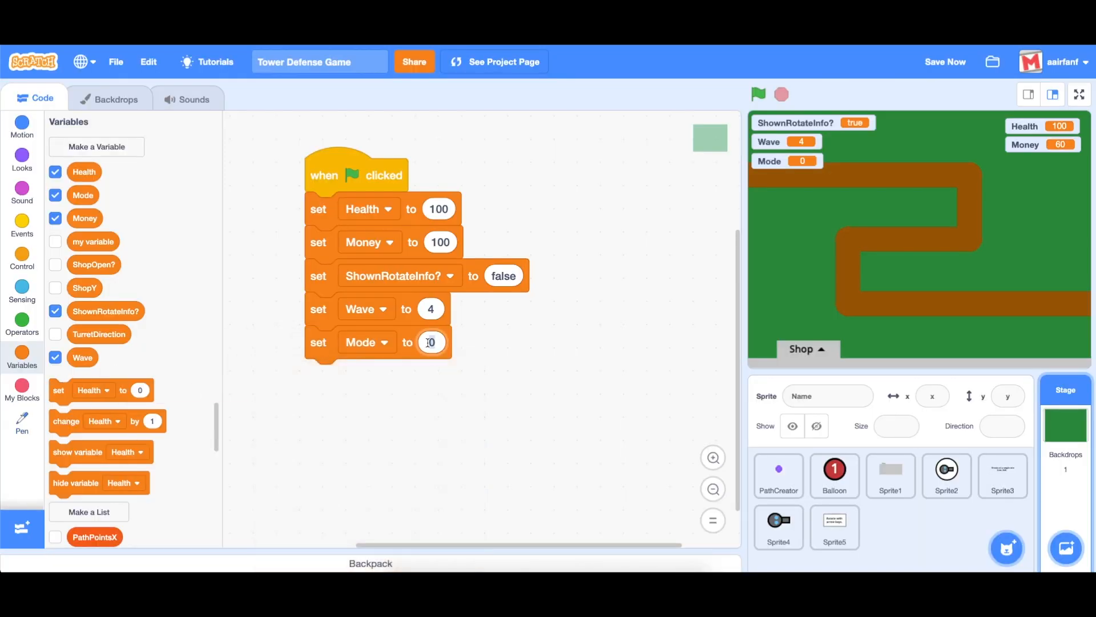
type("Buy")
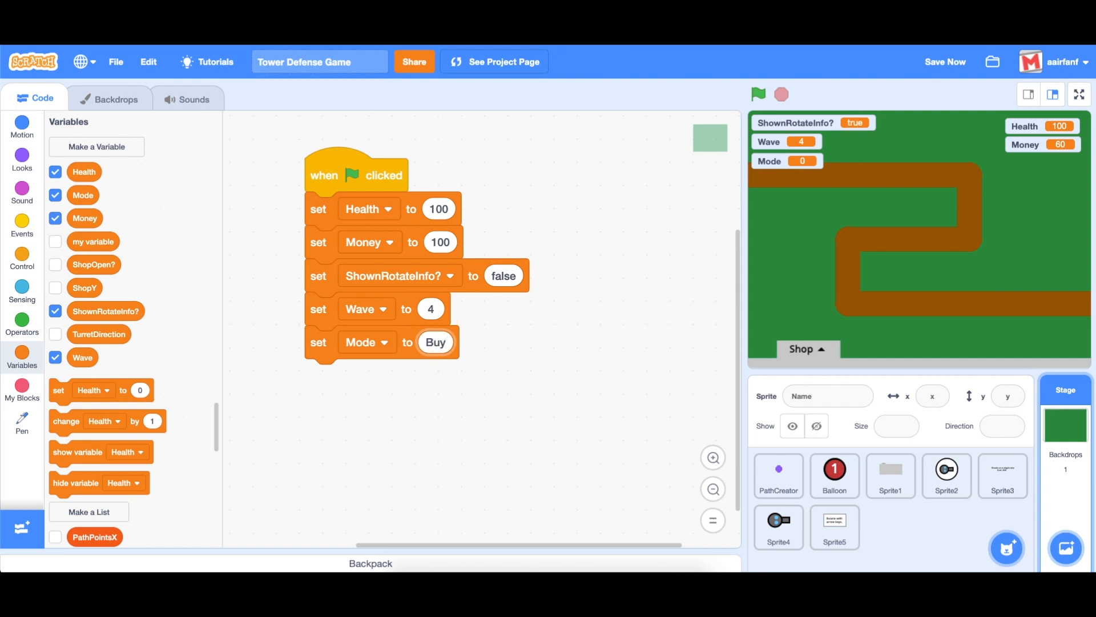
left_click(834, 475)
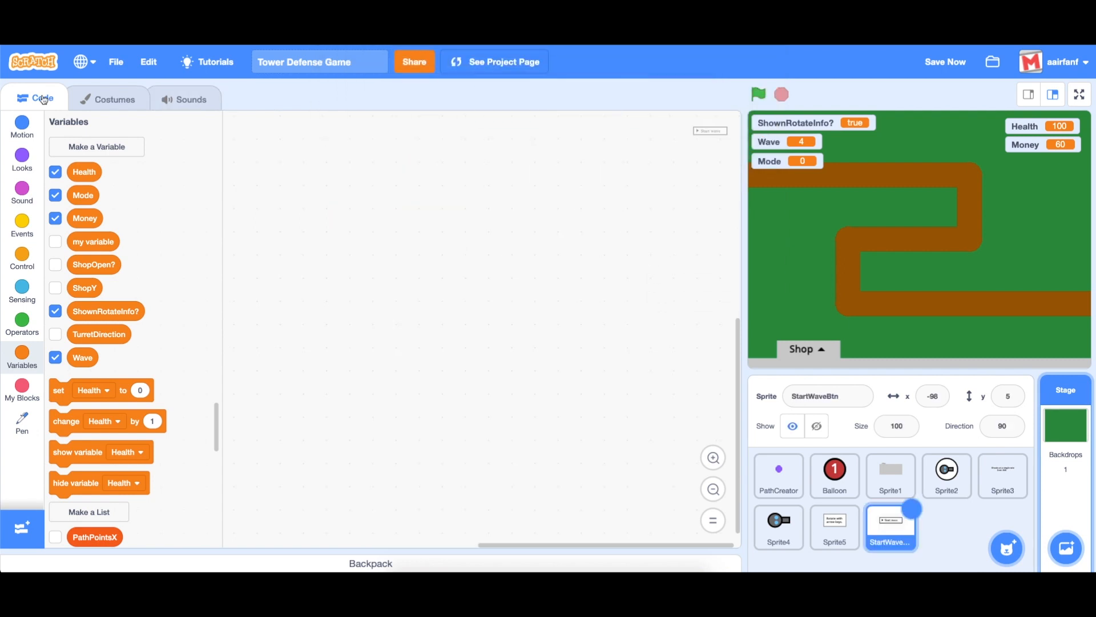
Step: Check the StartWaveBtn sprite's Start wave costume and return to its empty code area
left_click(113, 99)
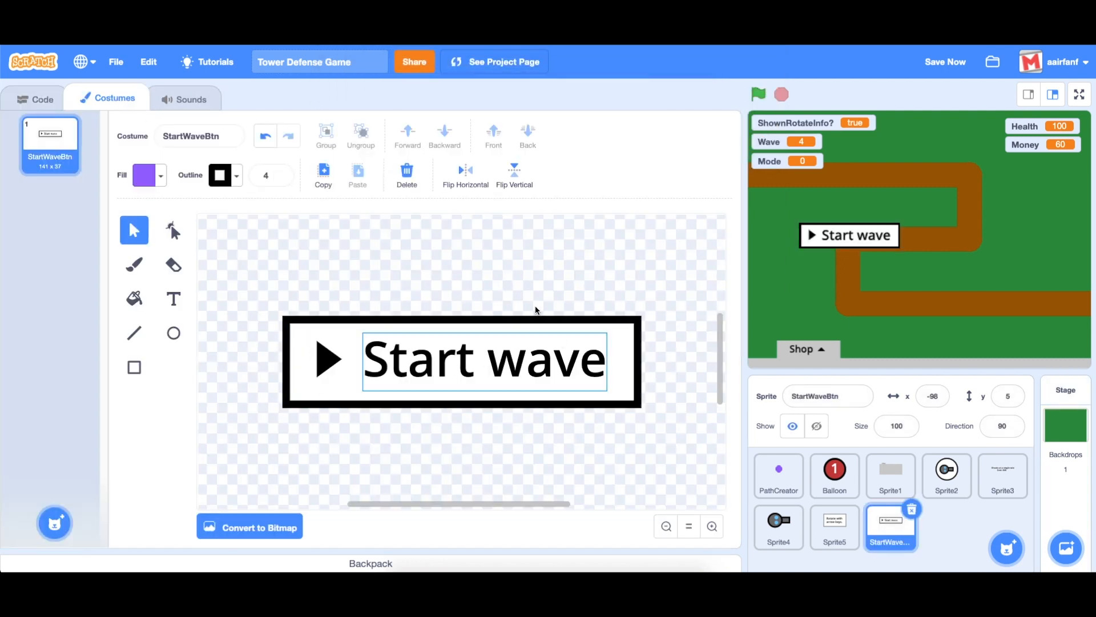
left_click(36, 98)
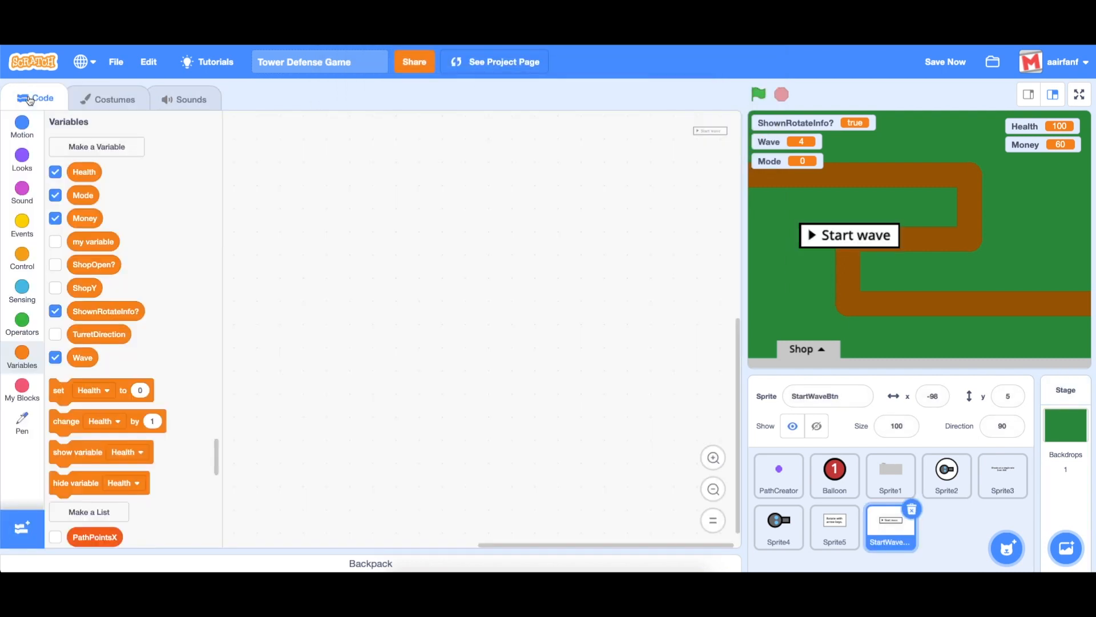
Step: Position the Start wave button at x 0, y 155 on green flag, then add a forever loop with an if-else
left_click(21, 128)
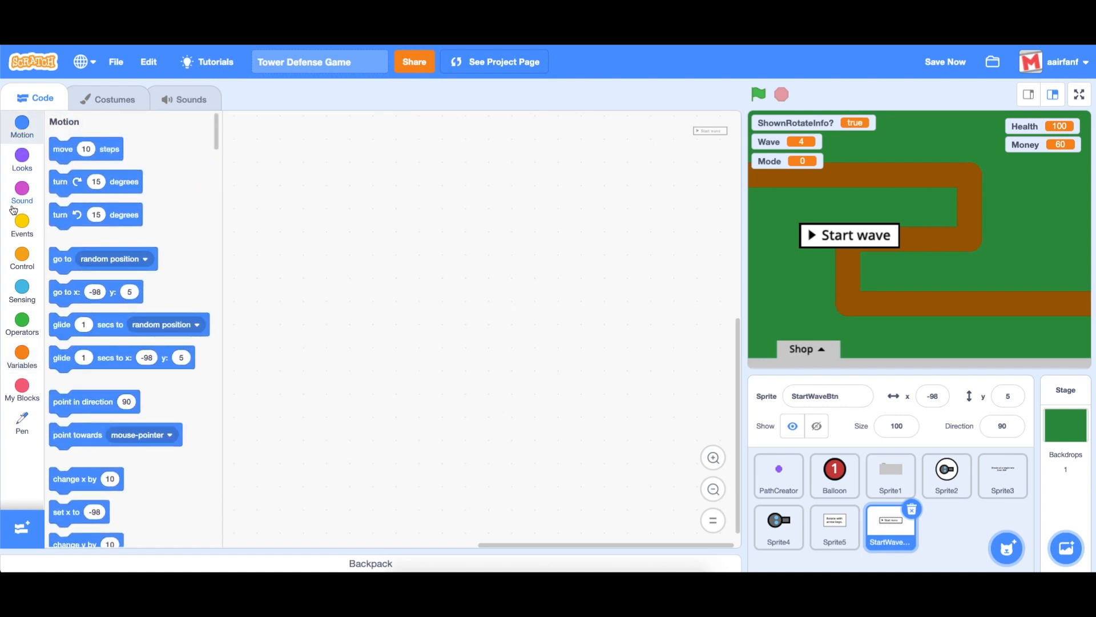
left_click(22, 224)
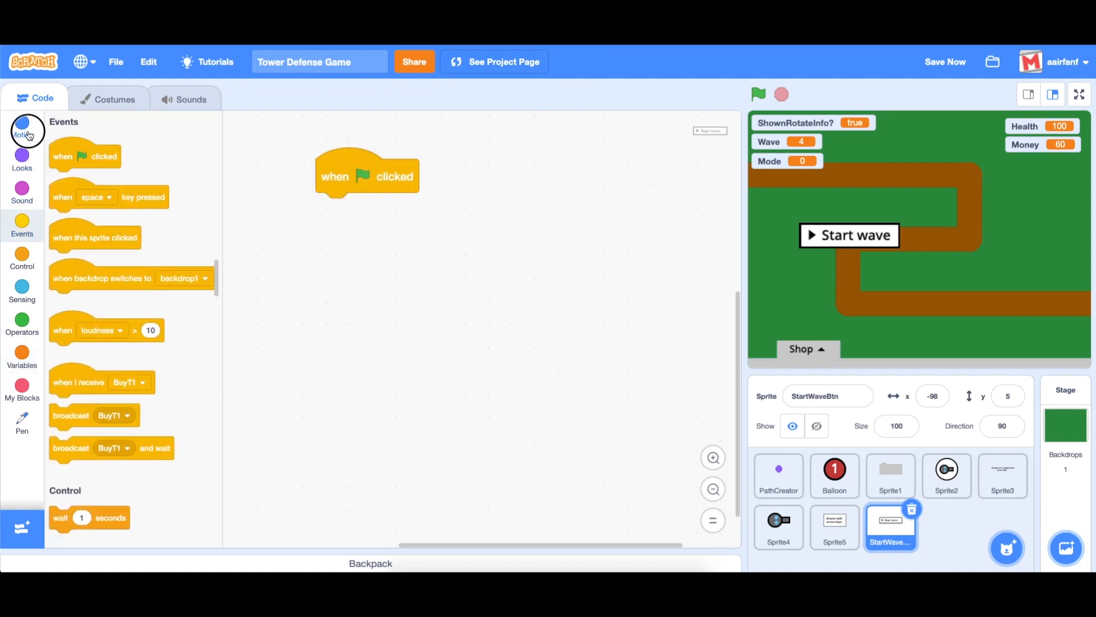
left_click(22, 125)
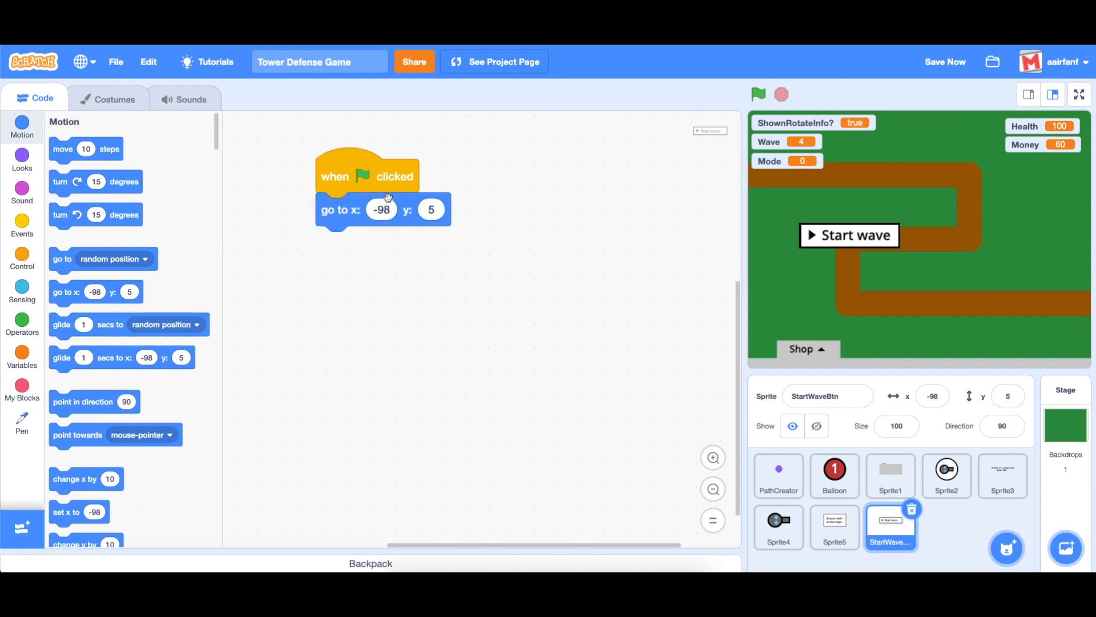
left_click(381, 209)
type("155")
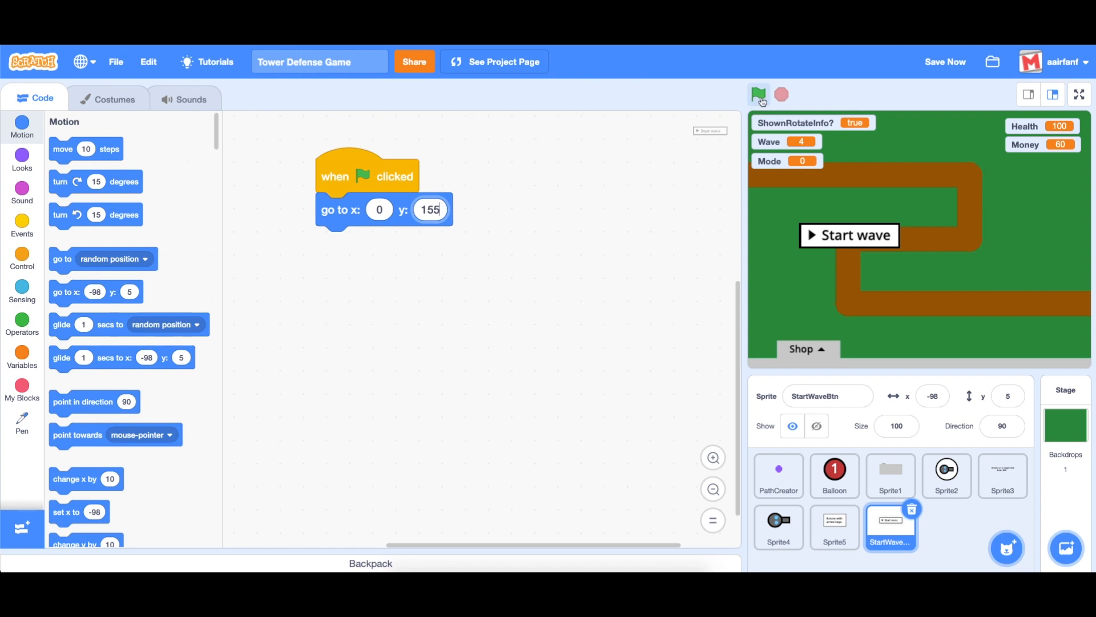
left_click(758, 95)
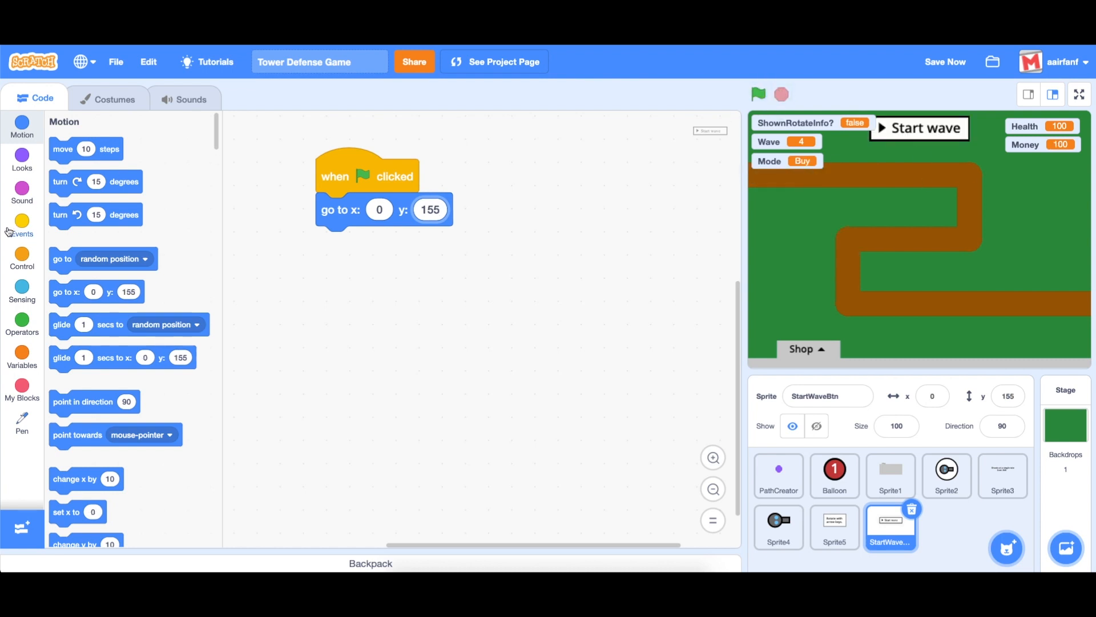
left_click(22, 224)
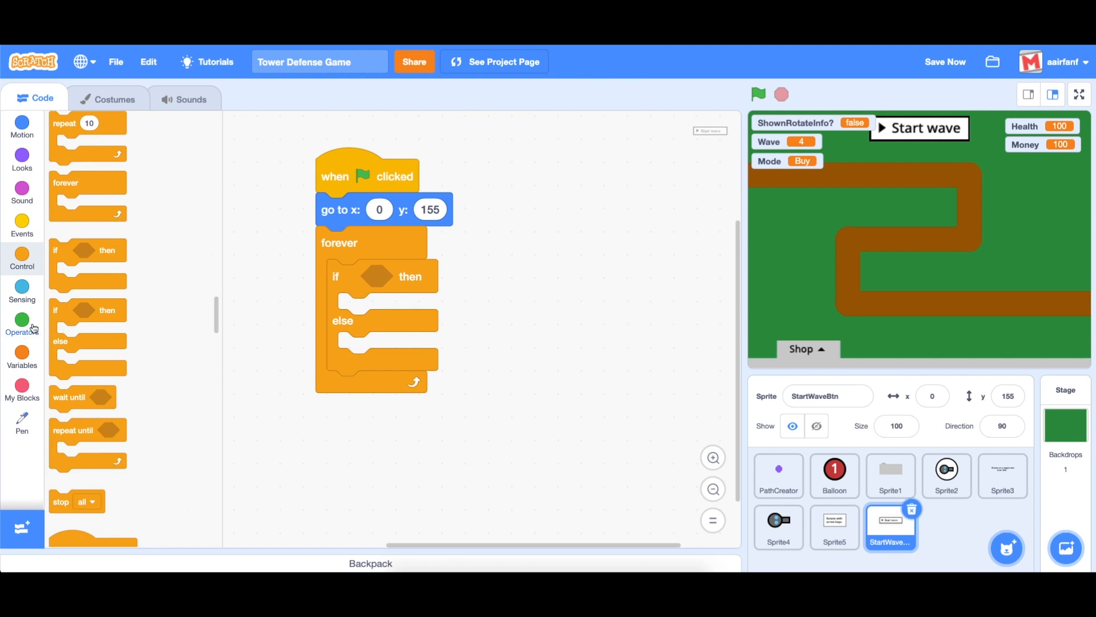
Step: Show the button when Mode = Buy, hide it otherwise, and nest an empty if after show
left_click(22, 325)
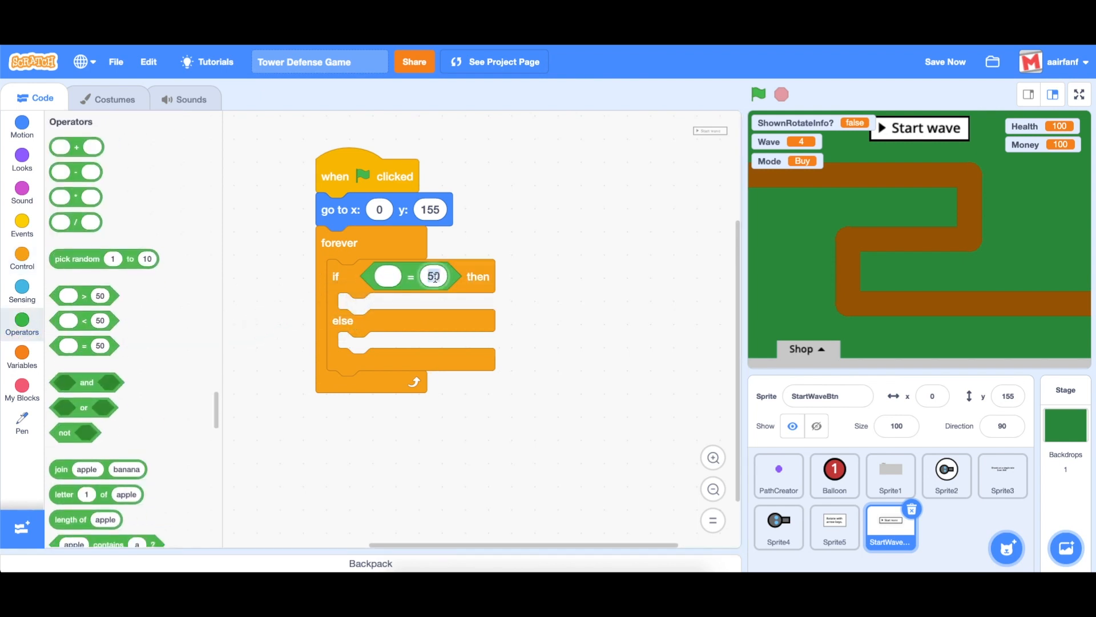
type("Buy")
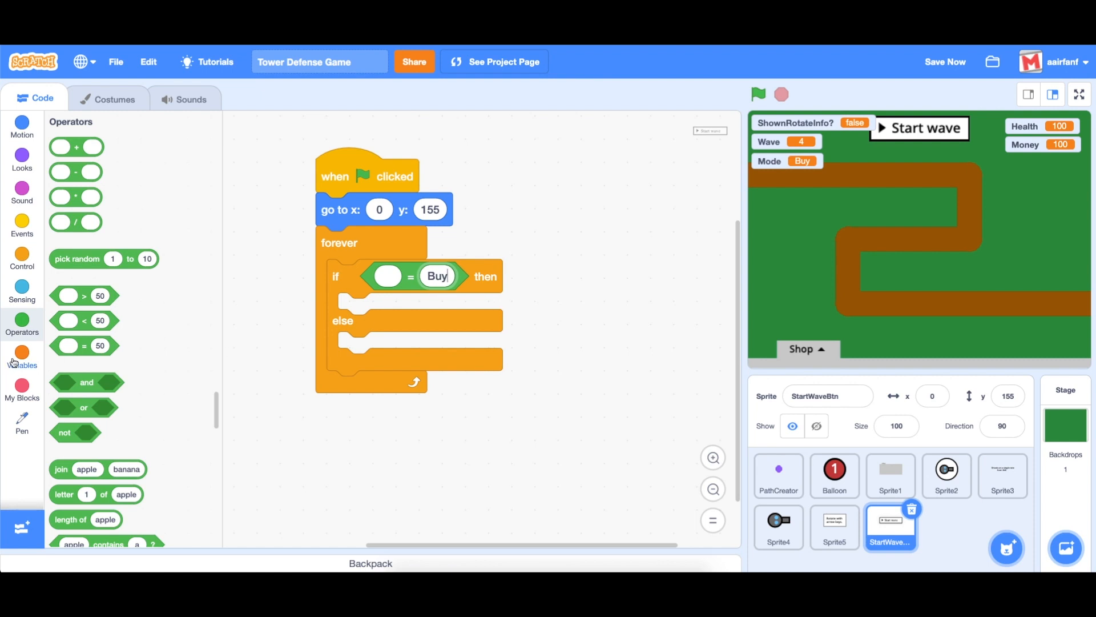
left_click(21, 357)
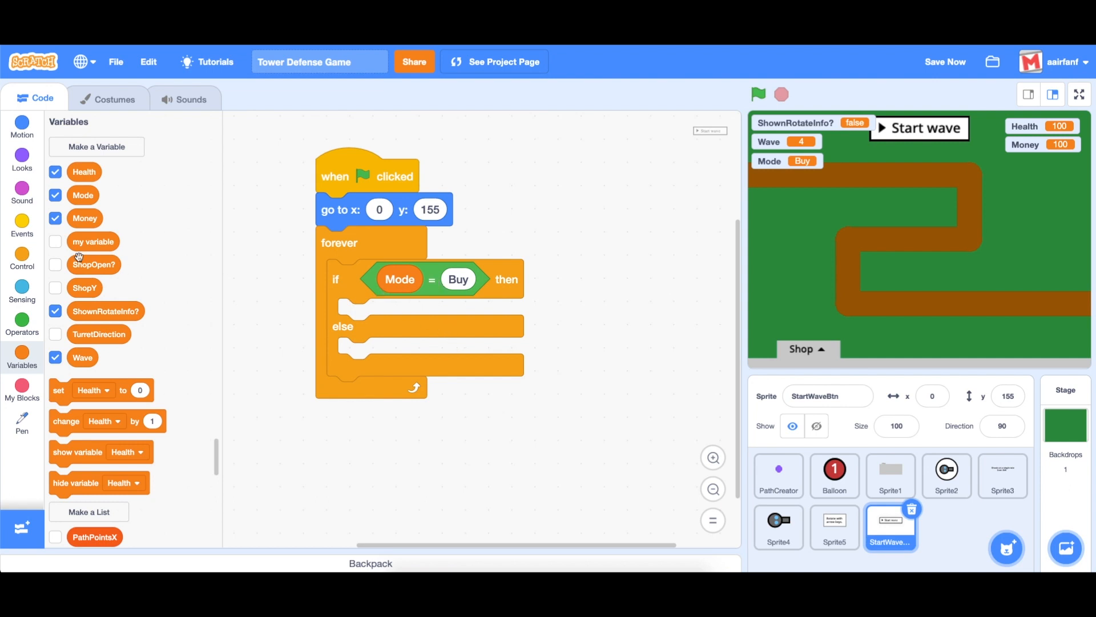
left_click(21, 158)
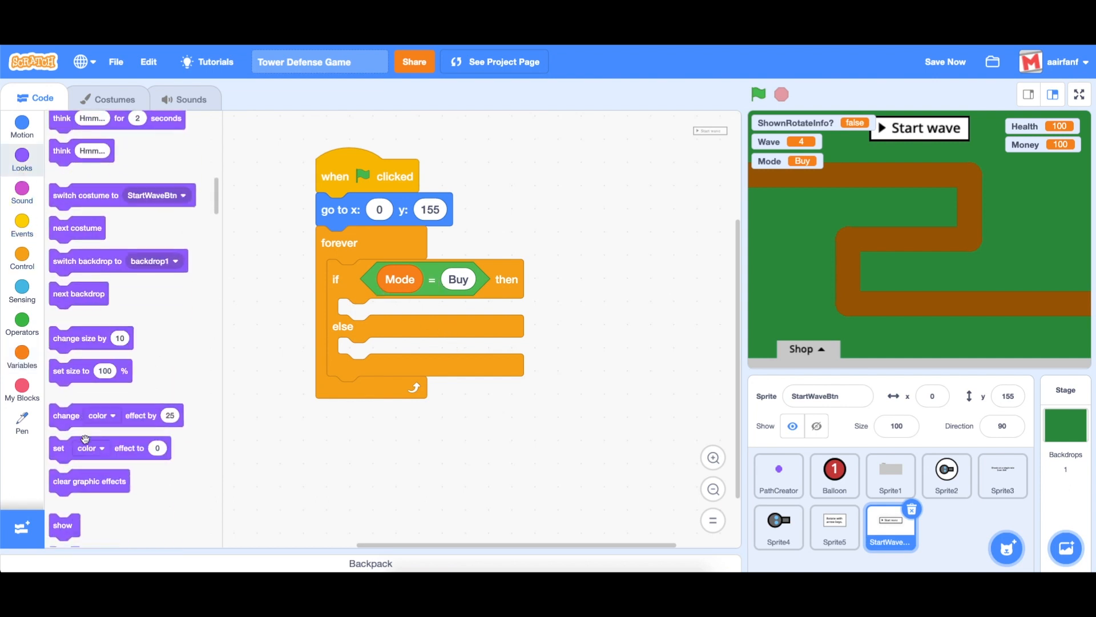
left_click_drag(61, 526, 358, 315)
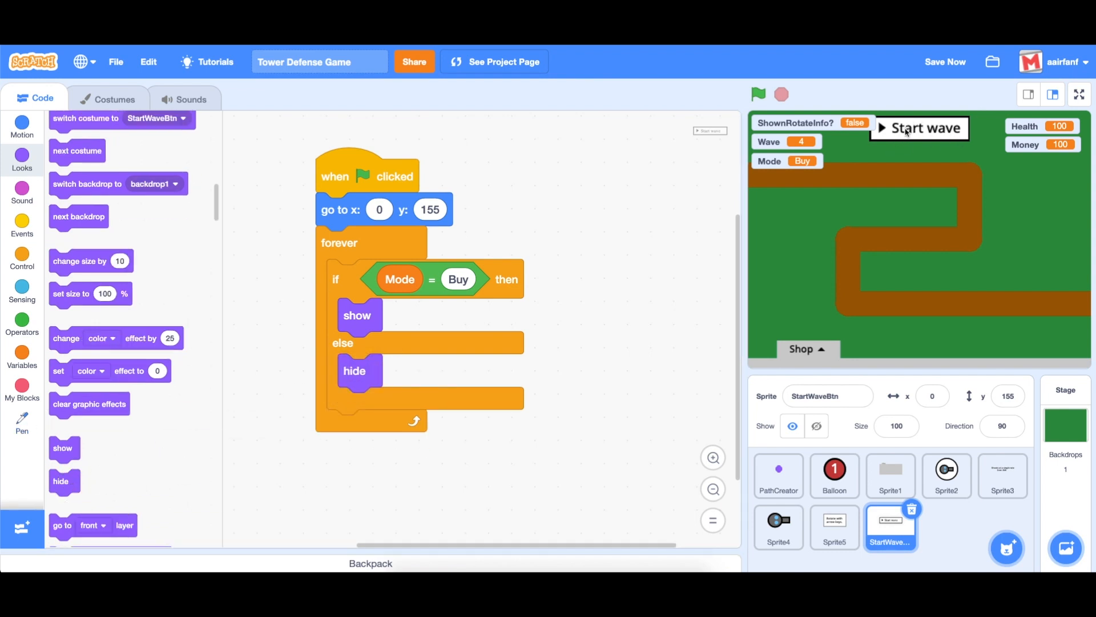
left_click(22, 226)
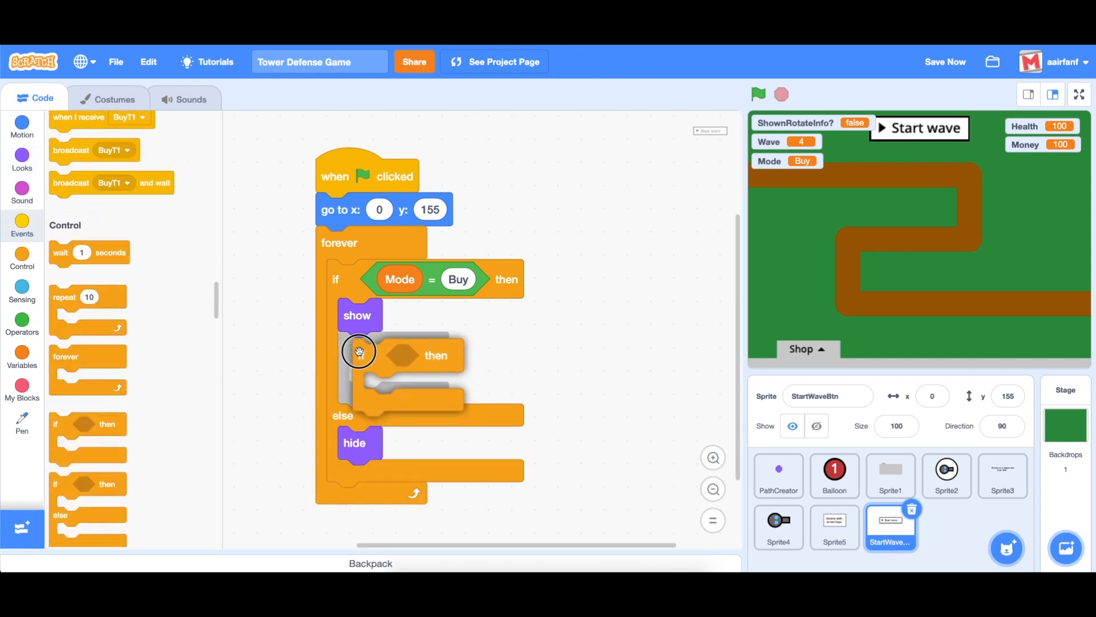
Step: Set Mode to Wave when the button is touching the mouse-pointer and the mouse is down
left_click(22, 324)
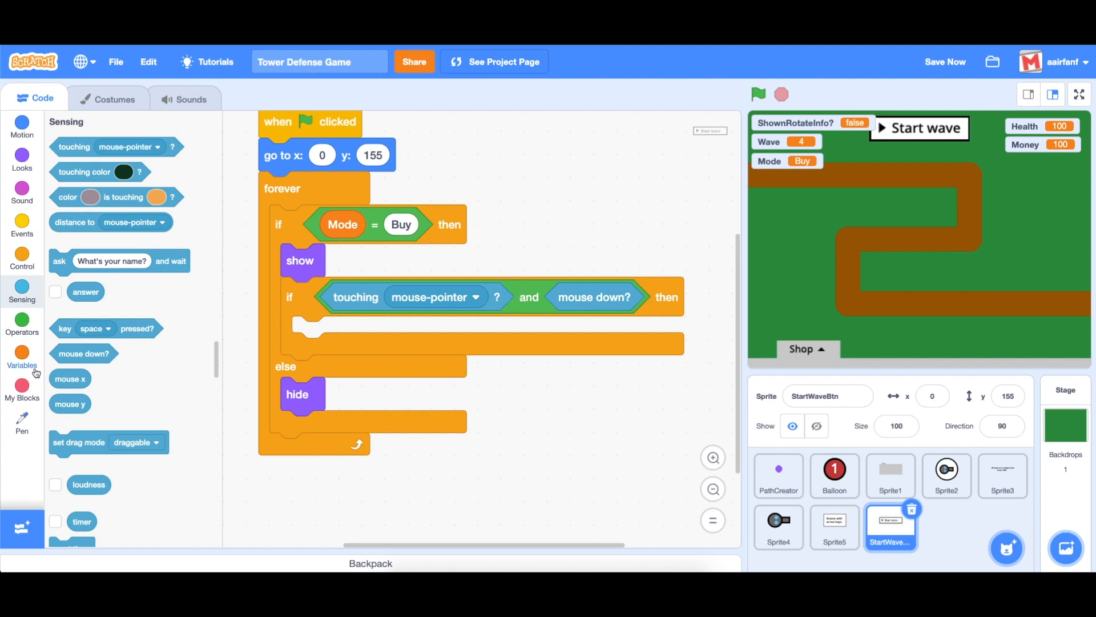
left_click(22, 355)
type("Wave")
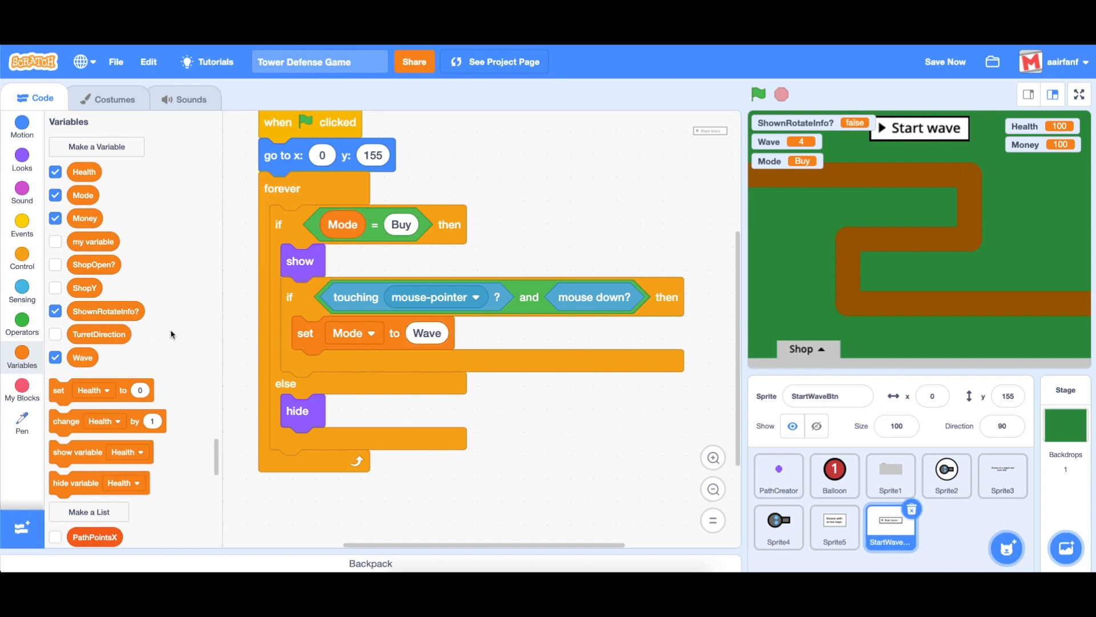
left_click(21, 220)
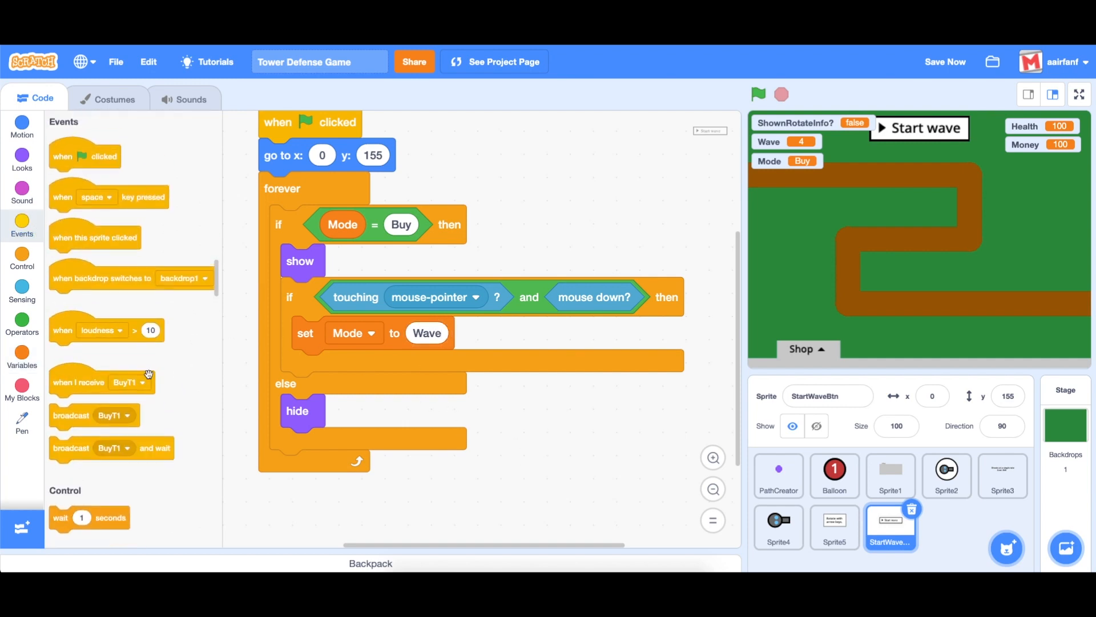
scroll("down", 3)
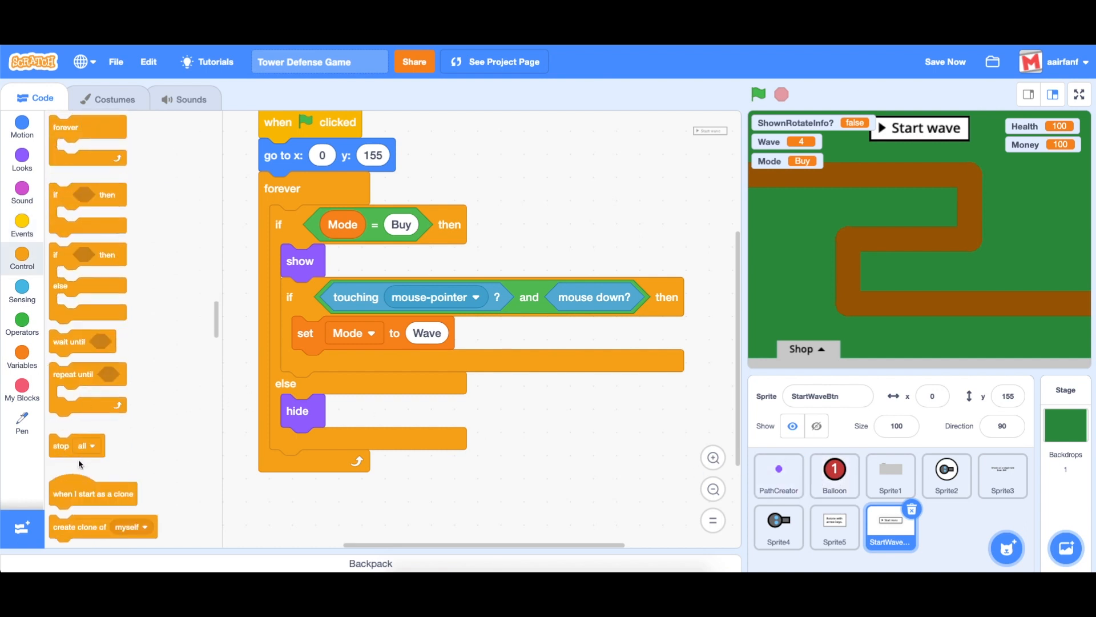
left_click(22, 223)
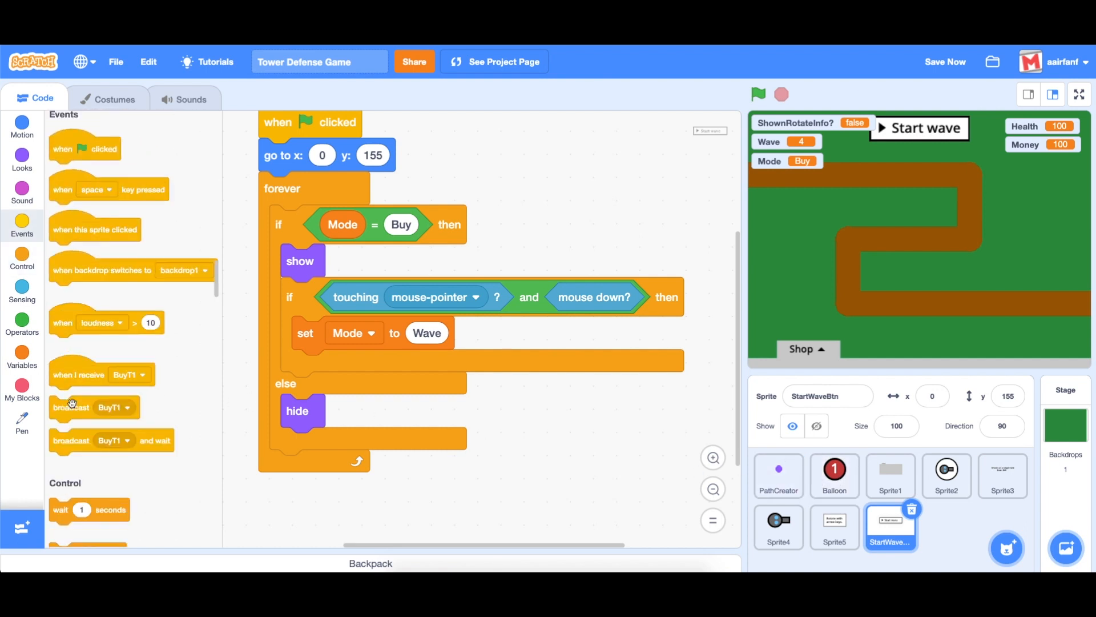
Step: Broadcast a new StartWave message right after setting Mode to Wave
left_click(383, 366)
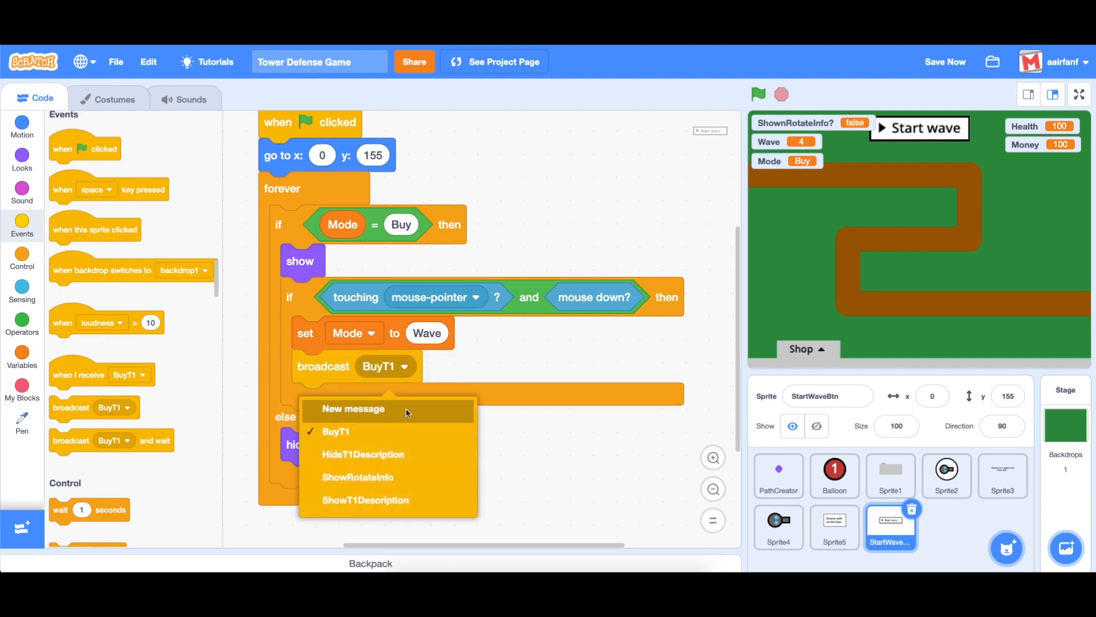
left_click(353, 409)
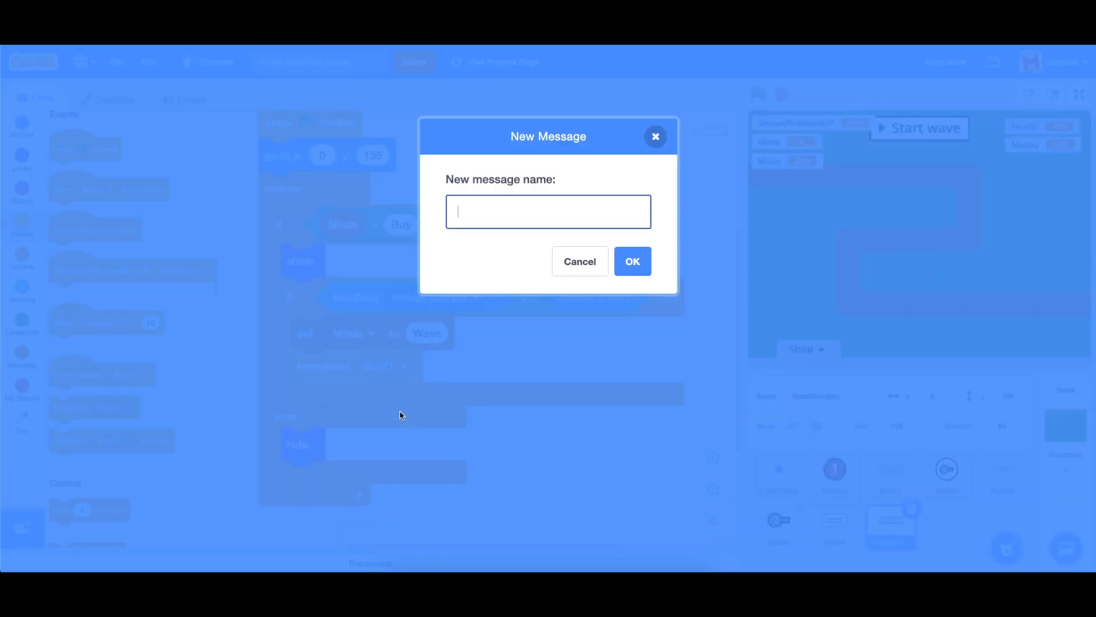
left_click(579, 261)
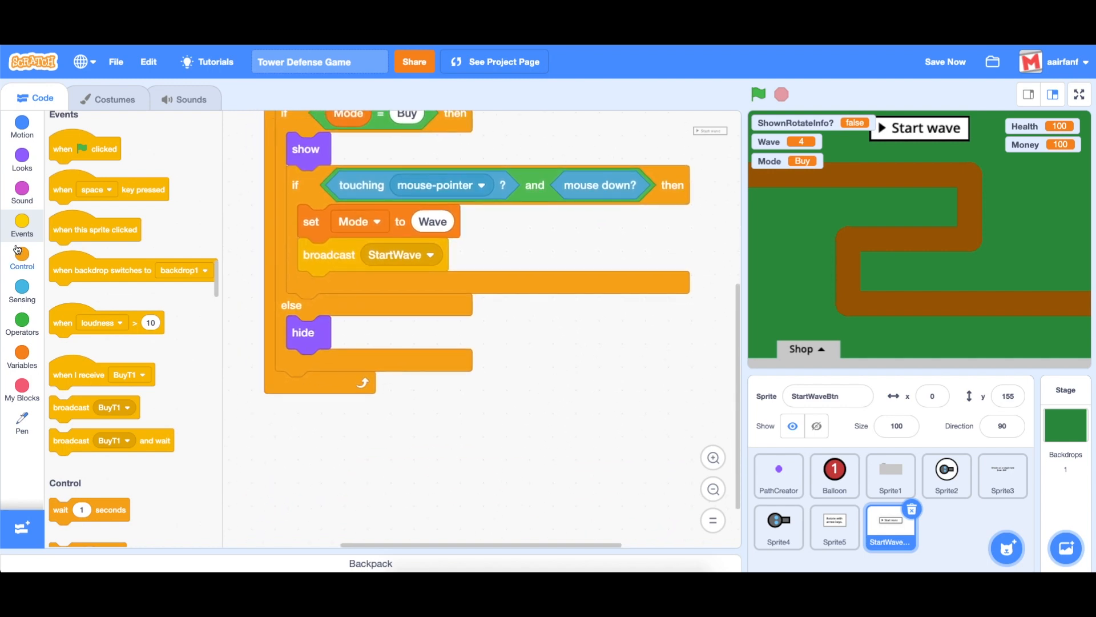
left_click(21, 157)
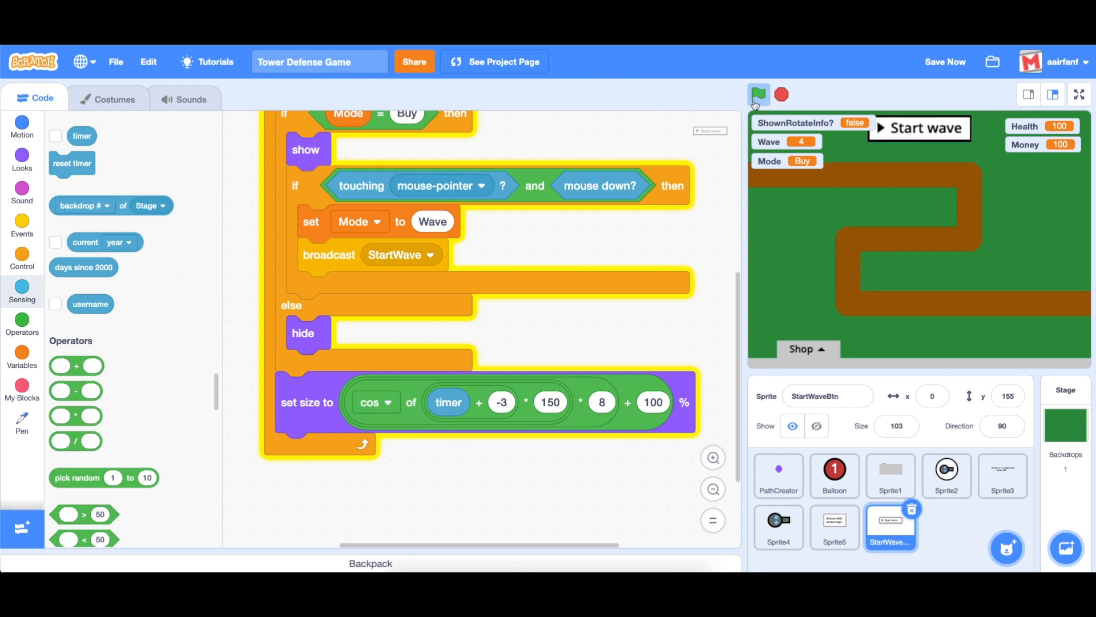
Step: Pulse the button size with cos(timer*-3*150)*8+100, hide the Mode and ShownRotateInfo readouts, and rerun
left_click(22, 354)
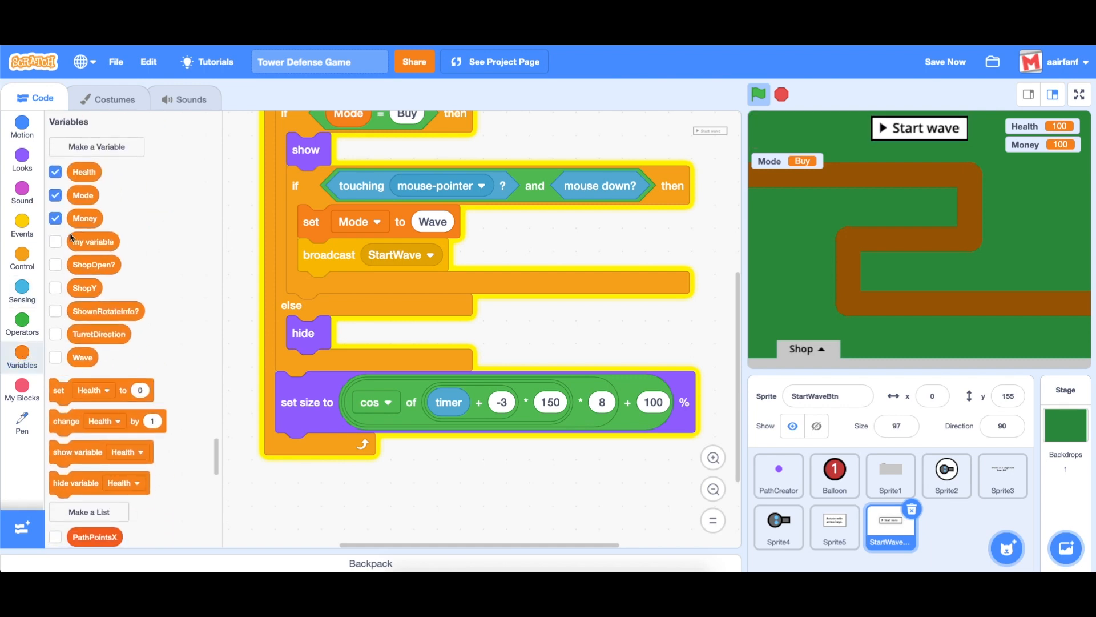
left_click(55, 195)
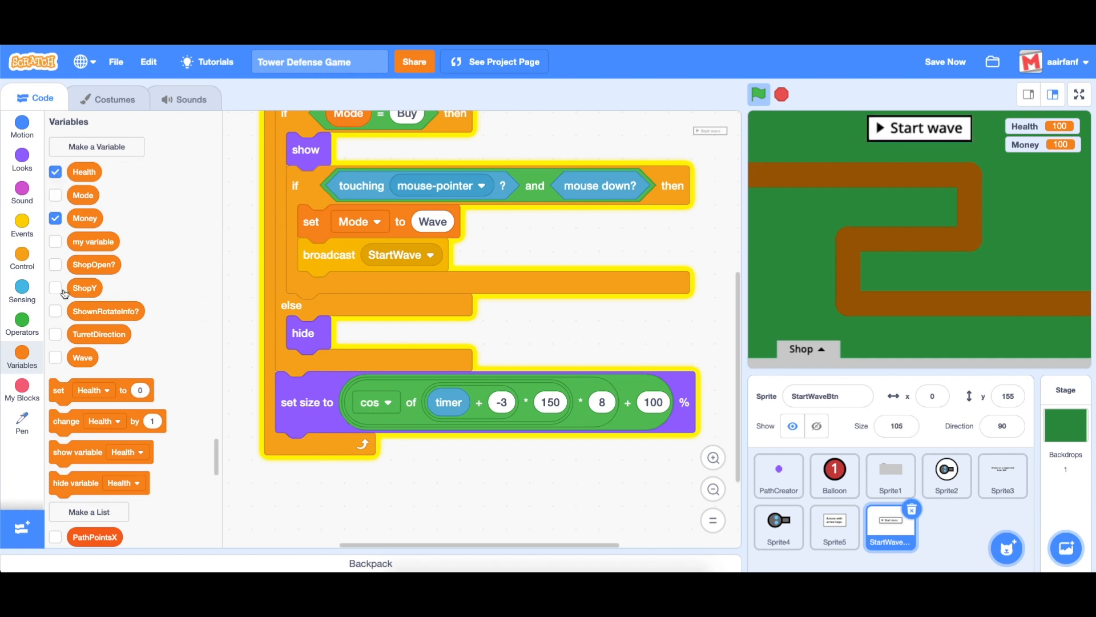
left_click(55, 357)
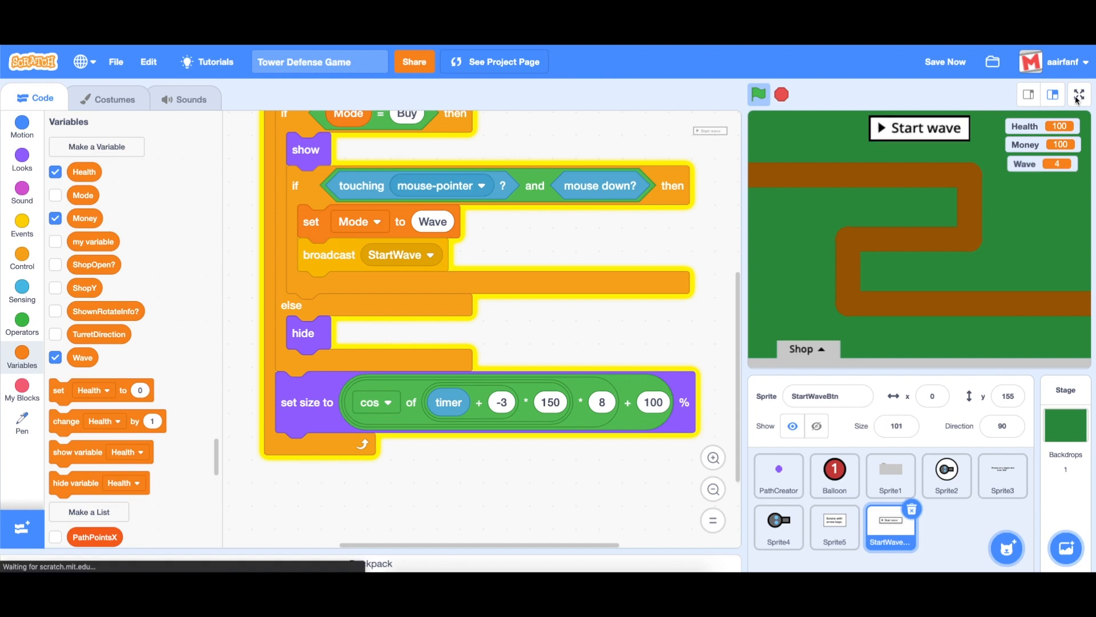
left_click(1077, 94)
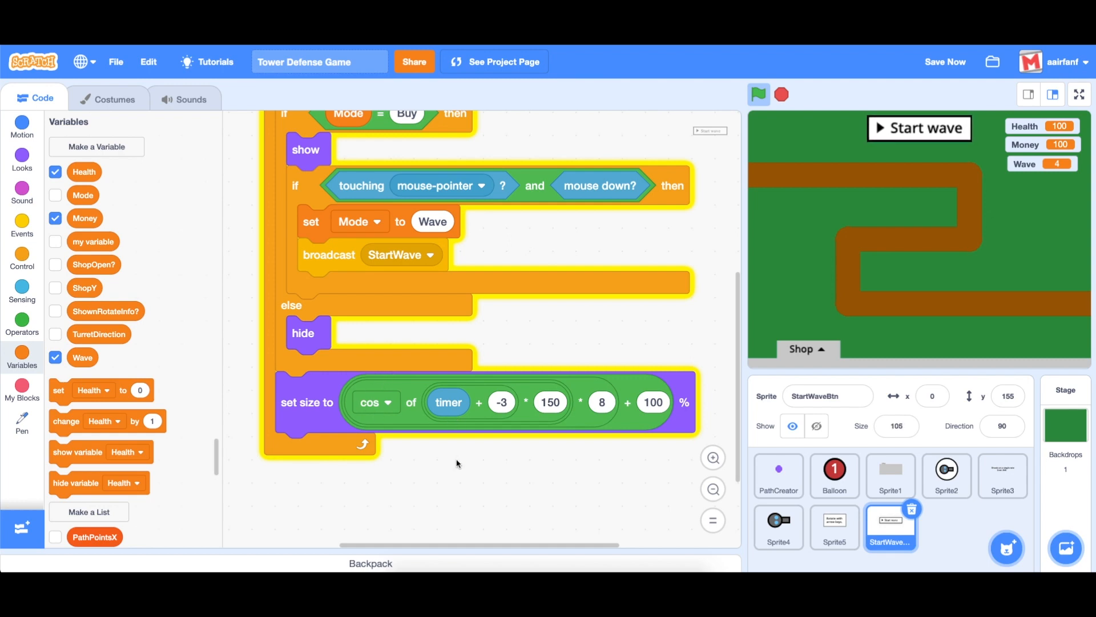
Step: Switch to the Balloon sprite and detach its clone-spawning loop from the green-flag script
left_click(833, 475)
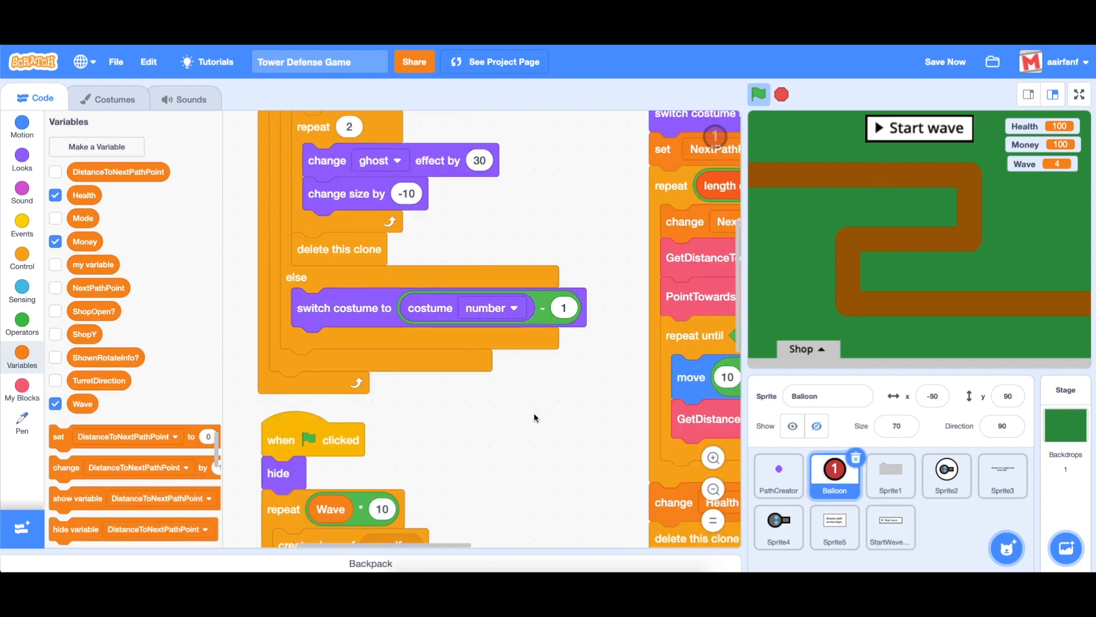
scroll("down", 3)
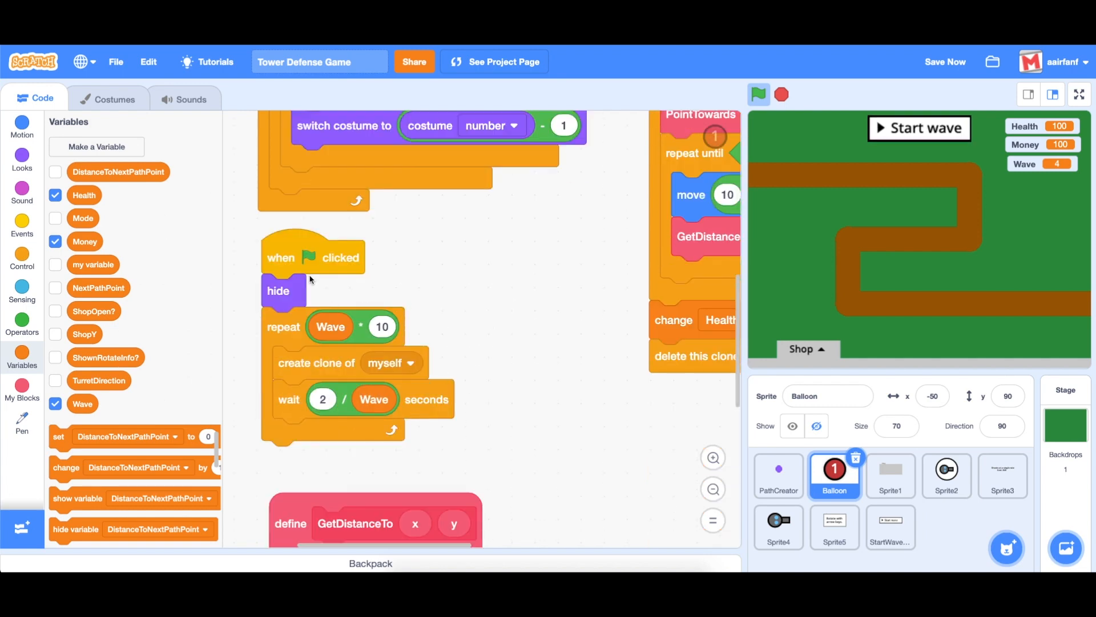
left_click_drag(313, 257, 414, 276)
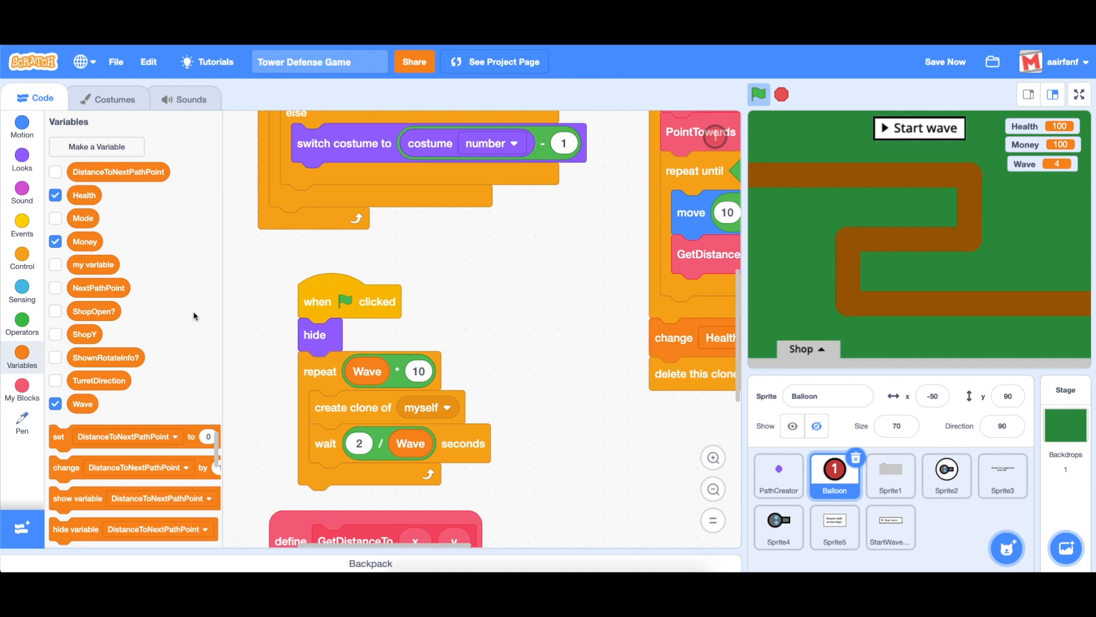
scroll("down", 3)
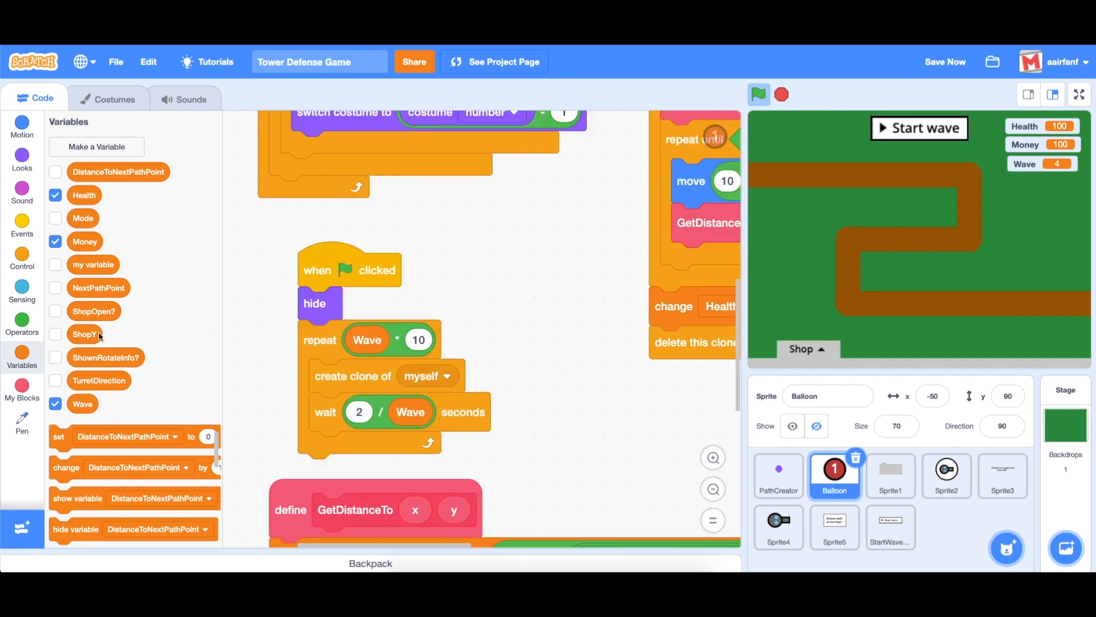
Step: Attach the Wave × 10 clone loop under a 'when I receive StartWave' hat
left_click(21, 224)
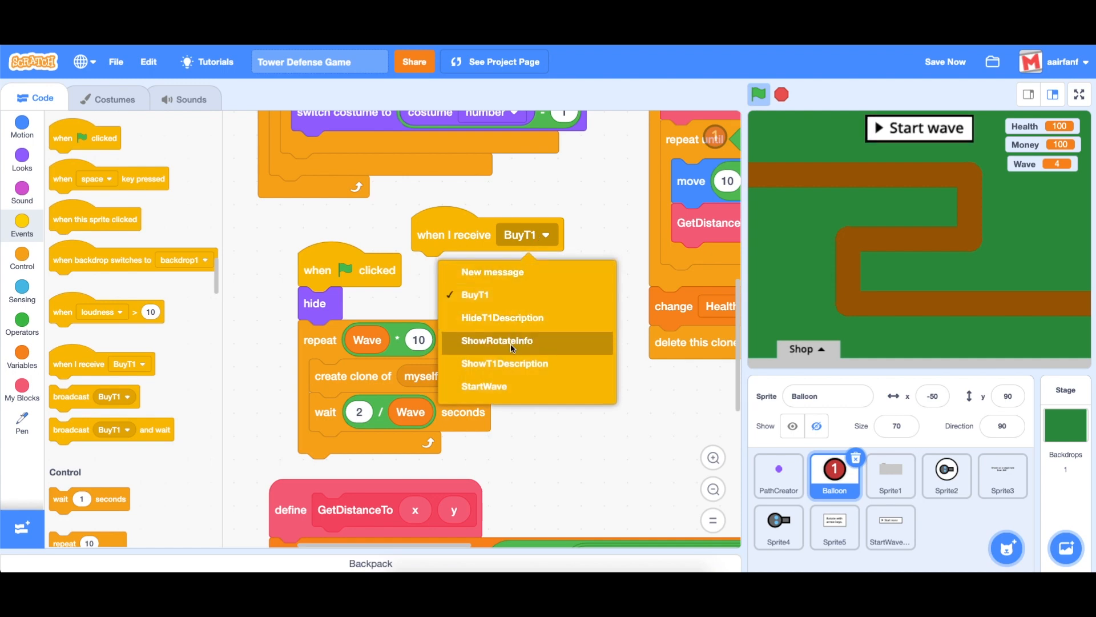
left_click(484, 386)
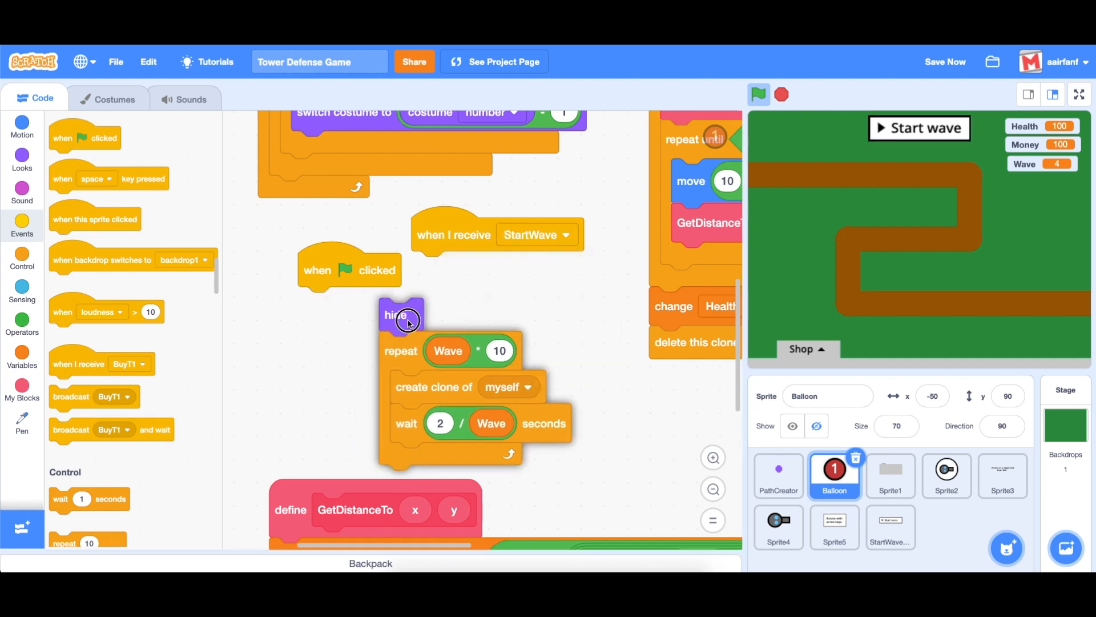
left_click_drag(396, 315, 426, 267)
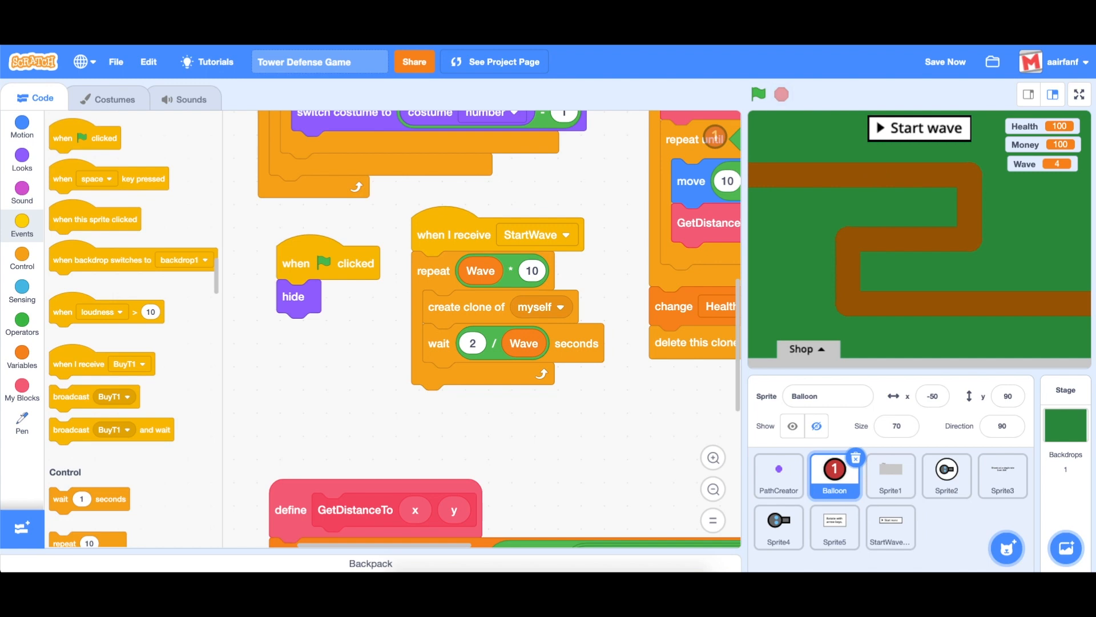
mouse_move(33, 331)
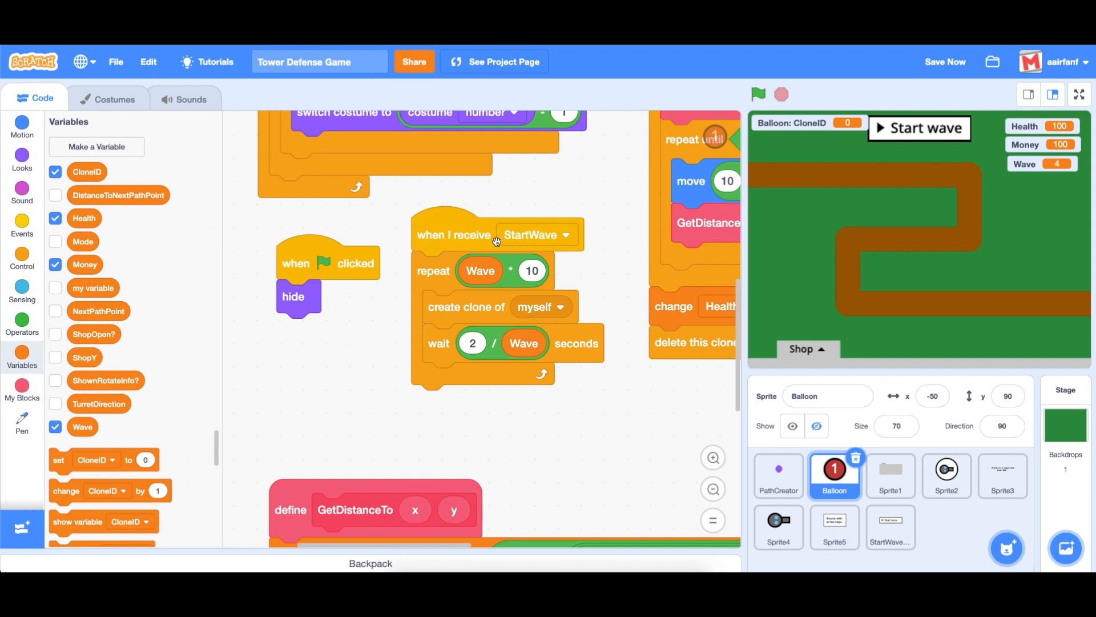
Step: Spawn only if CloneID = Main, setting CloneID to Balloon before the loop and back to Main after
scroll("down", 3)
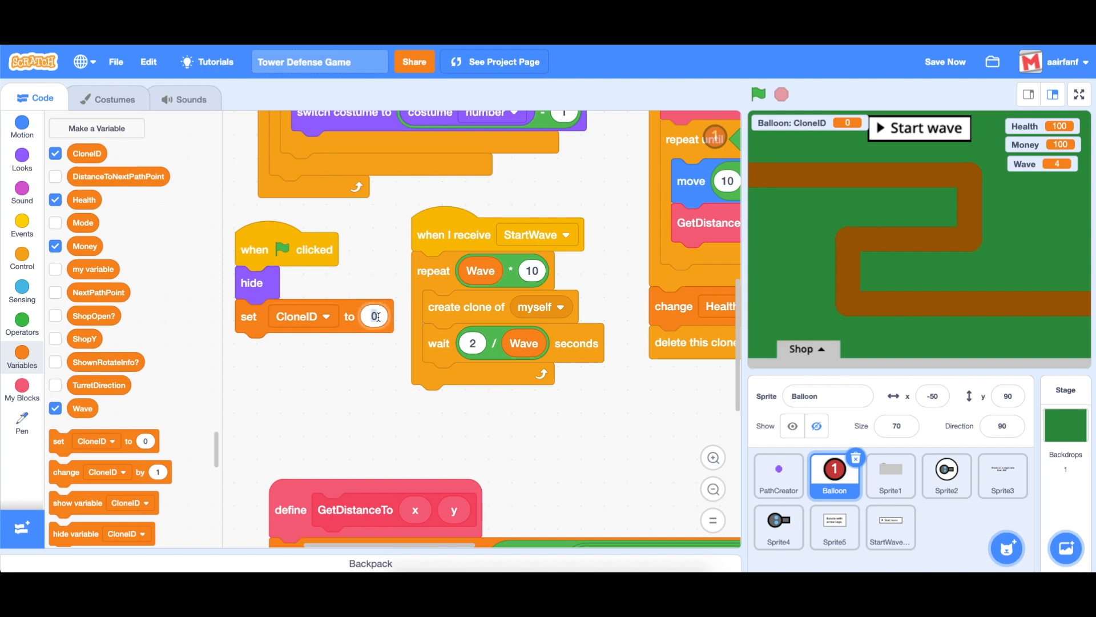
type("Main")
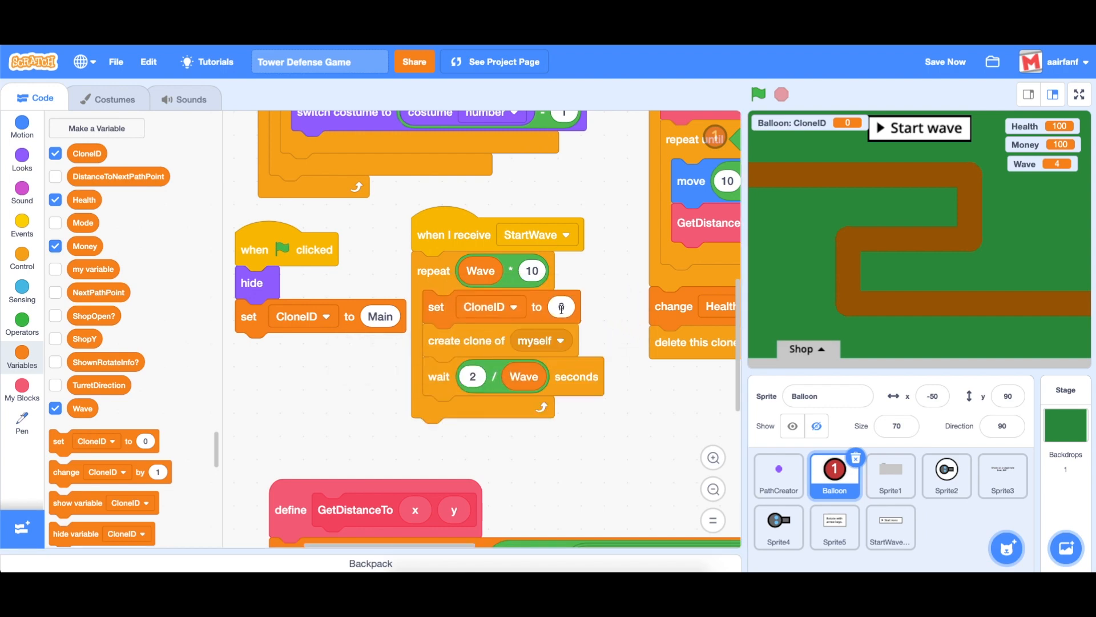
type("B")
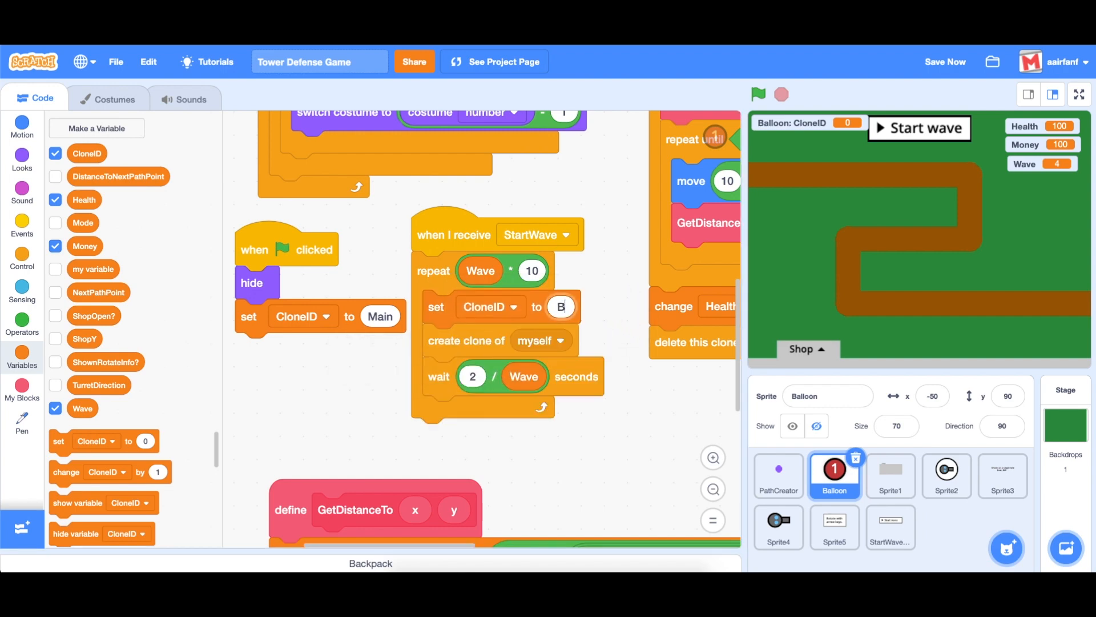
type("Balloon")
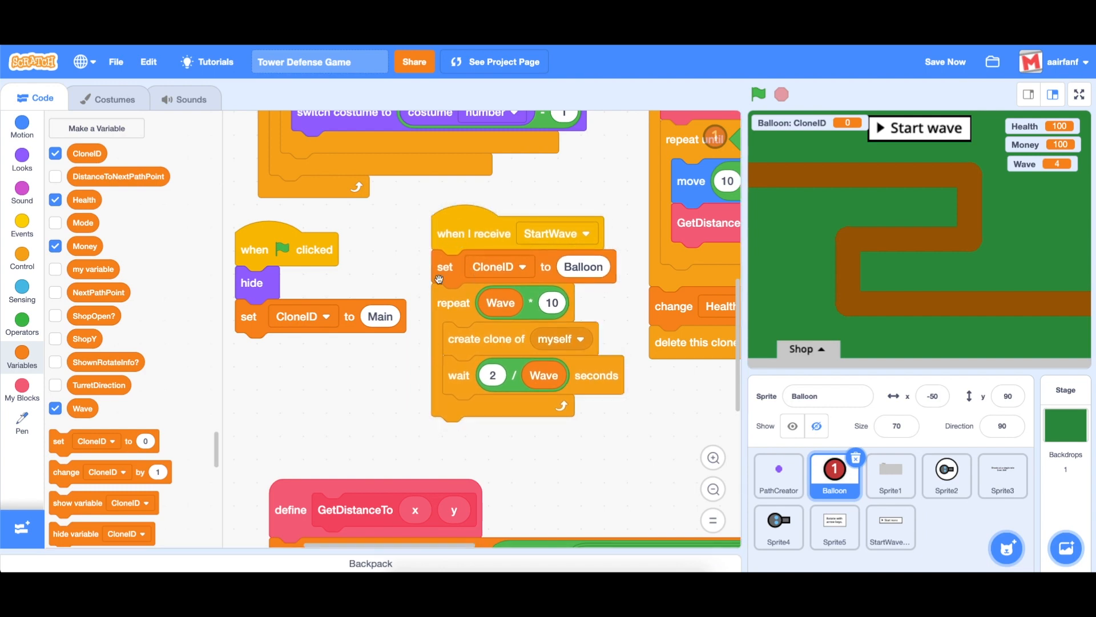
left_click(22, 259)
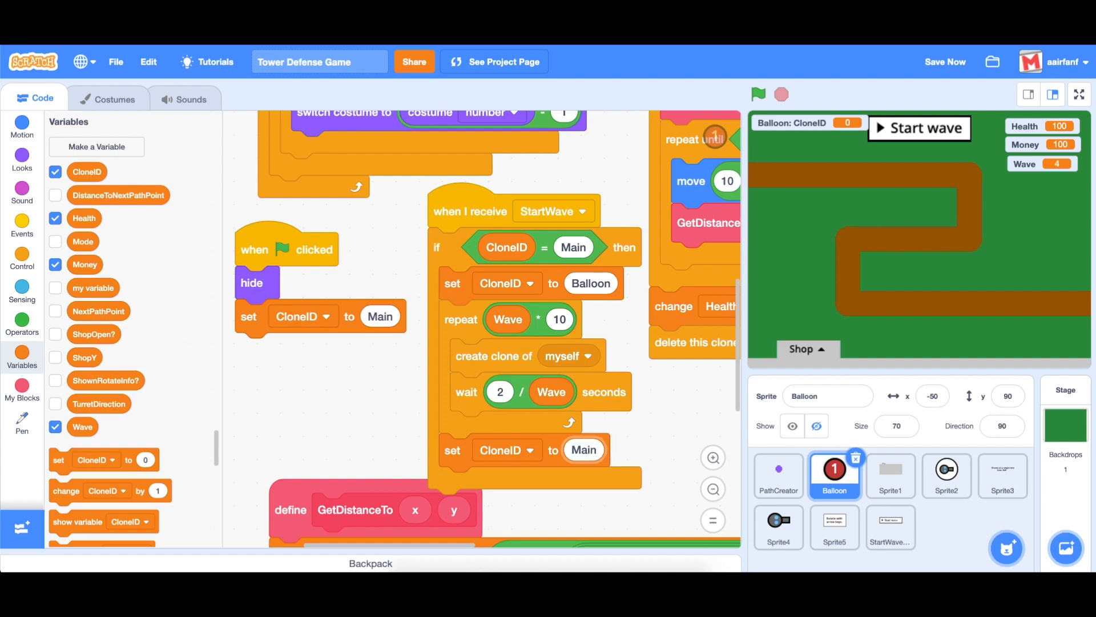
mouse_move(762, 109)
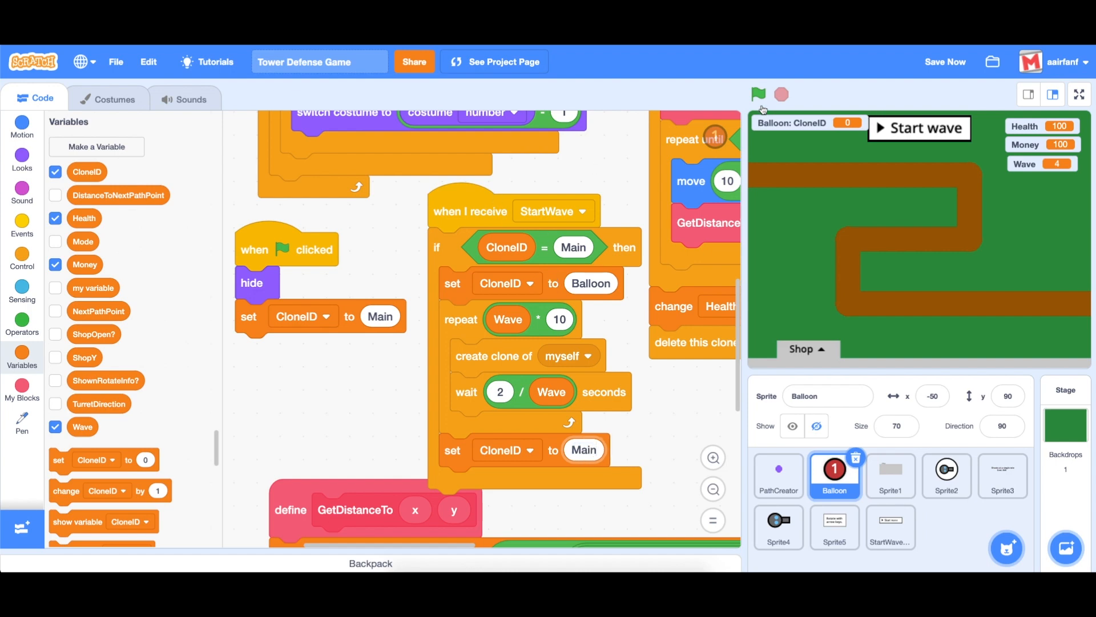
Step: Run the game, launch a wave of balloons, and select the Stage's green-flag reset script
left_click(757, 95)
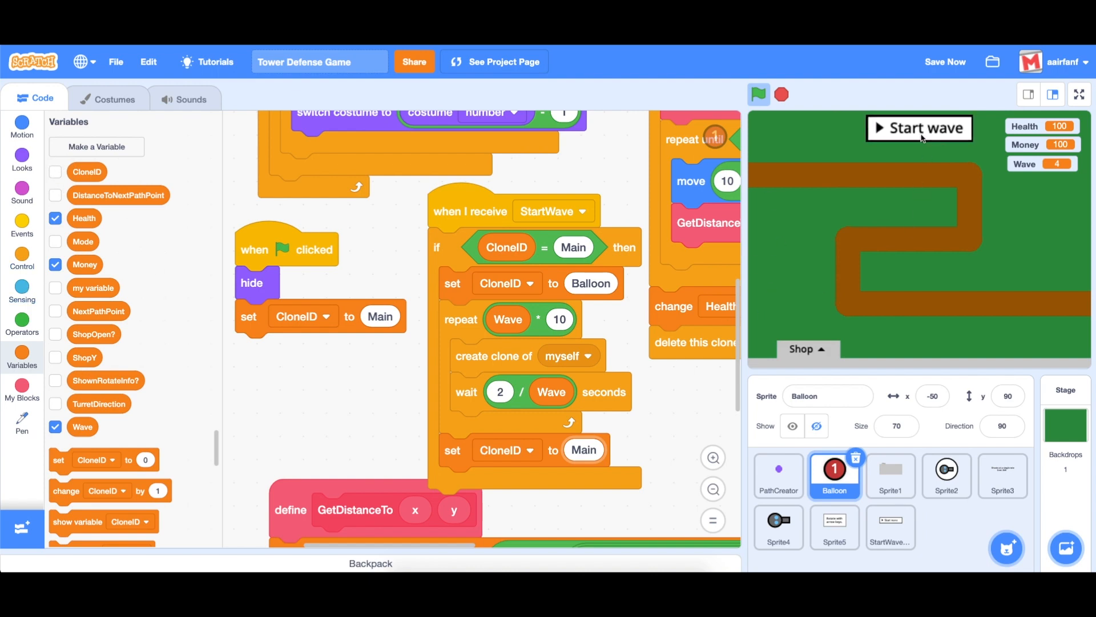
left_click(919, 129)
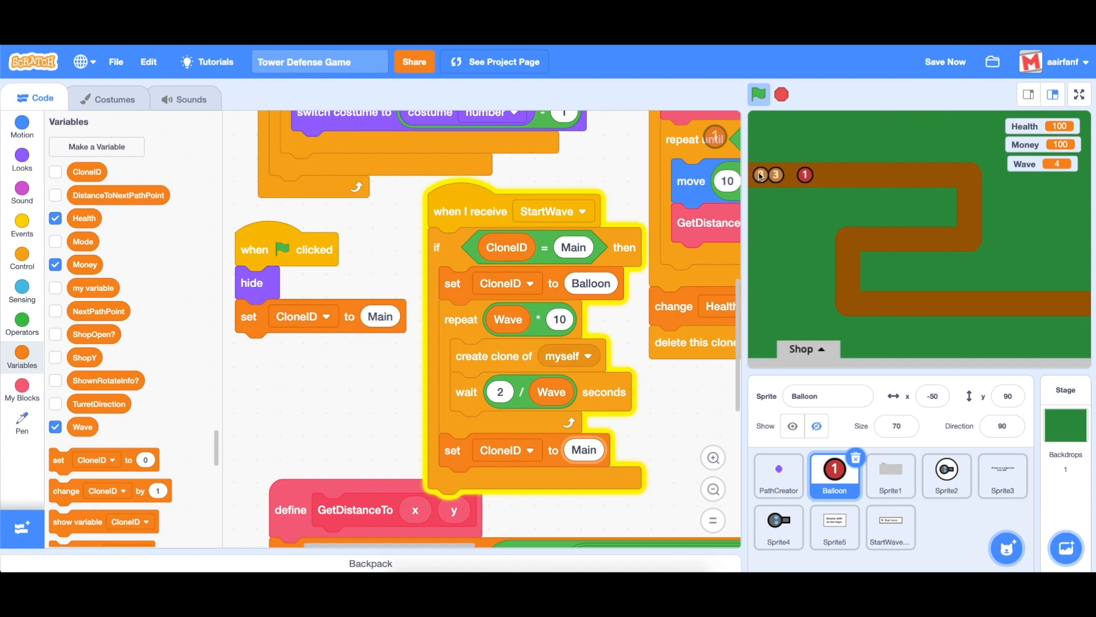
left_click(757, 94)
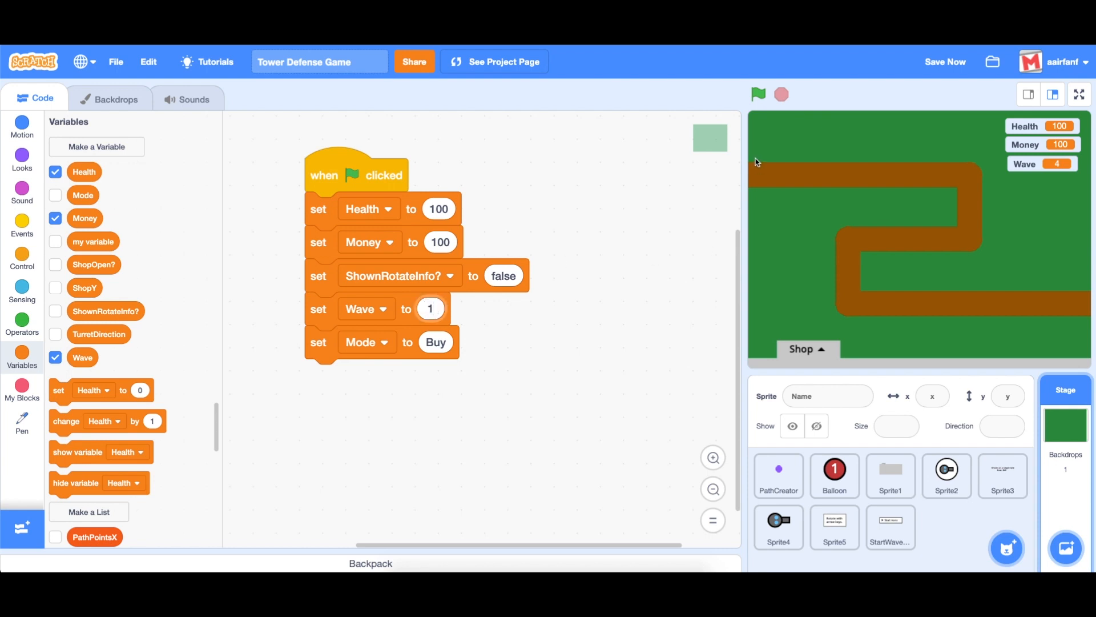
Step: Select the Balloon sprite so its StartWave script with the CloneID check shows
left_click(834, 475)
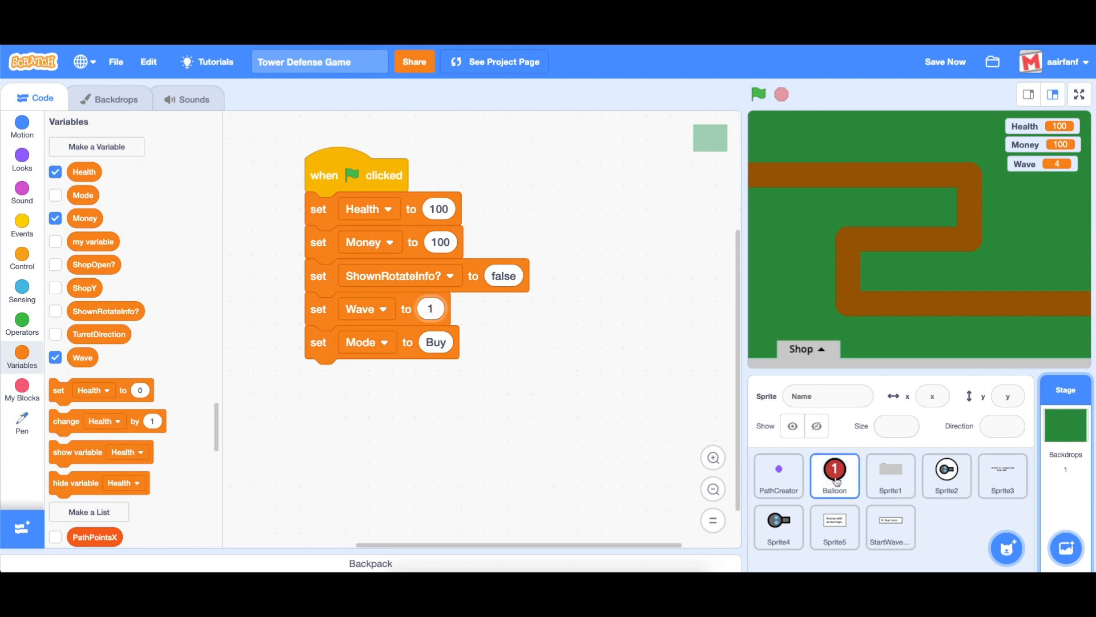
left_click(833, 475)
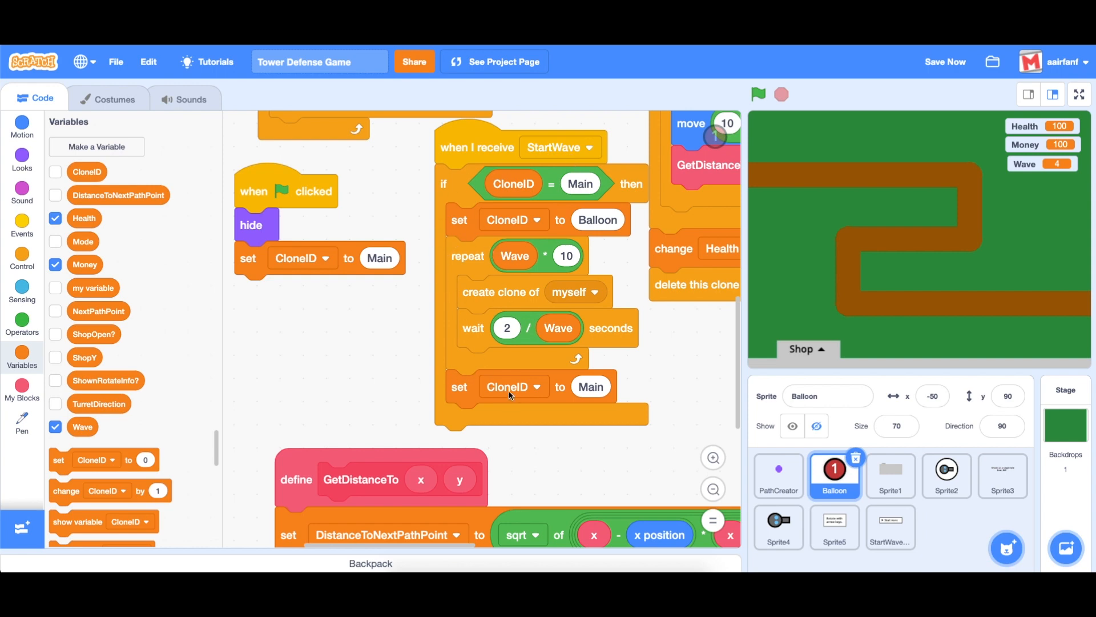
Step: After the spawn loop add 'change Wave by 1' and 'set Mode to Buy', then run the game
left_click_drag(510, 386, 503, 425)
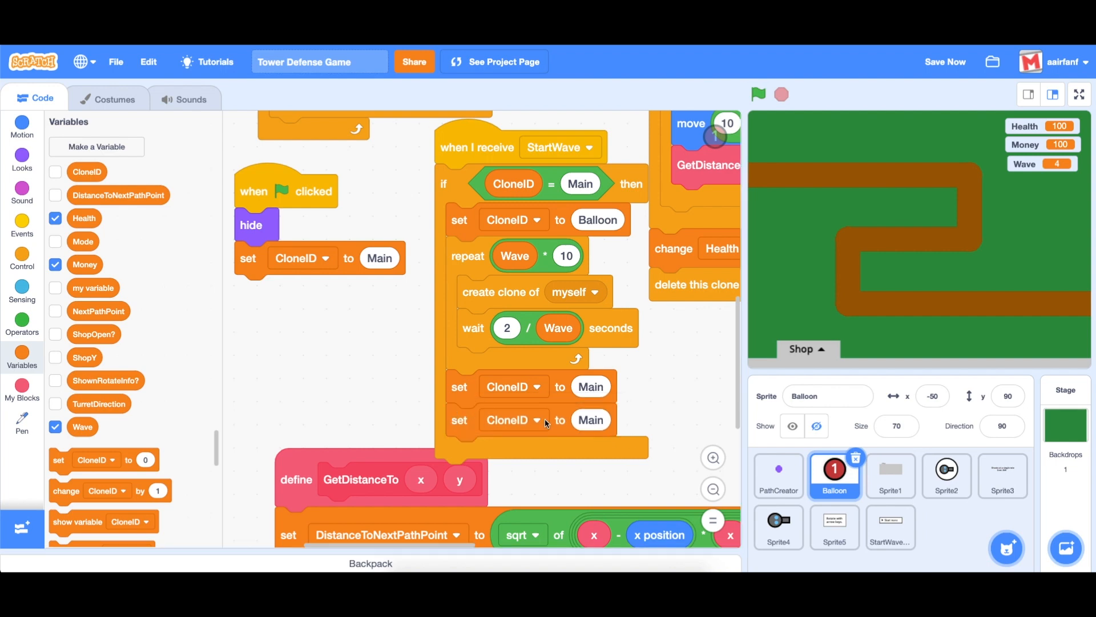
left_click(507, 419)
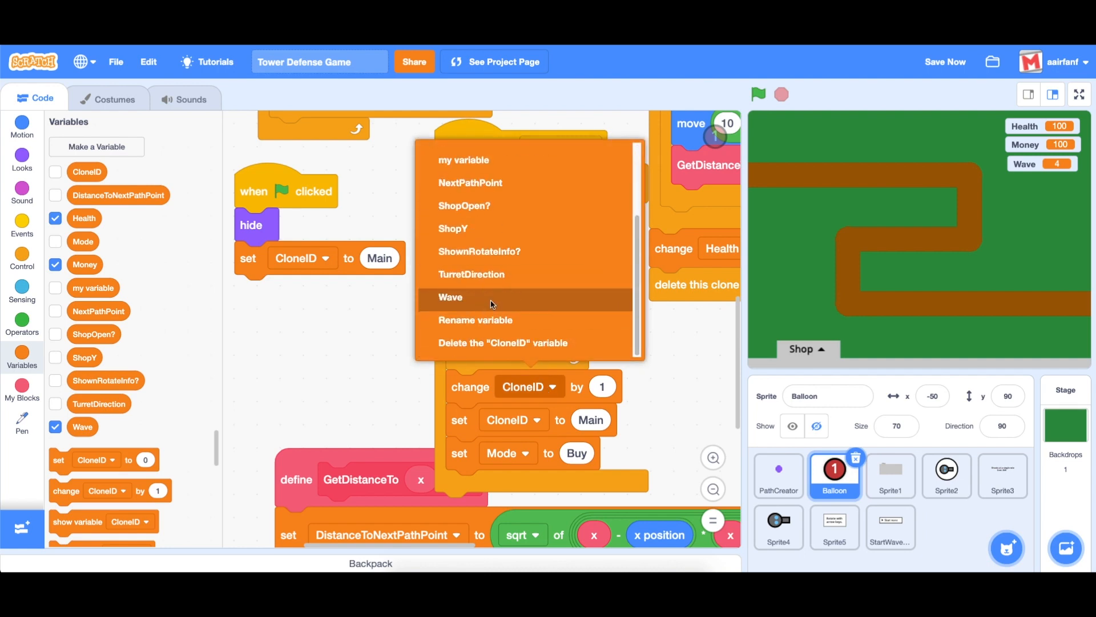
left_click(450, 297)
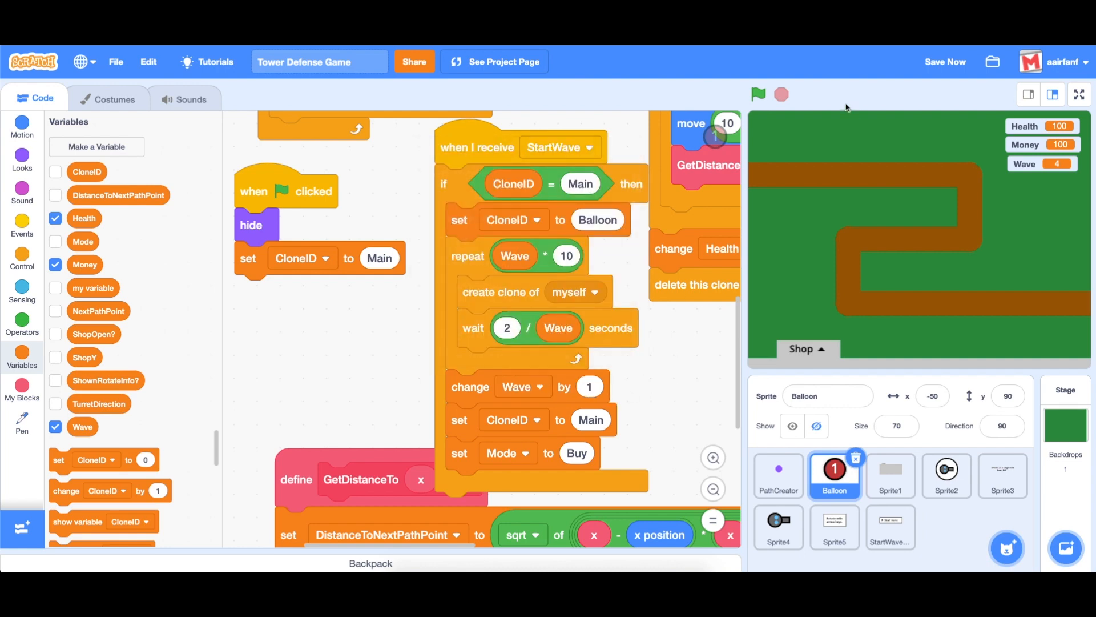
left_click(758, 93)
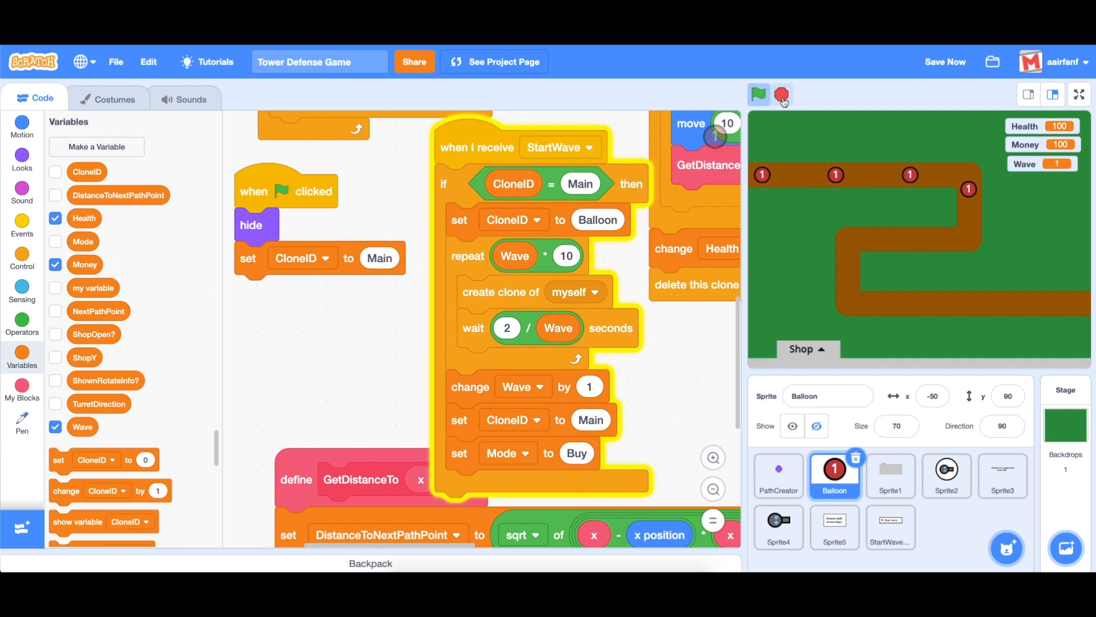
Step: Restart the game and try the Shop button mid-wave, spending Money down to 60
left_click(781, 95)
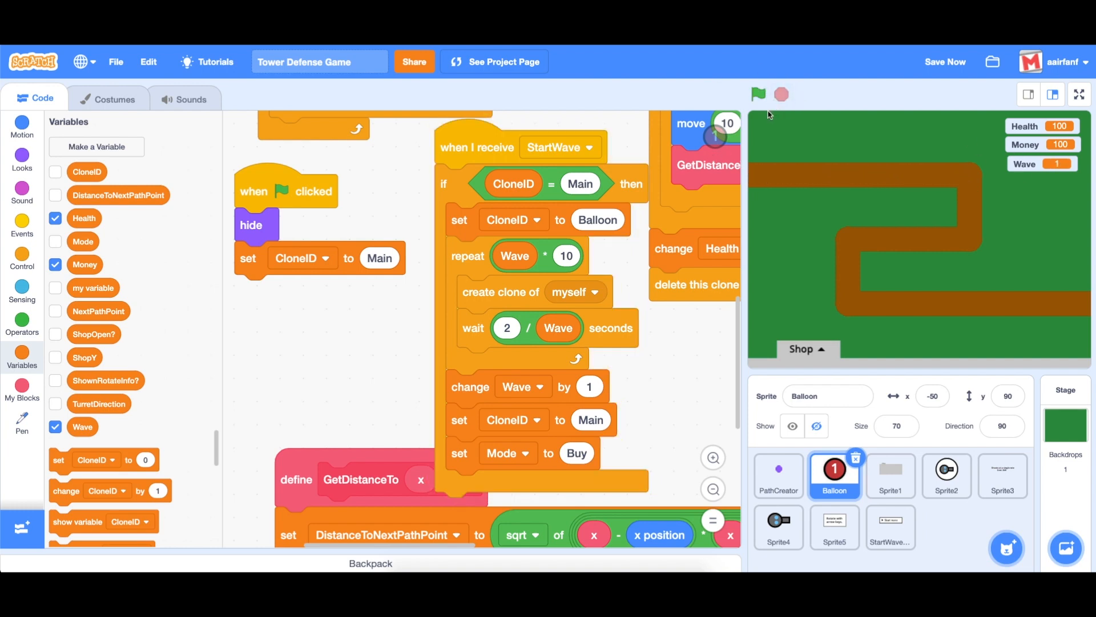
left_click(757, 94)
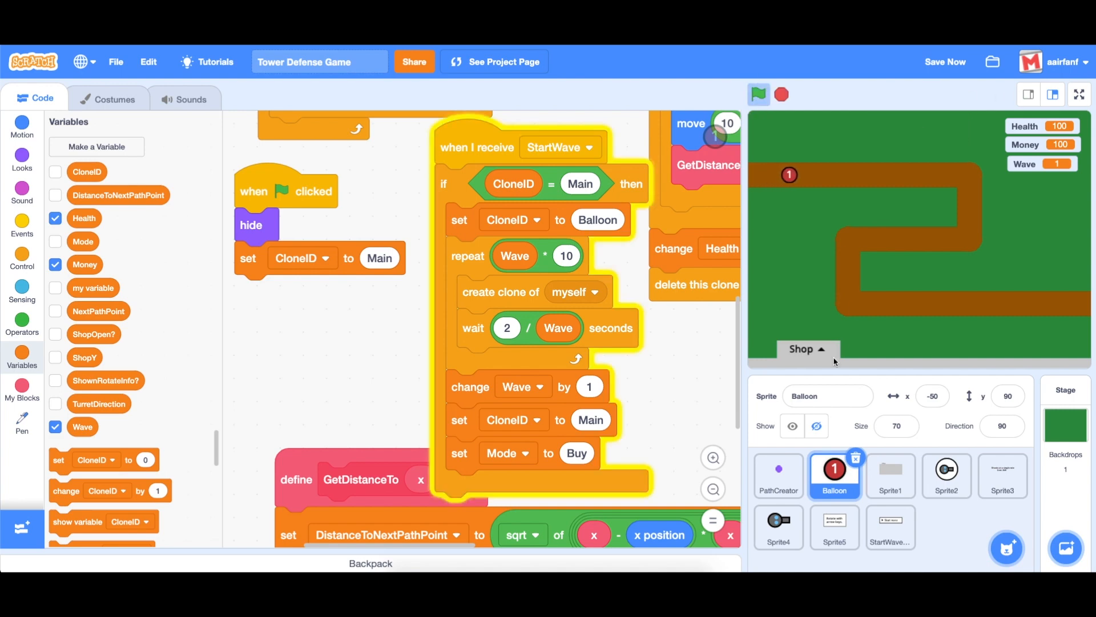
left_click(802, 350)
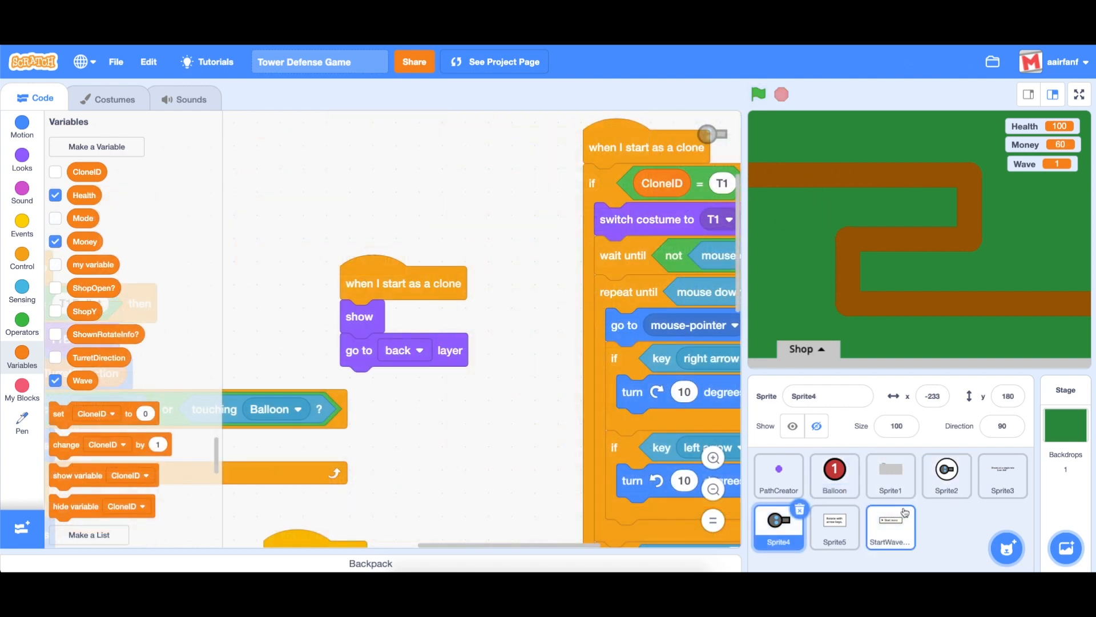
Step: In Sprite1, wrap the shop-opening code in 'if Mode = Buy then/else'
left_click(889, 476)
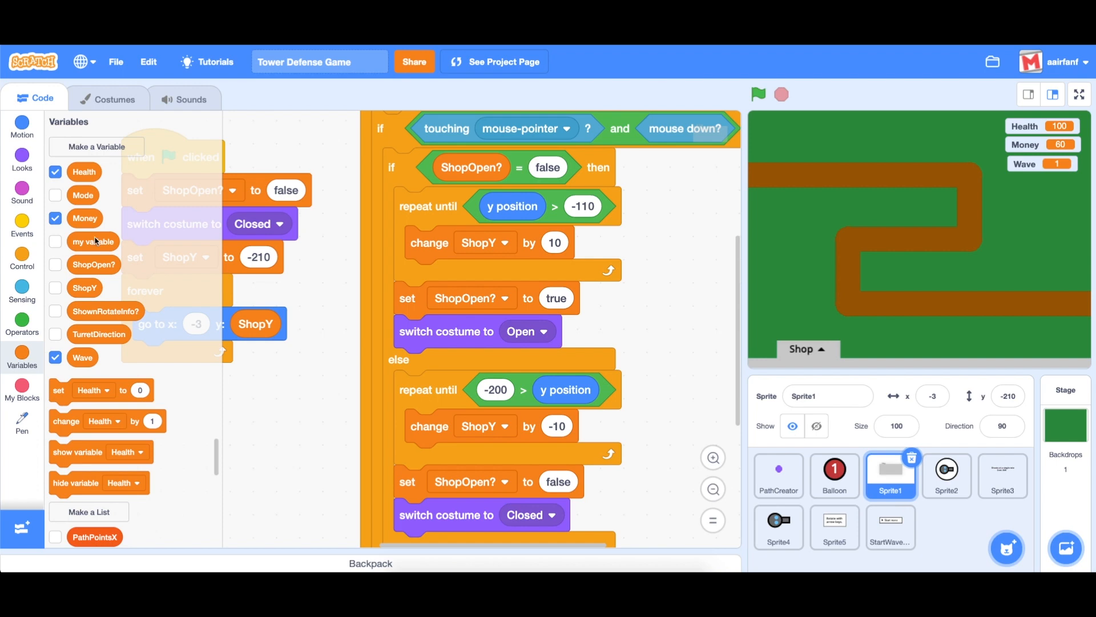
left_click(22, 259)
type("false")
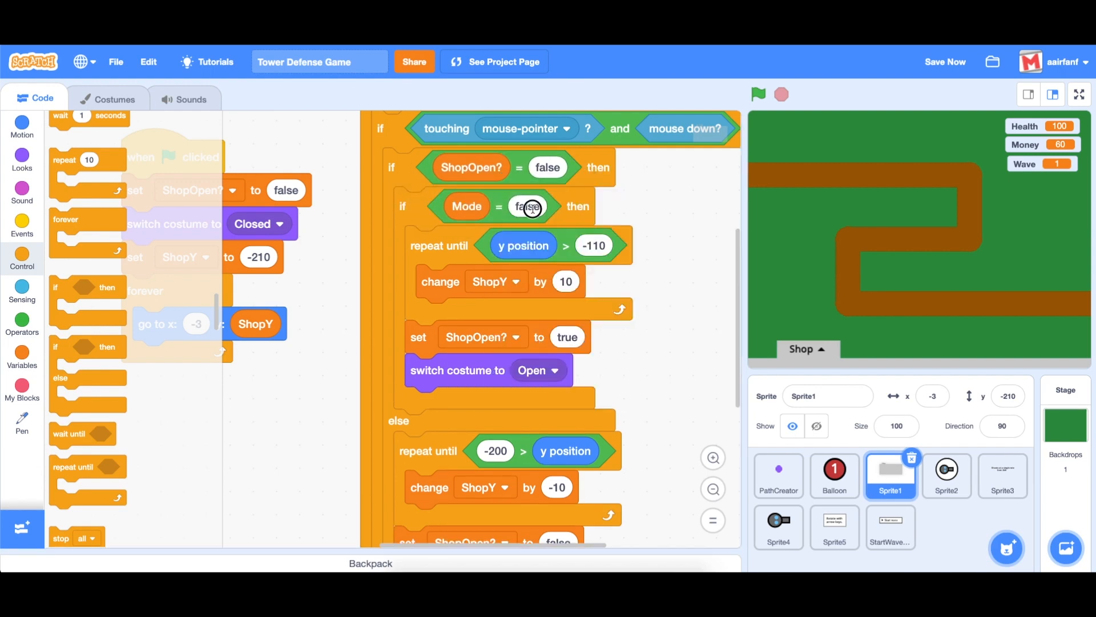
type("Buy")
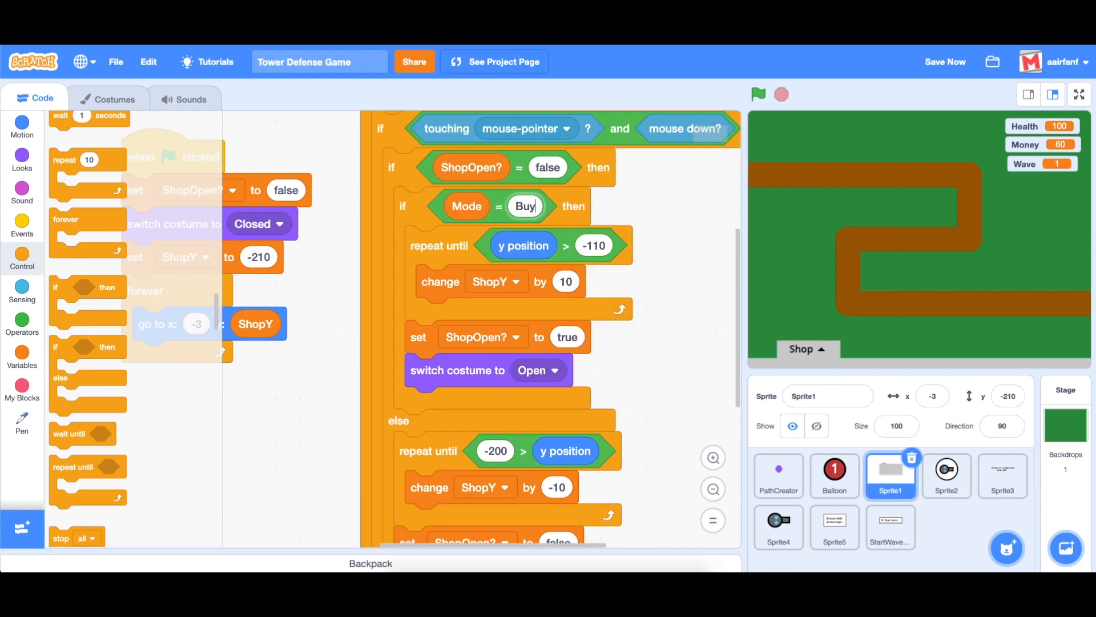
mouse_move(451, 246)
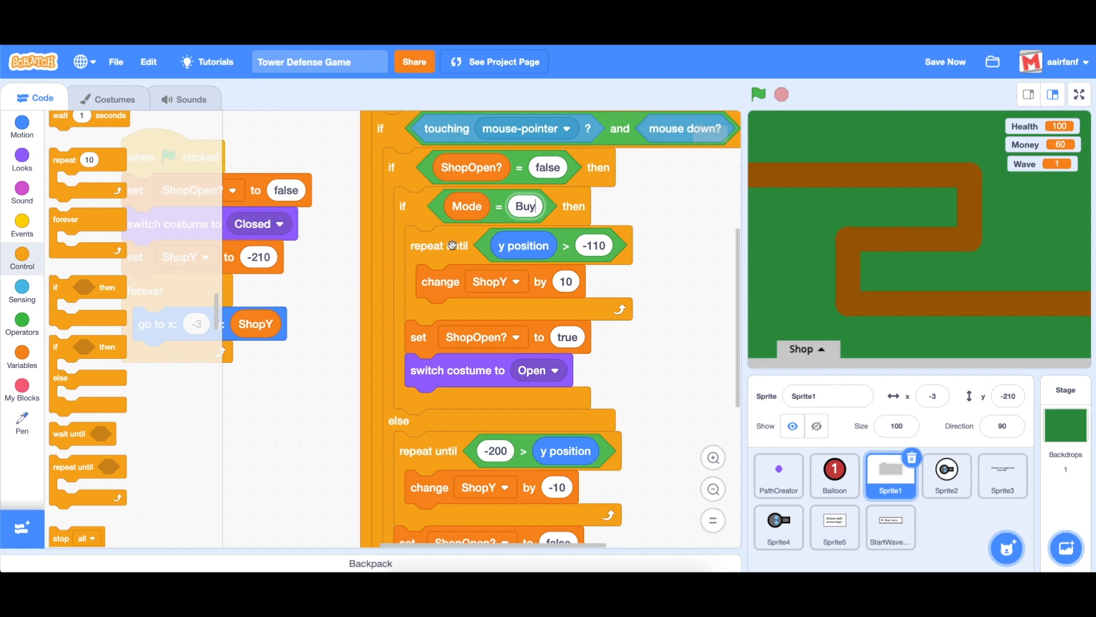
mouse_move(451, 244)
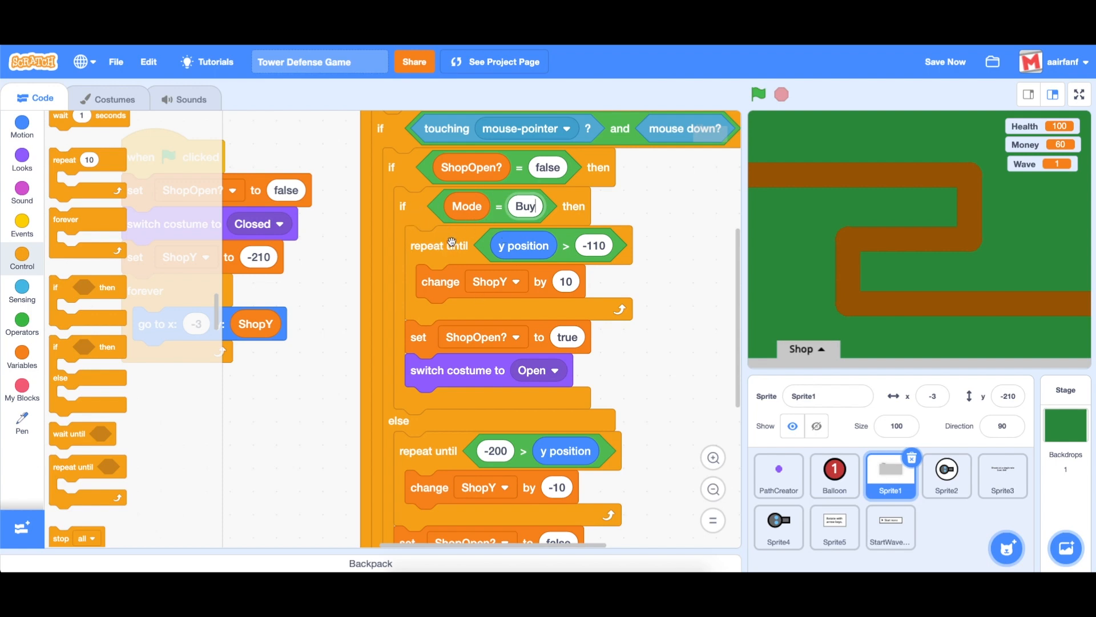
mouse_move(435, 242)
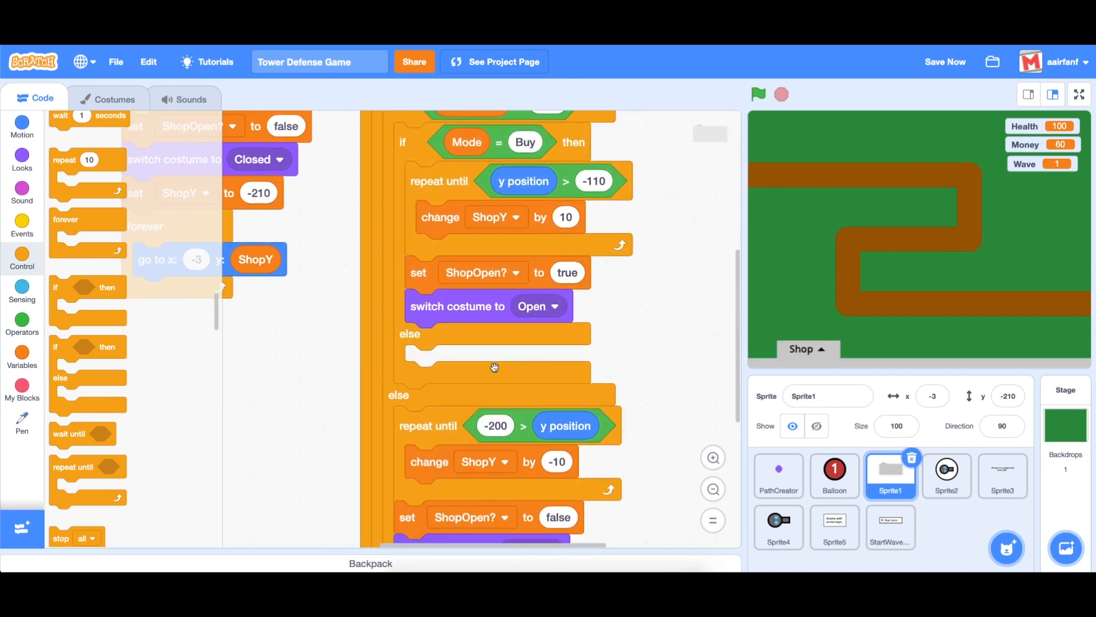
Step: In the else branch broadcast a new message named ShowCantOpenShop
scroll("down", 3)
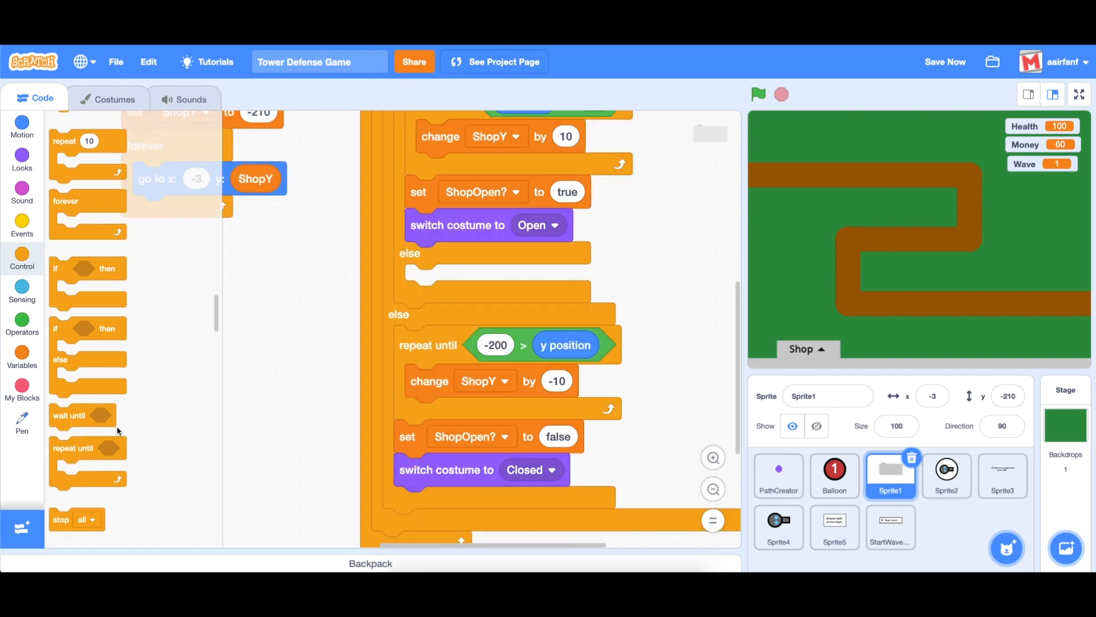
left_click(22, 220)
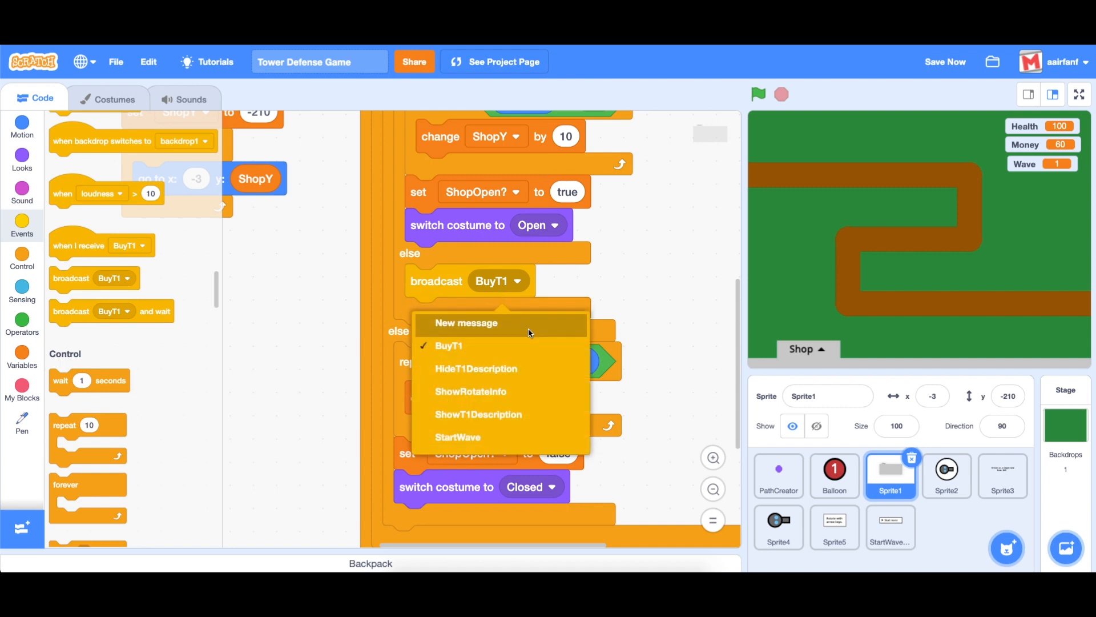
left_click(465, 322)
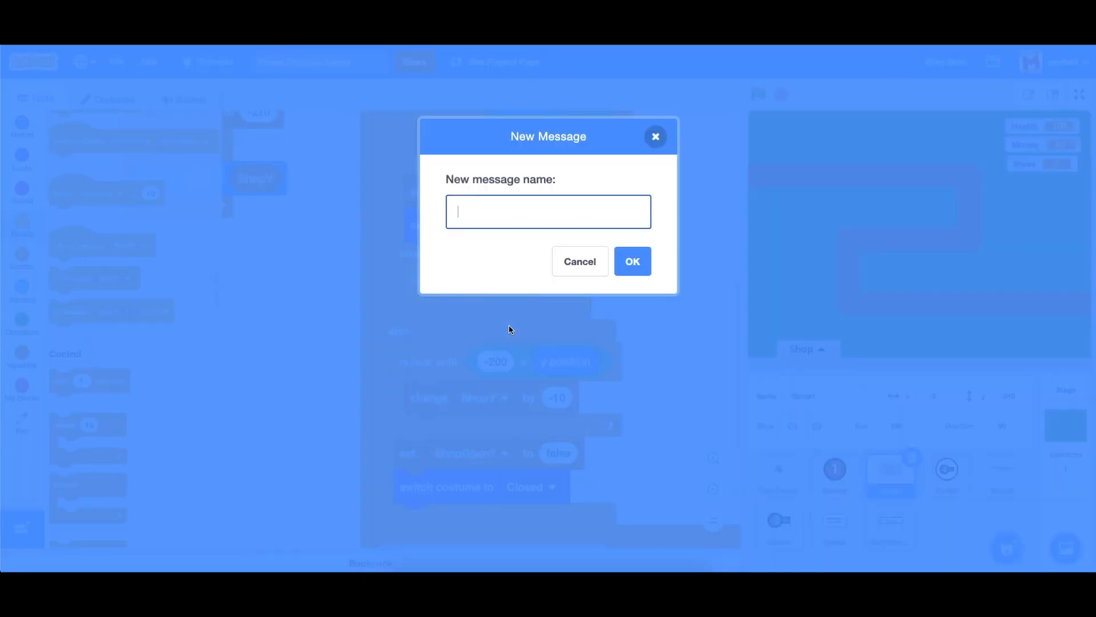
type("ShowCantOp")
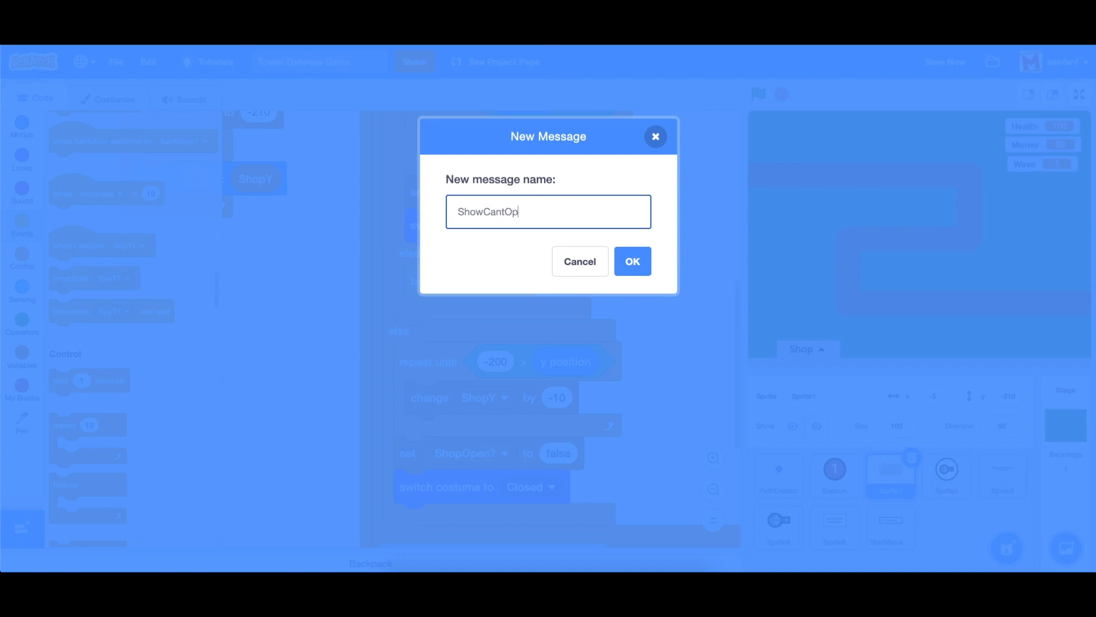
left_click(630, 261)
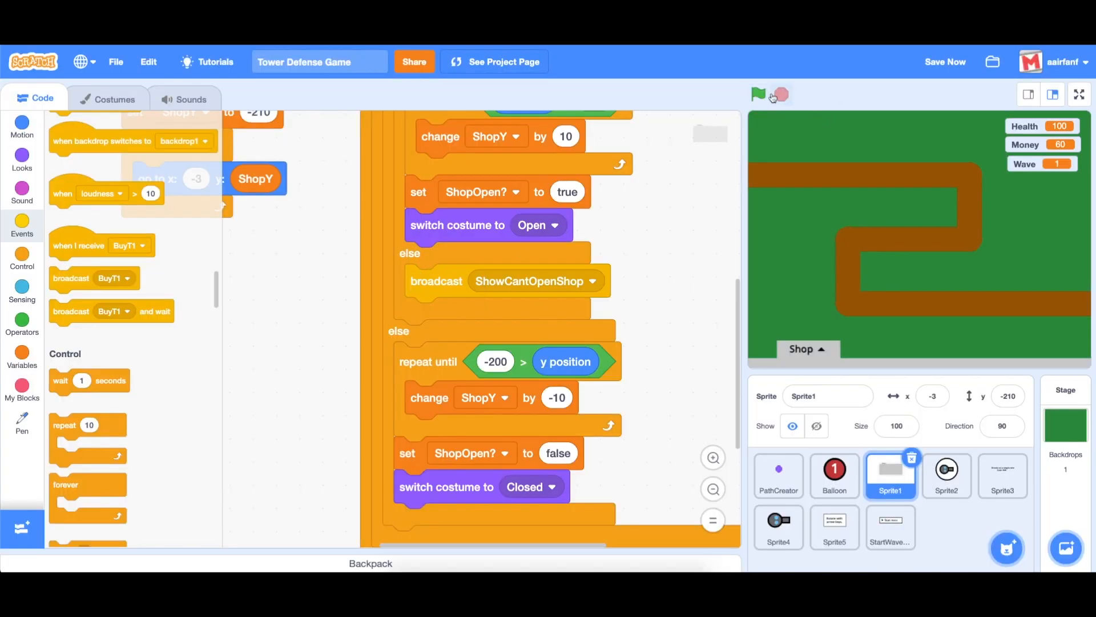
left_click(758, 95)
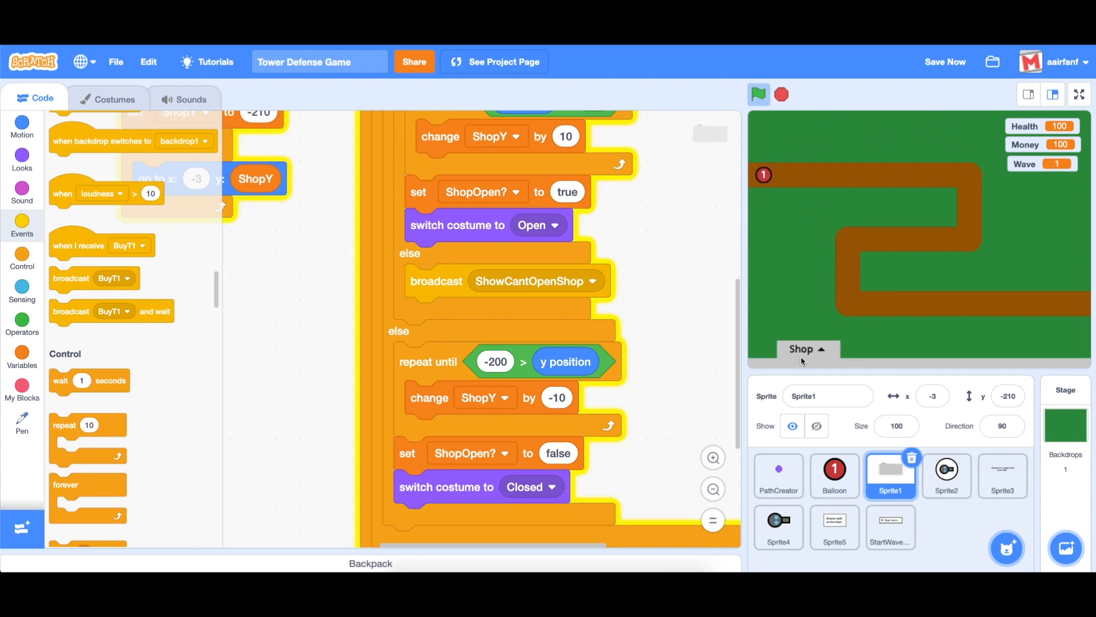
left_click(759, 95)
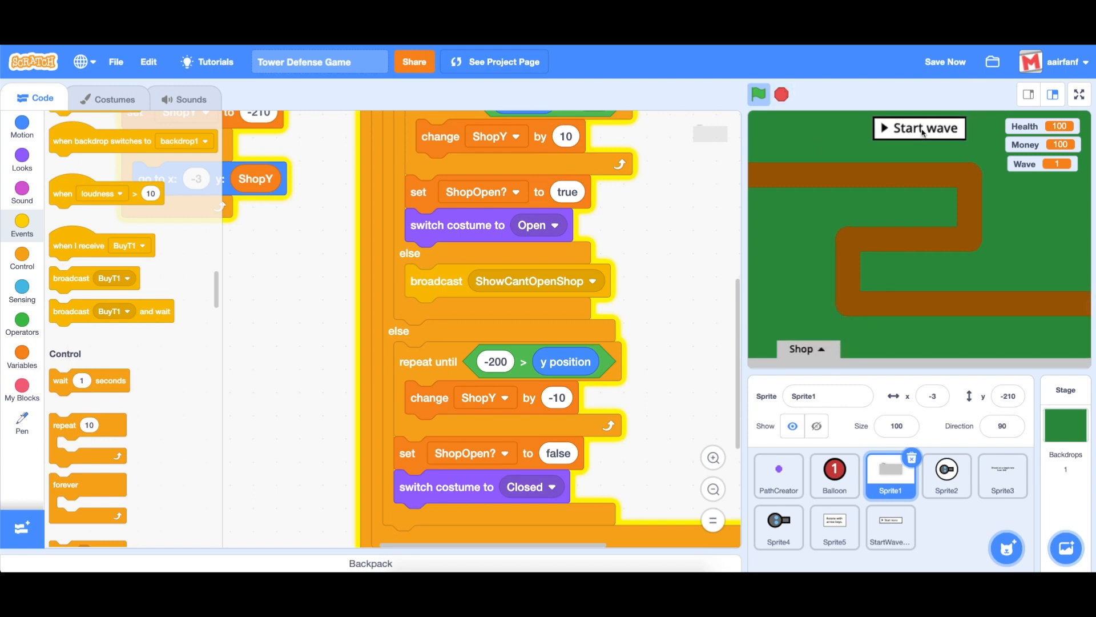
left_click(918, 129)
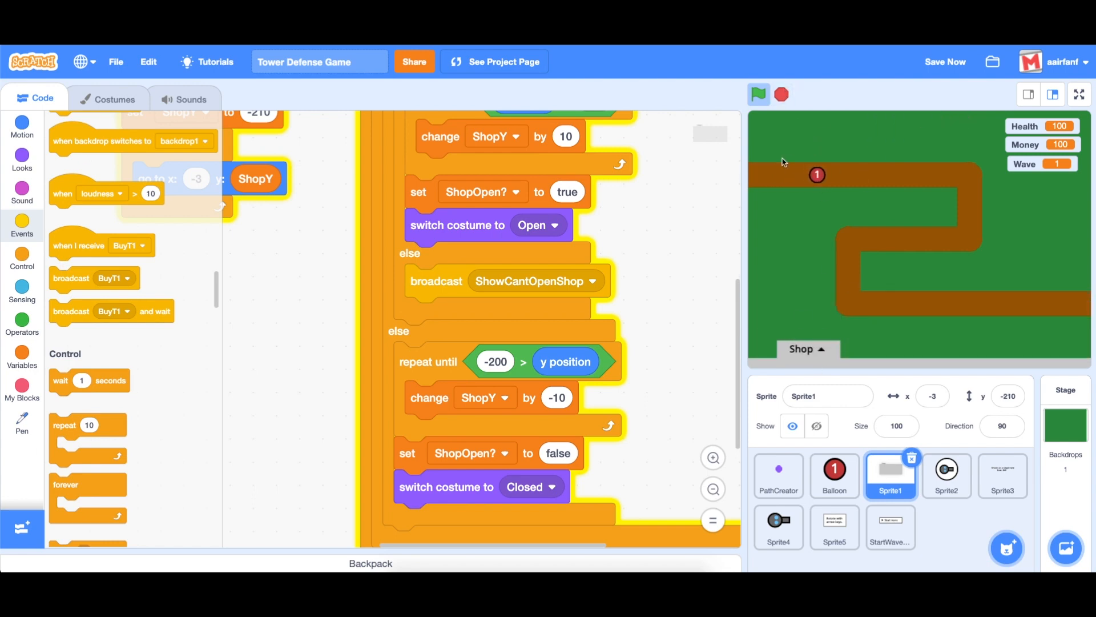
left_click(758, 95)
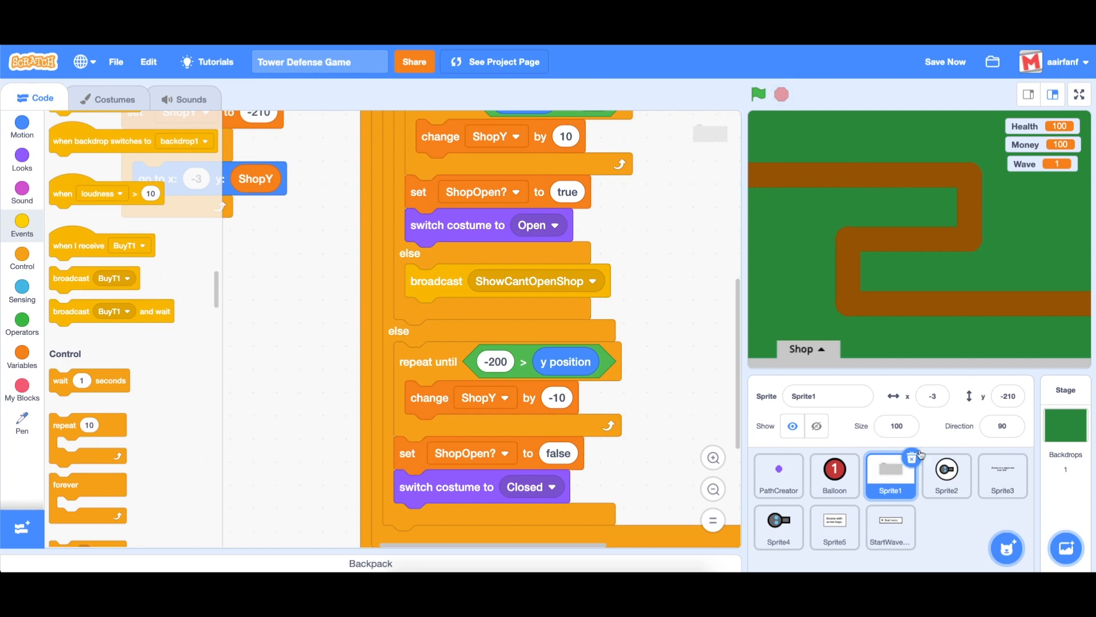
Step: Duplicate Sprite5's RotateInfo costume and retype its text as 'Wait for the round to end.'
left_click(833, 528)
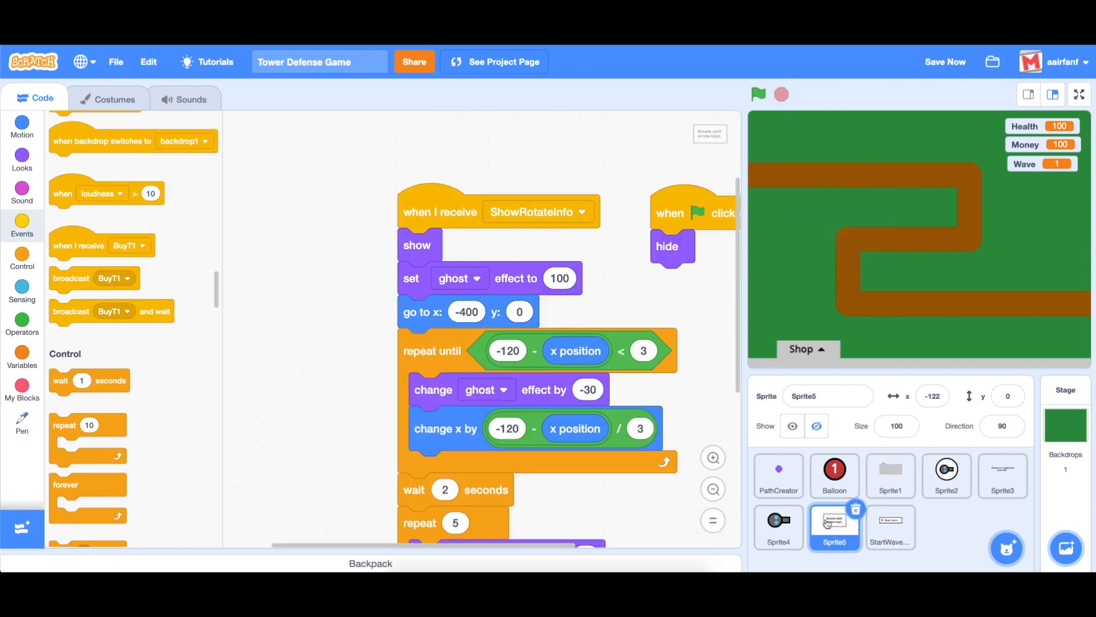
left_click(111, 98)
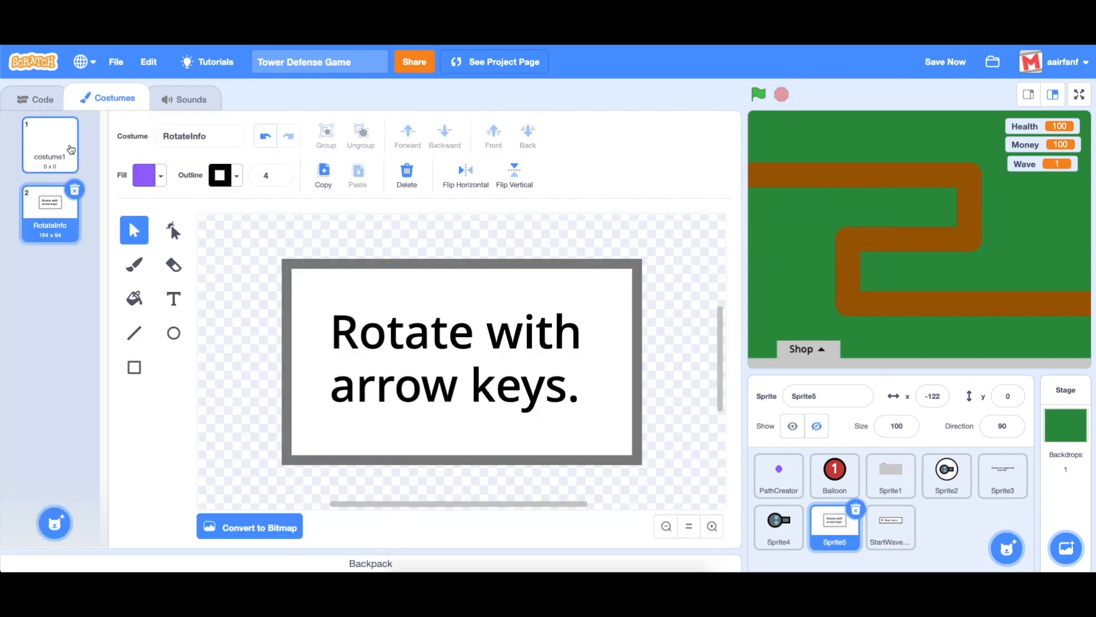
left_click(49, 145)
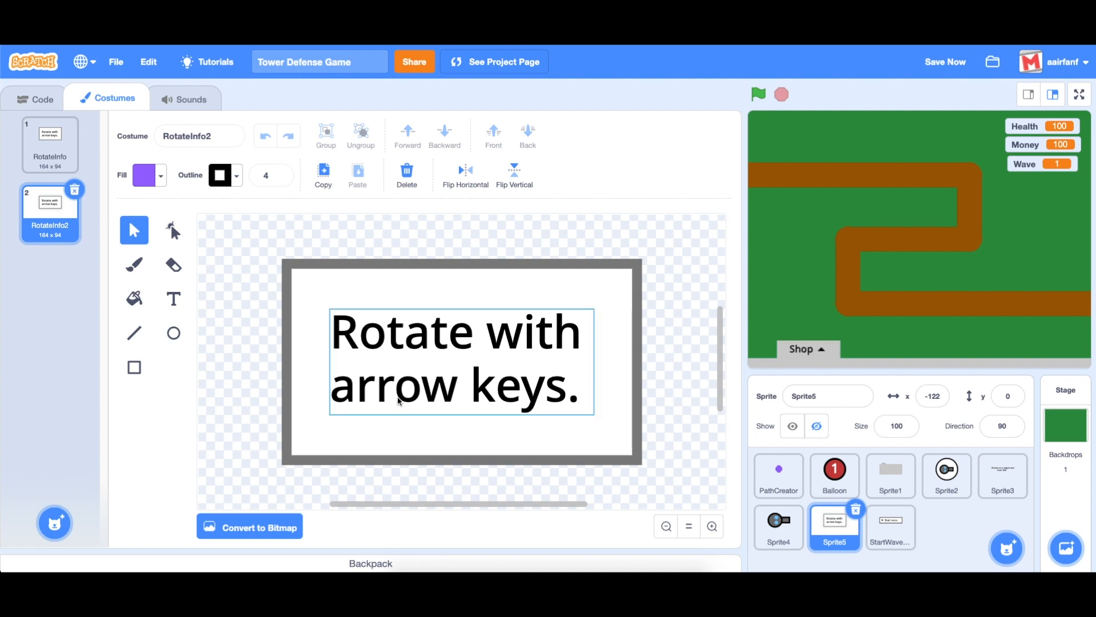
left_click(172, 298)
type("Wait for")
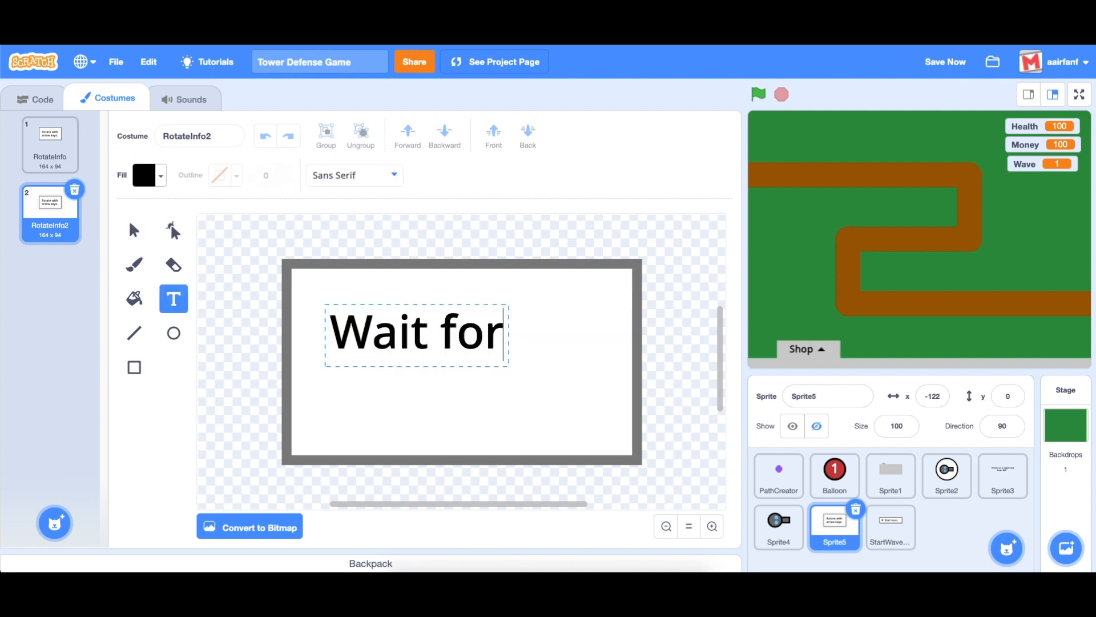
type("the round to end.")
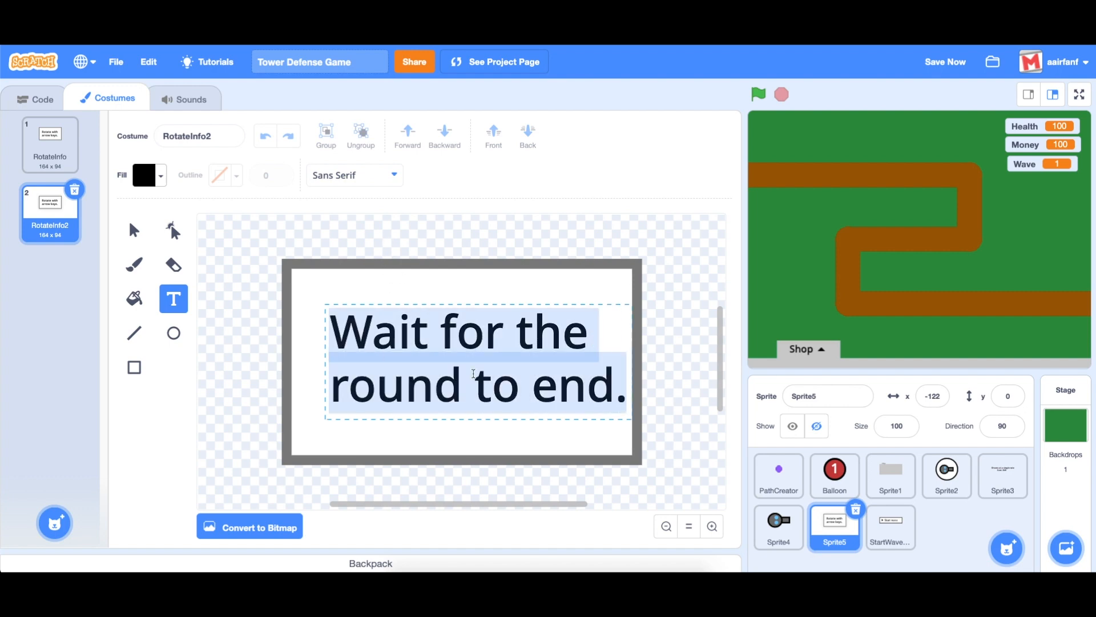
Step: Colour the message text bright red and centre it in the frame
left_click(144, 176)
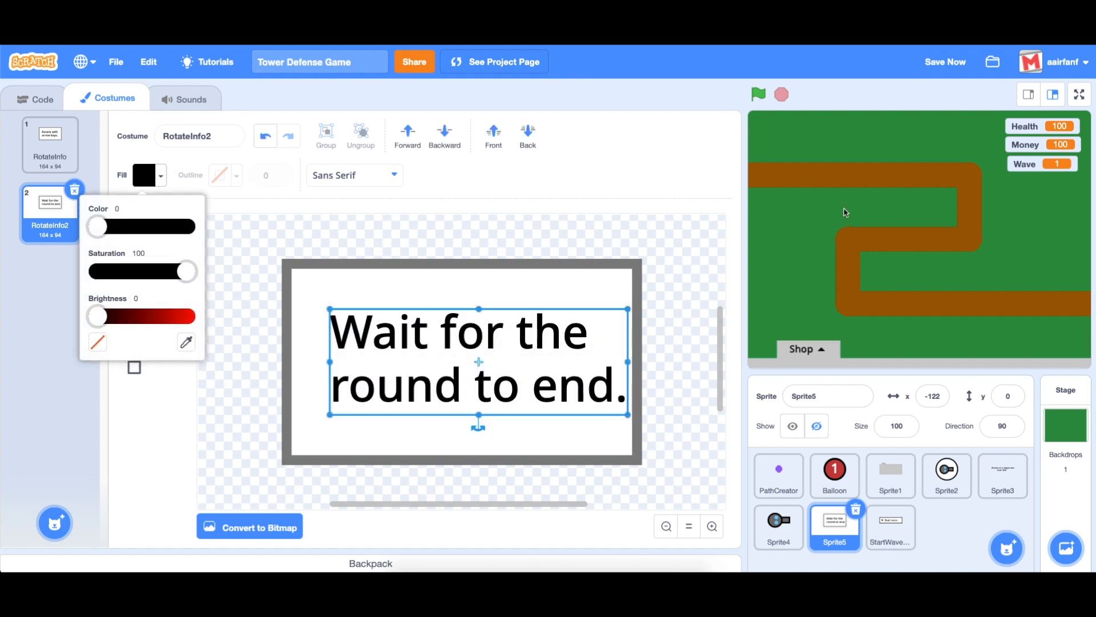
mouse_move(923, 313)
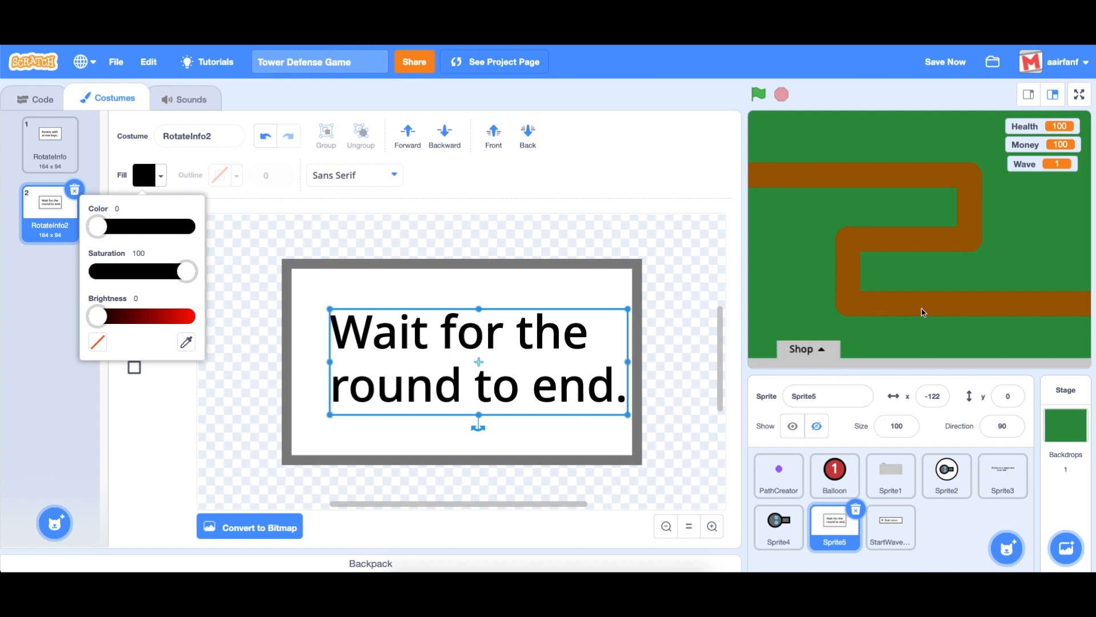
left_click_drag(96, 316, 164, 317)
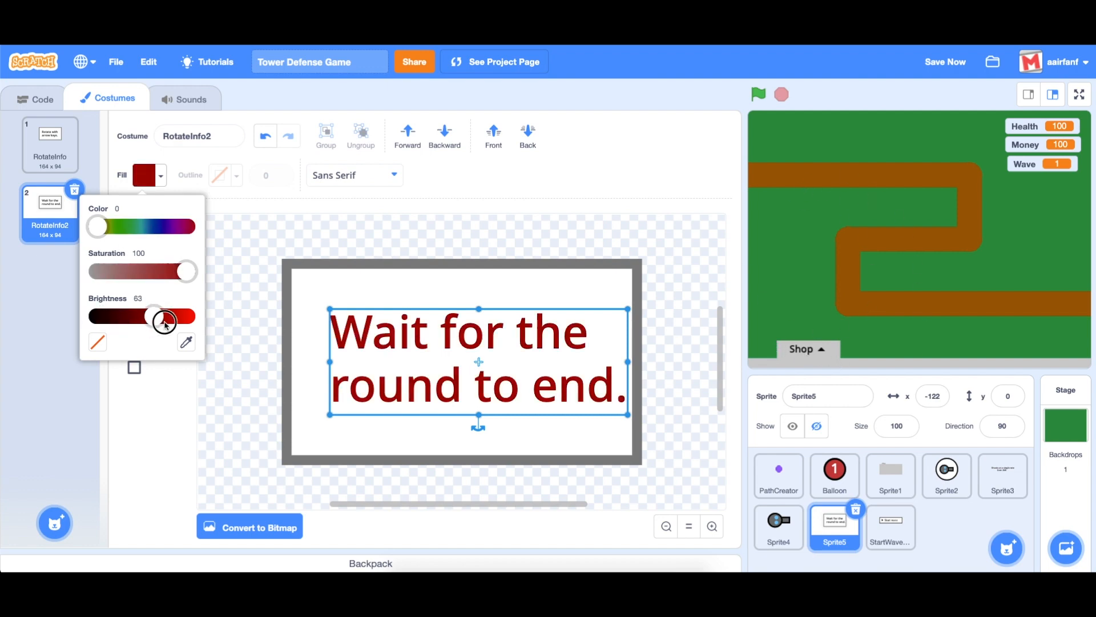
left_click_drag(166, 322, 182, 315)
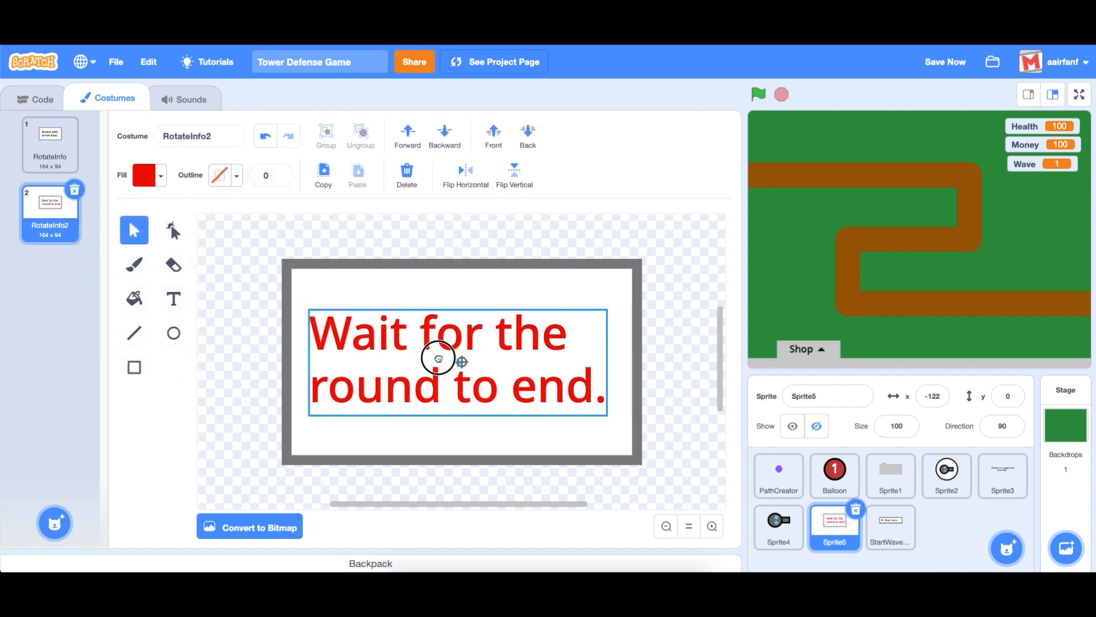
left_click(439, 359)
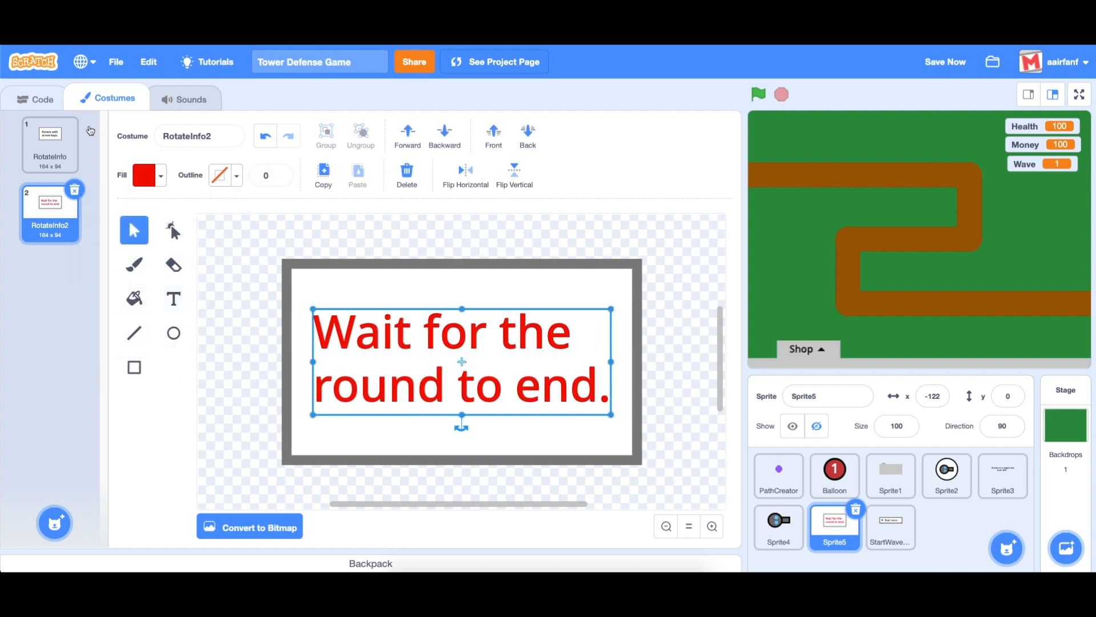
left_click(42, 98)
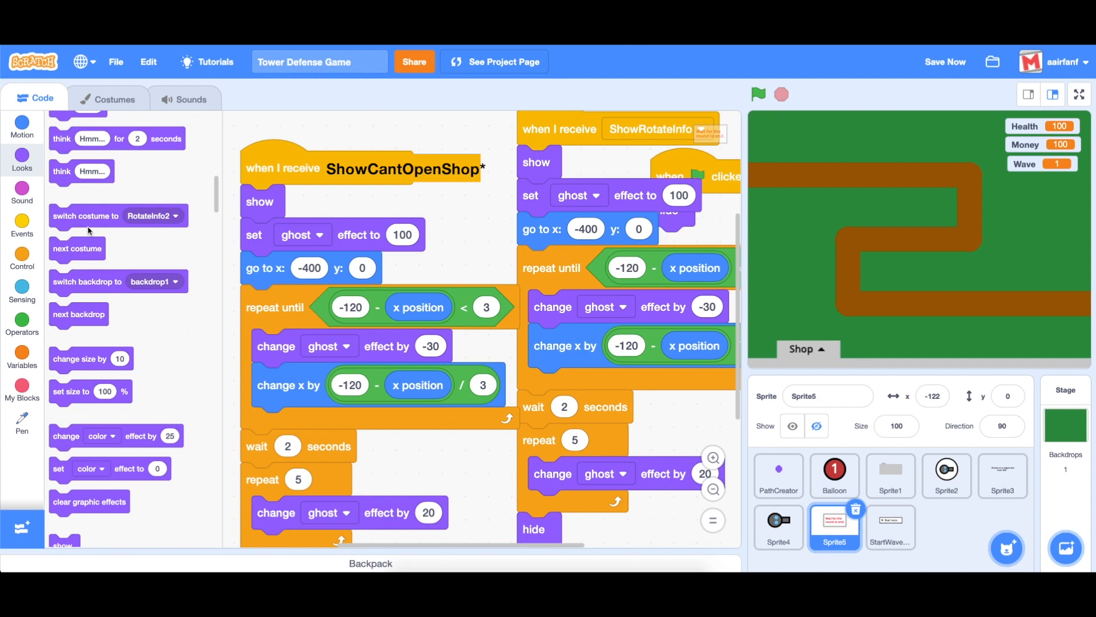
Step: Add 'switch costume to' blocks to both receive scripts and rename RotateInfo2 to CantOpenShop
left_click(389, 201)
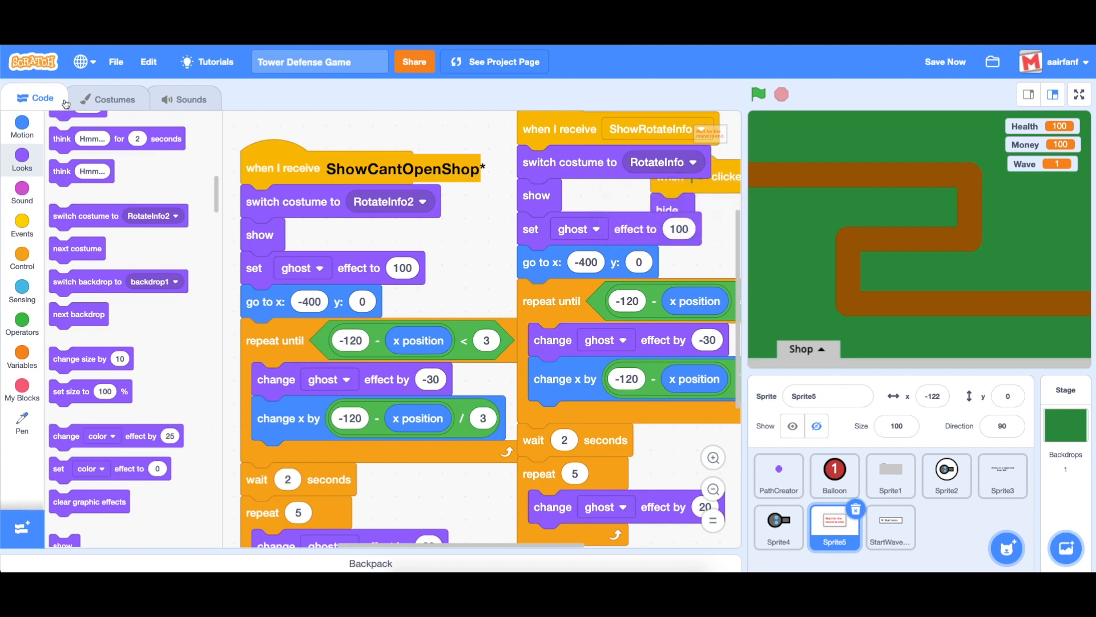
left_click(115, 98)
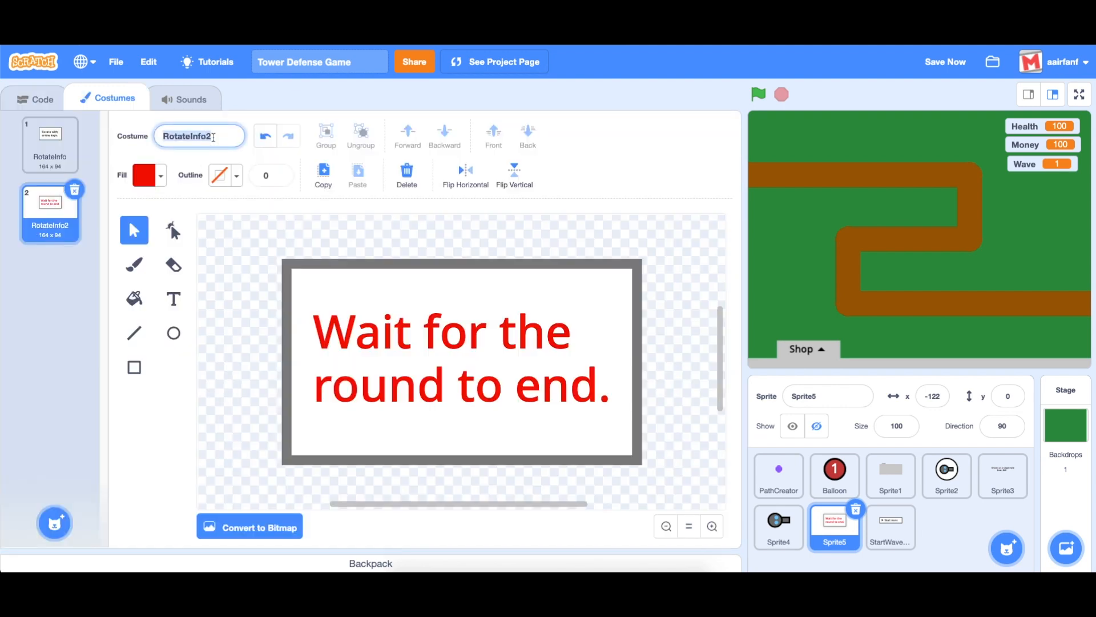
type("CantOpenSh")
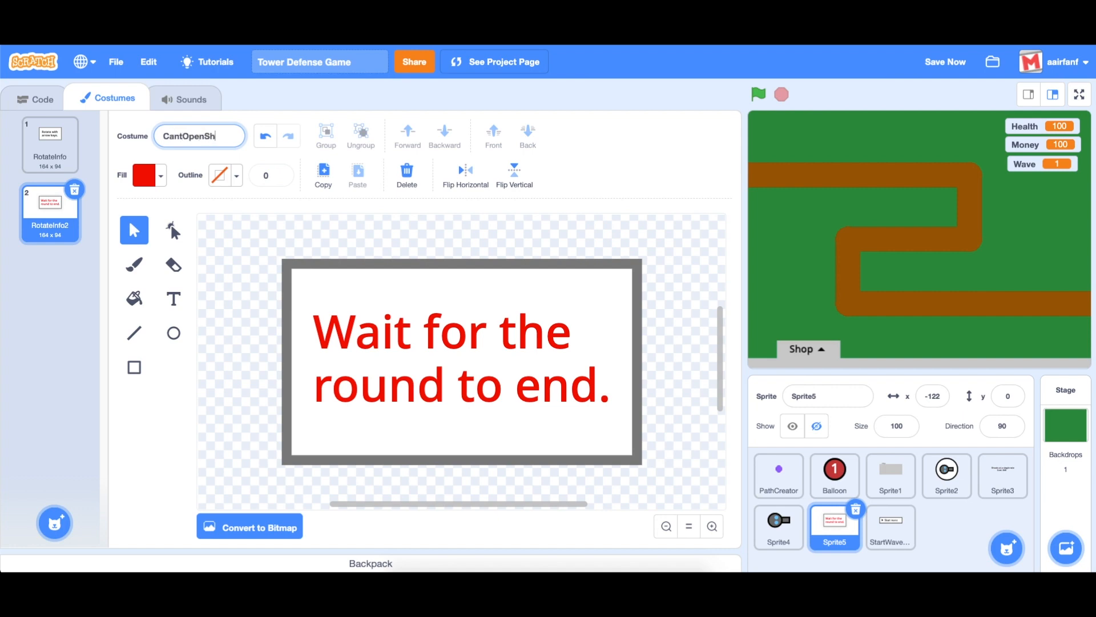
left_click(42, 98)
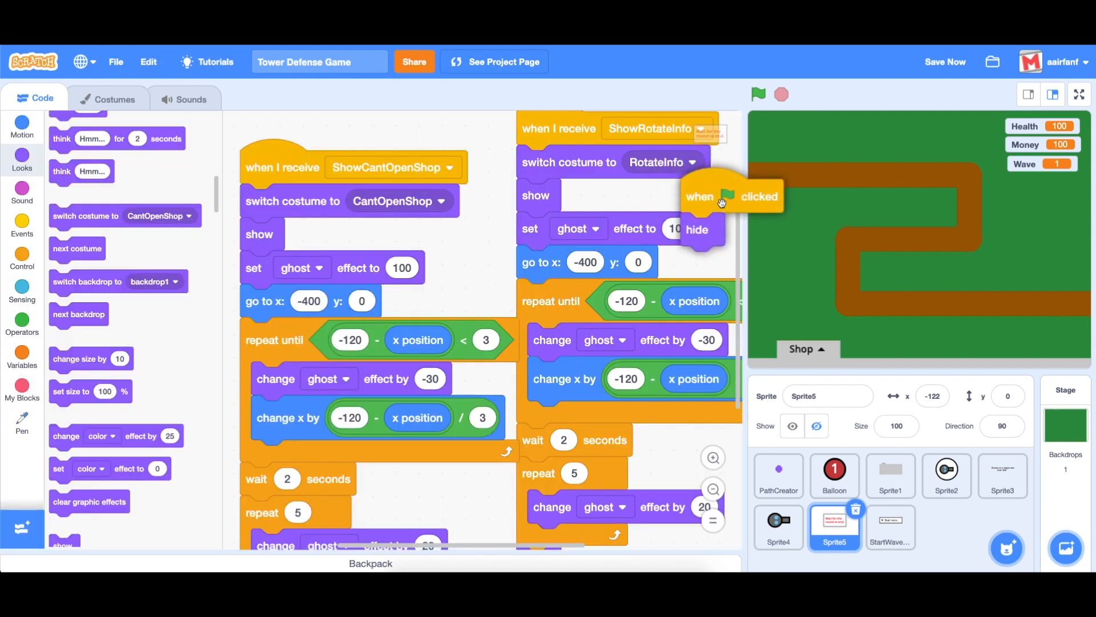
left_click(758, 93)
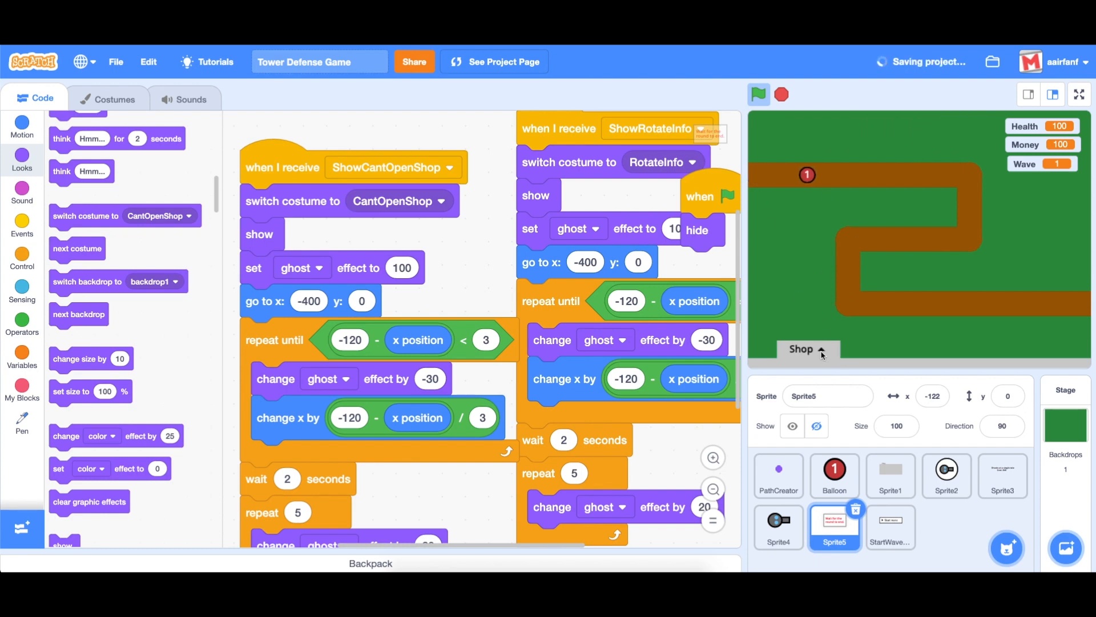
left_click(757, 95)
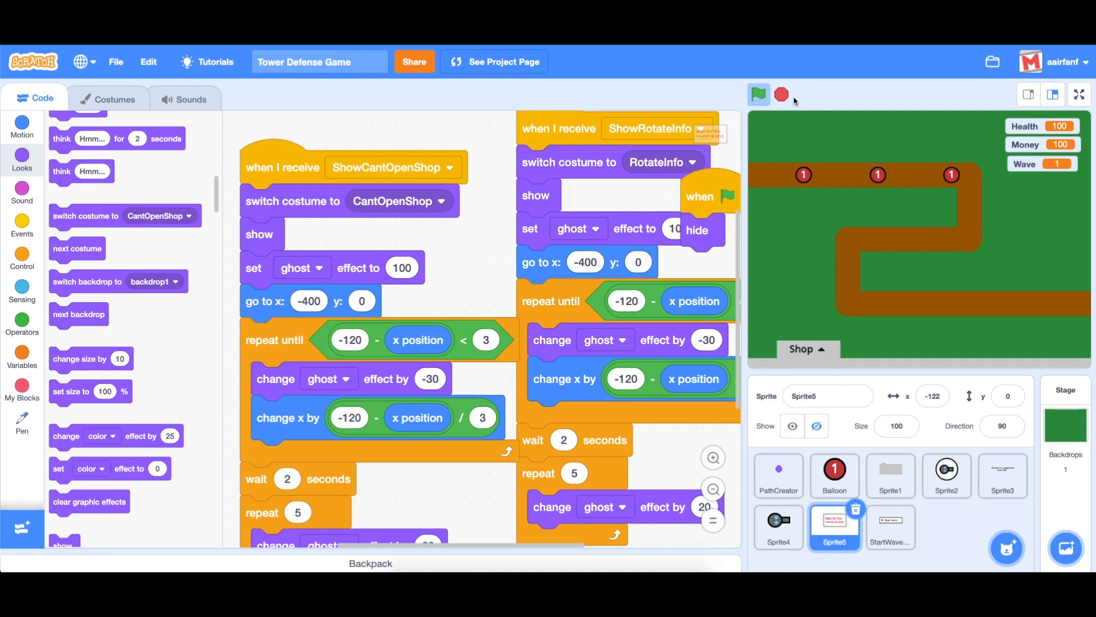
left_click(757, 95)
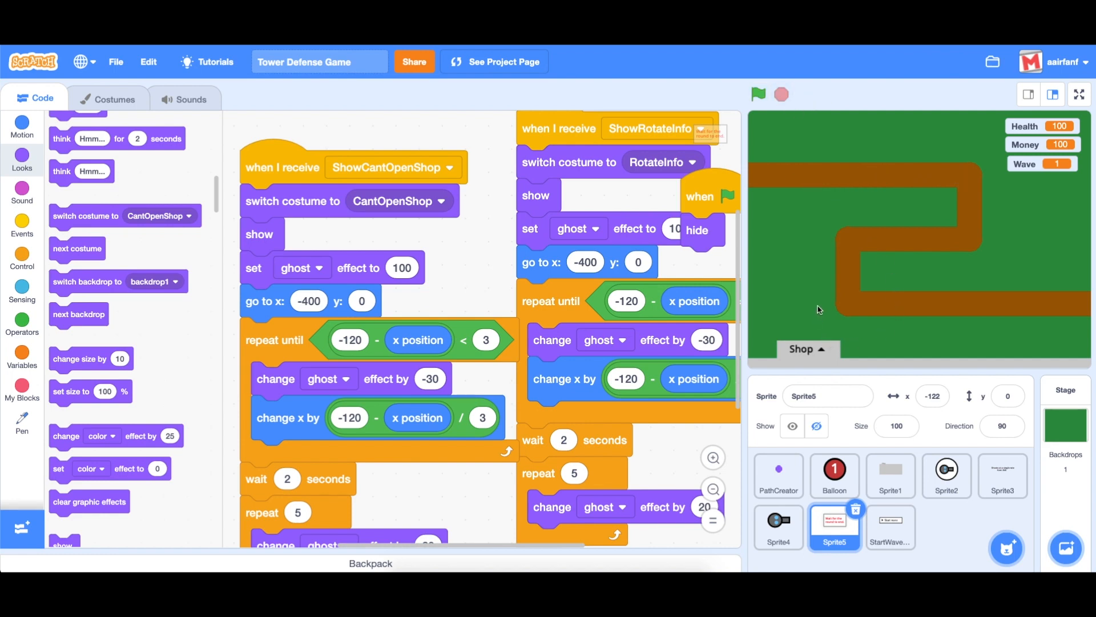
mouse_move(822, 297)
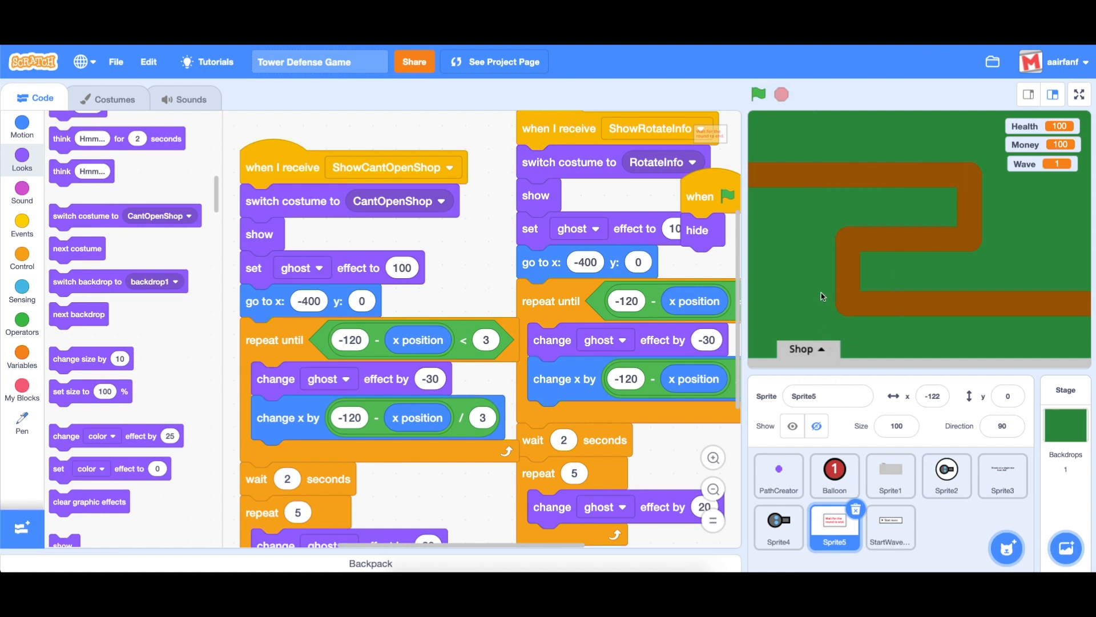
mouse_move(812, 161)
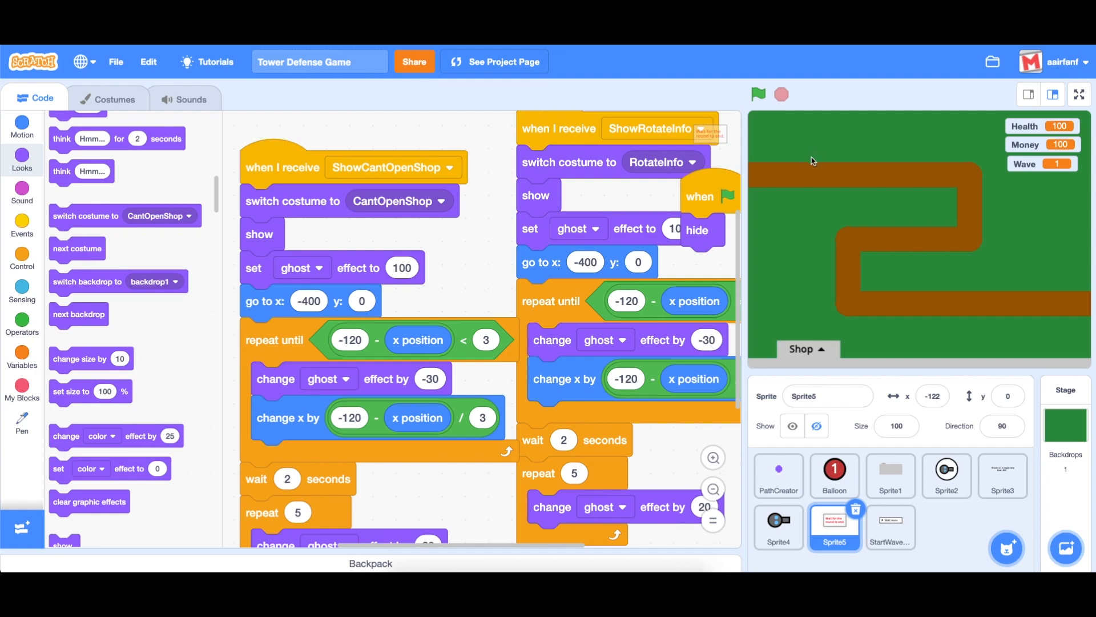